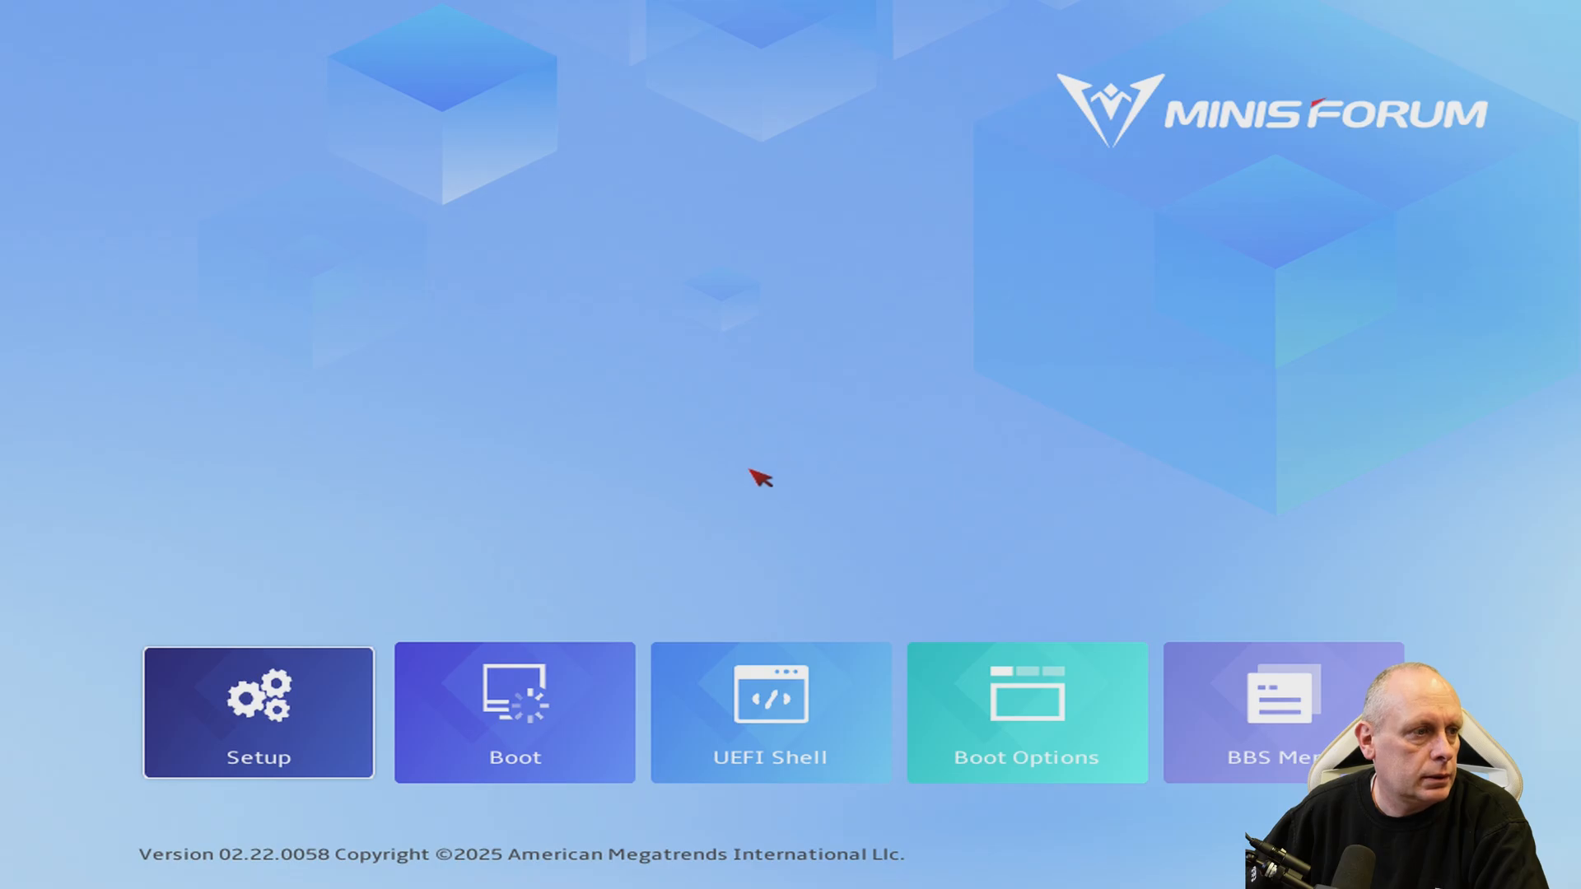
{"action": "mouse_move", "coordinate": [475, 473]}
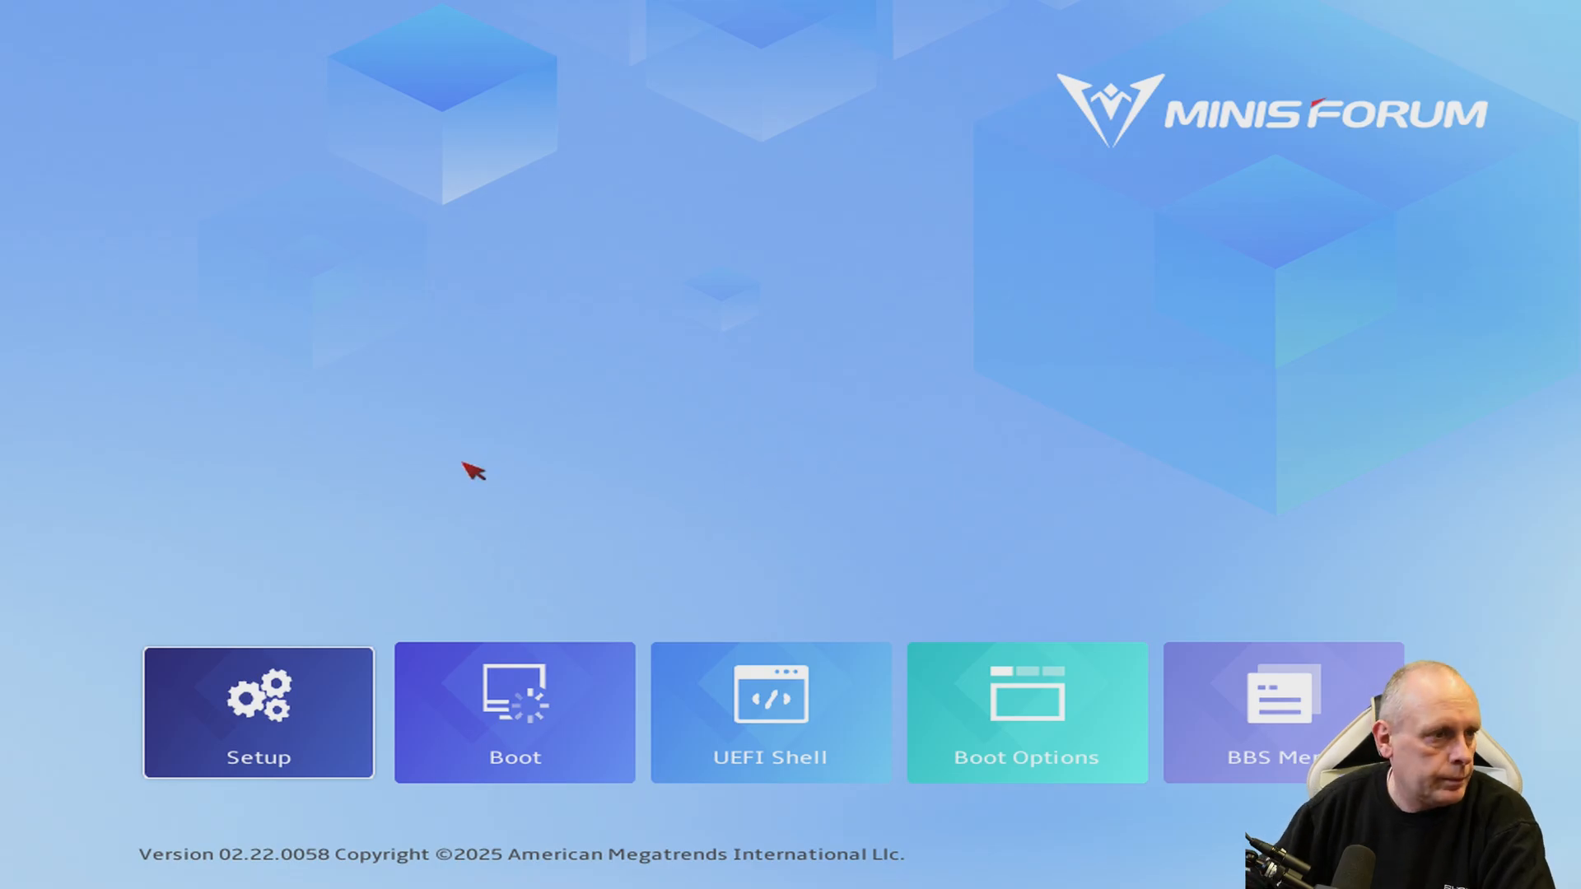
Enter the Setup Main page and scroll through the BIOS and processor information.
{"action": "key", "text": "Right"}
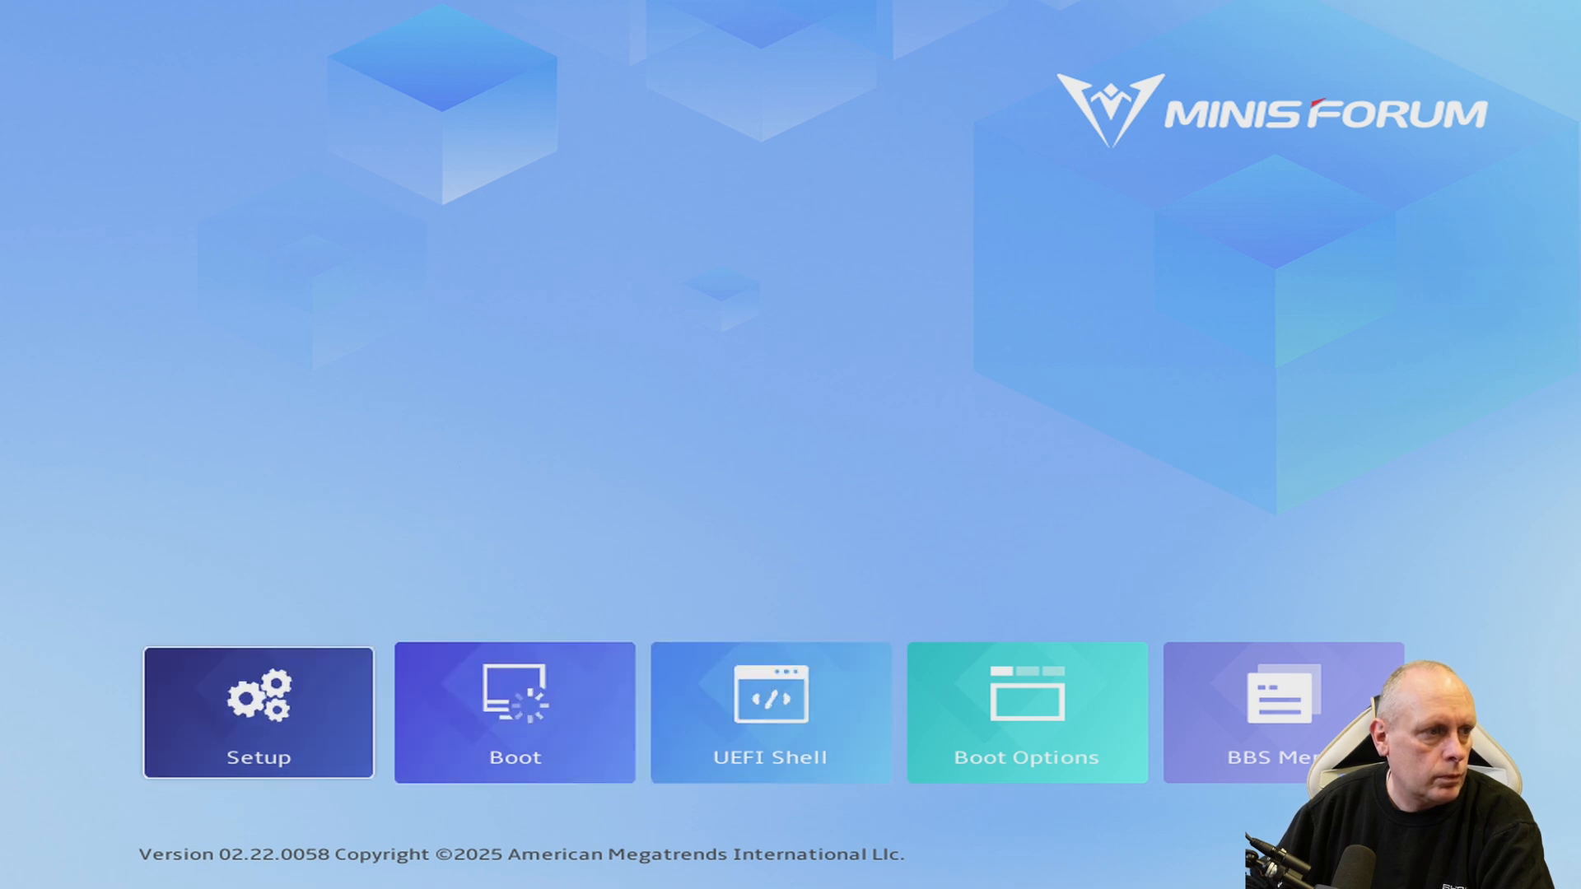
{"action": "left_click", "coordinate": [257, 714]}
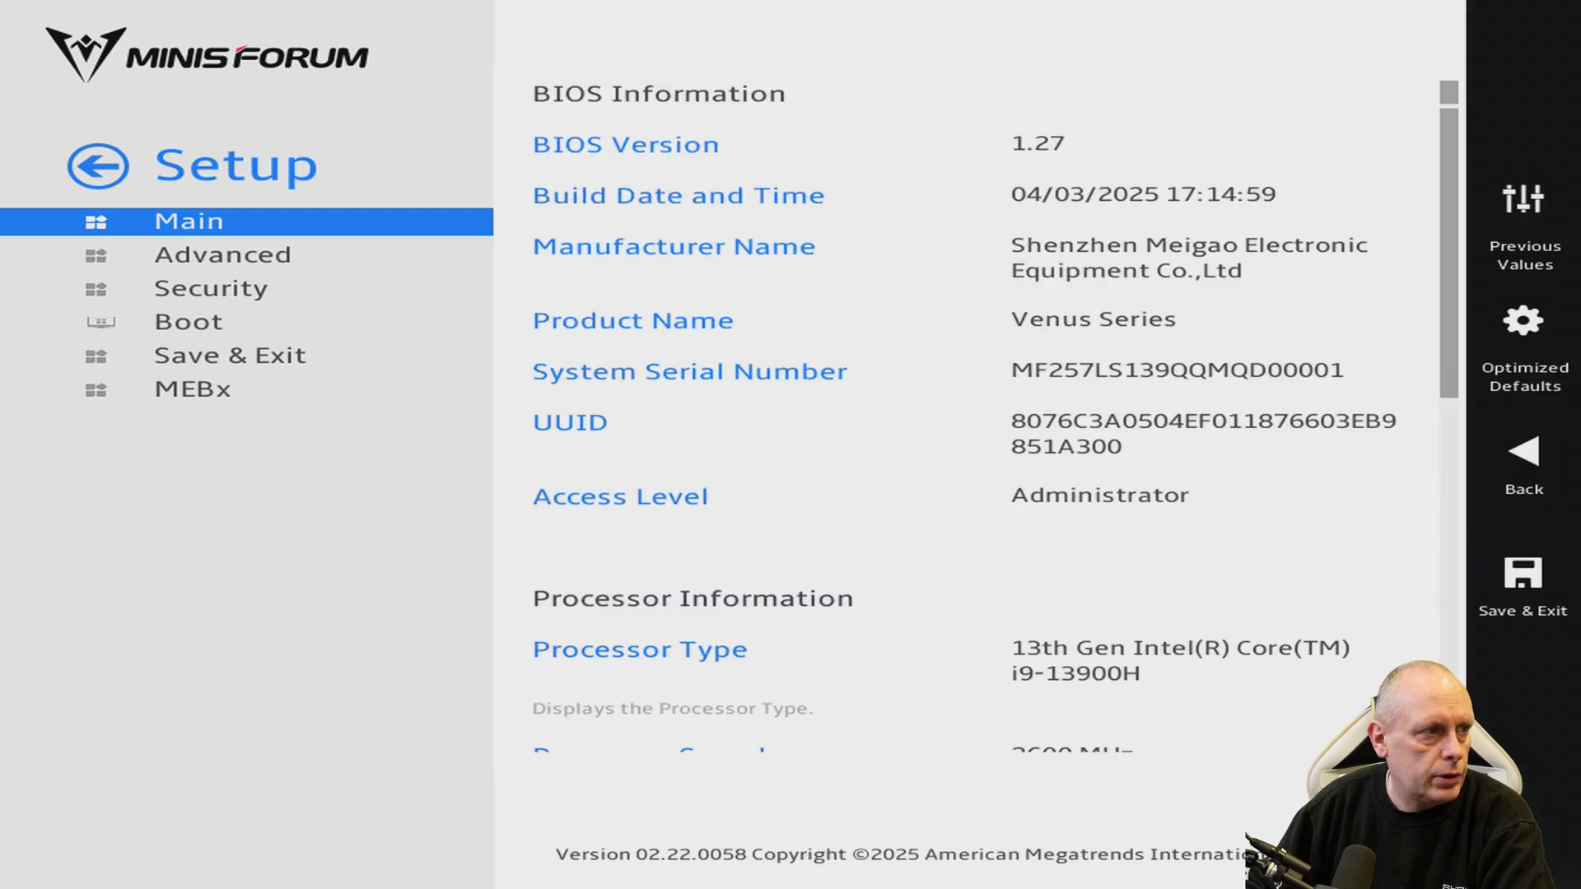
{"action": "scroll", "scroll_direction": "down", "scroll_amount": 3}
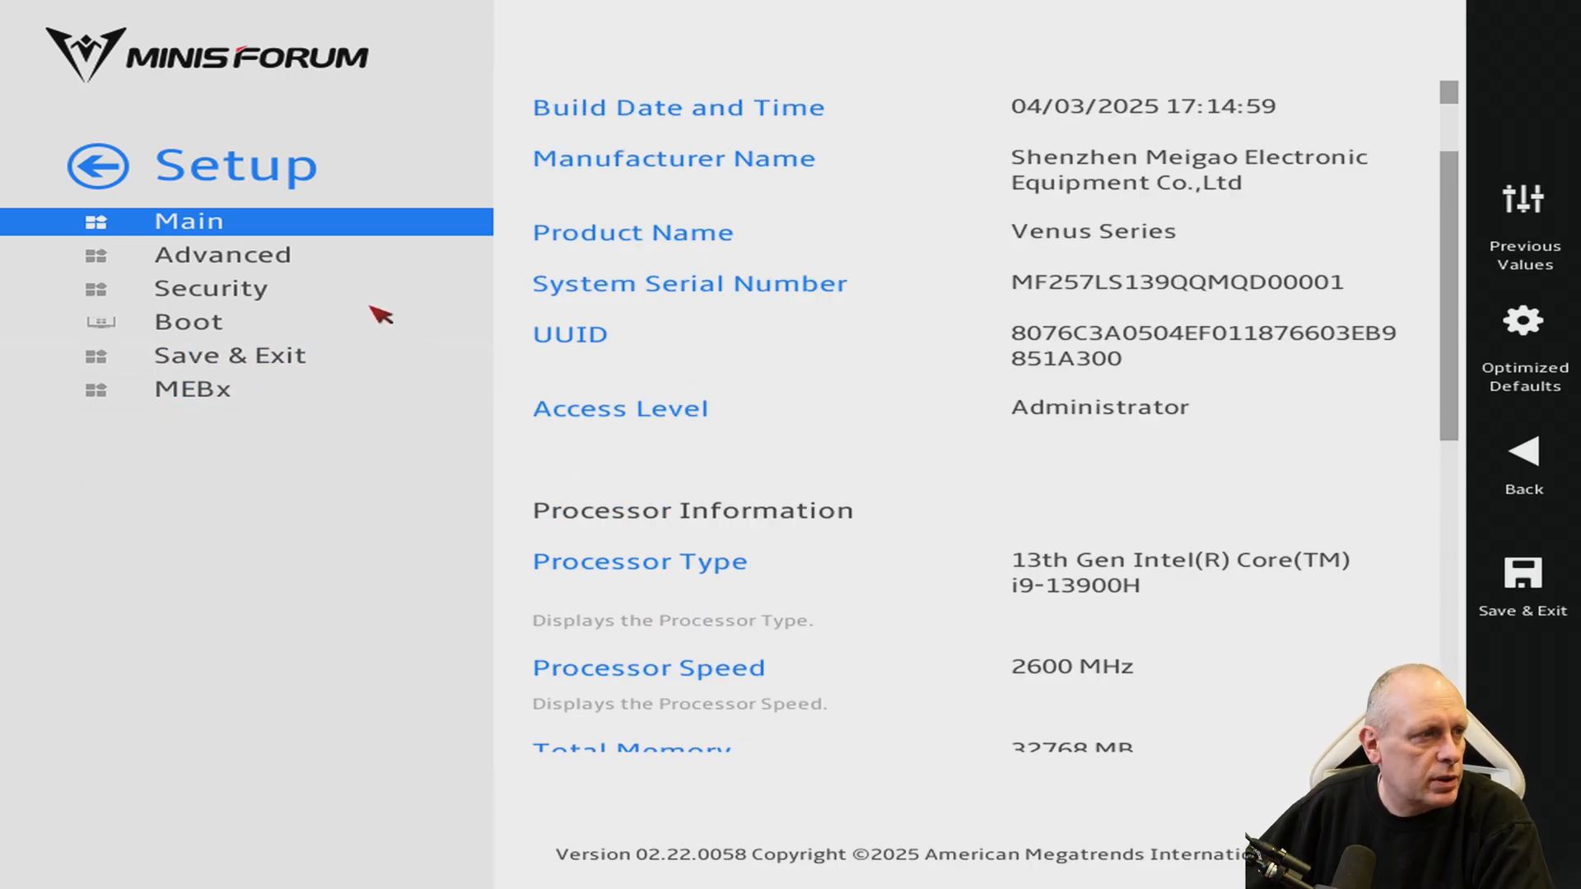
{"action": "mouse_move", "coordinate": [419, 280]}
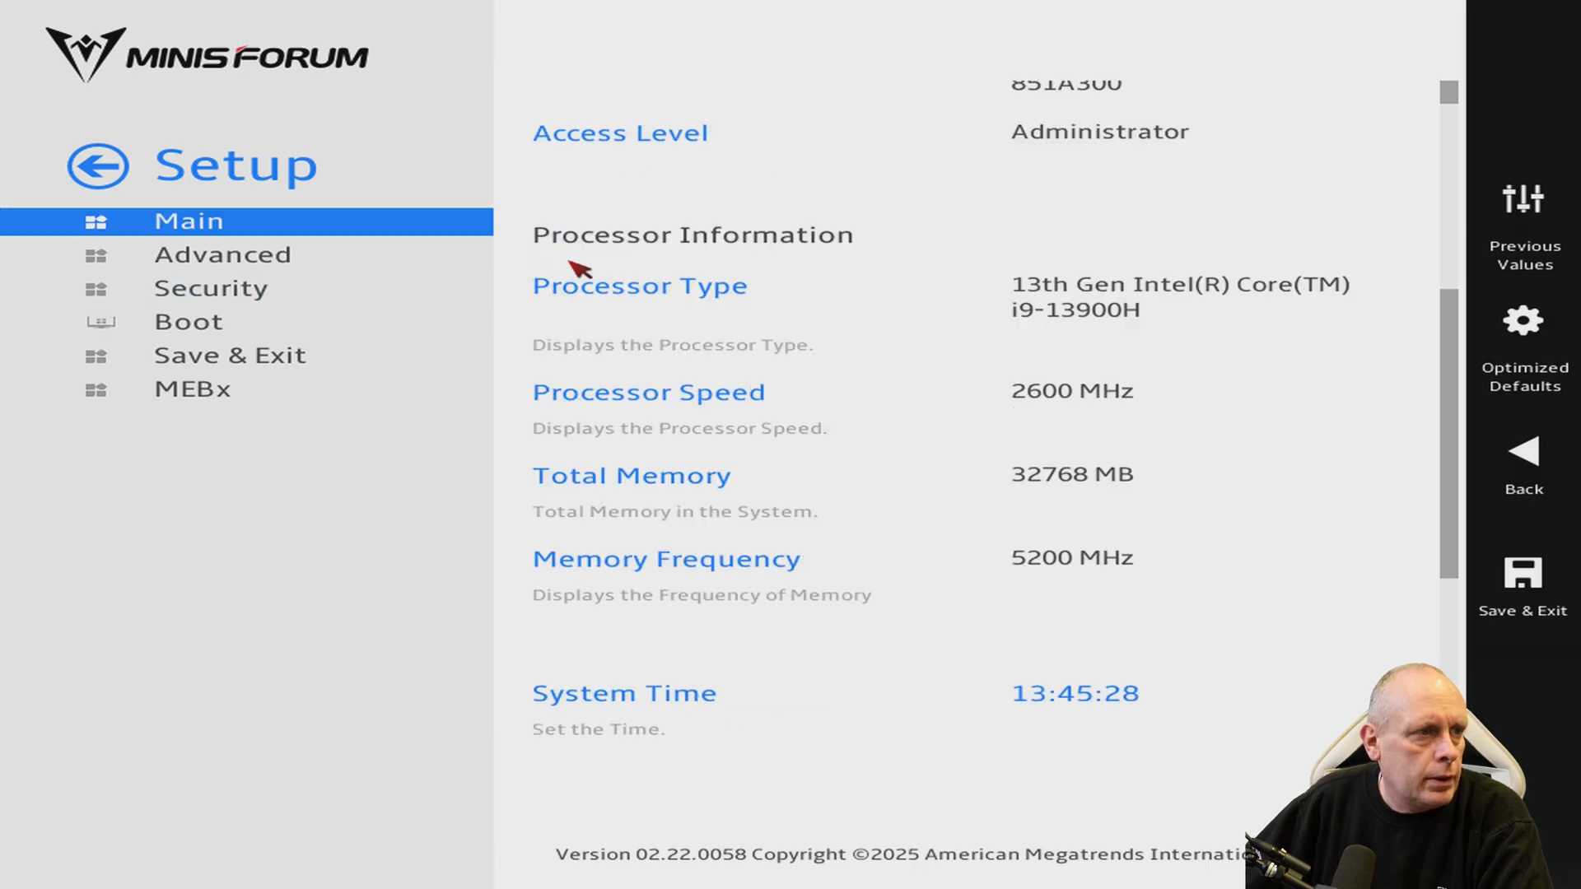
{"action": "scroll", "scroll_direction": "up", "scroll_amount": 3}
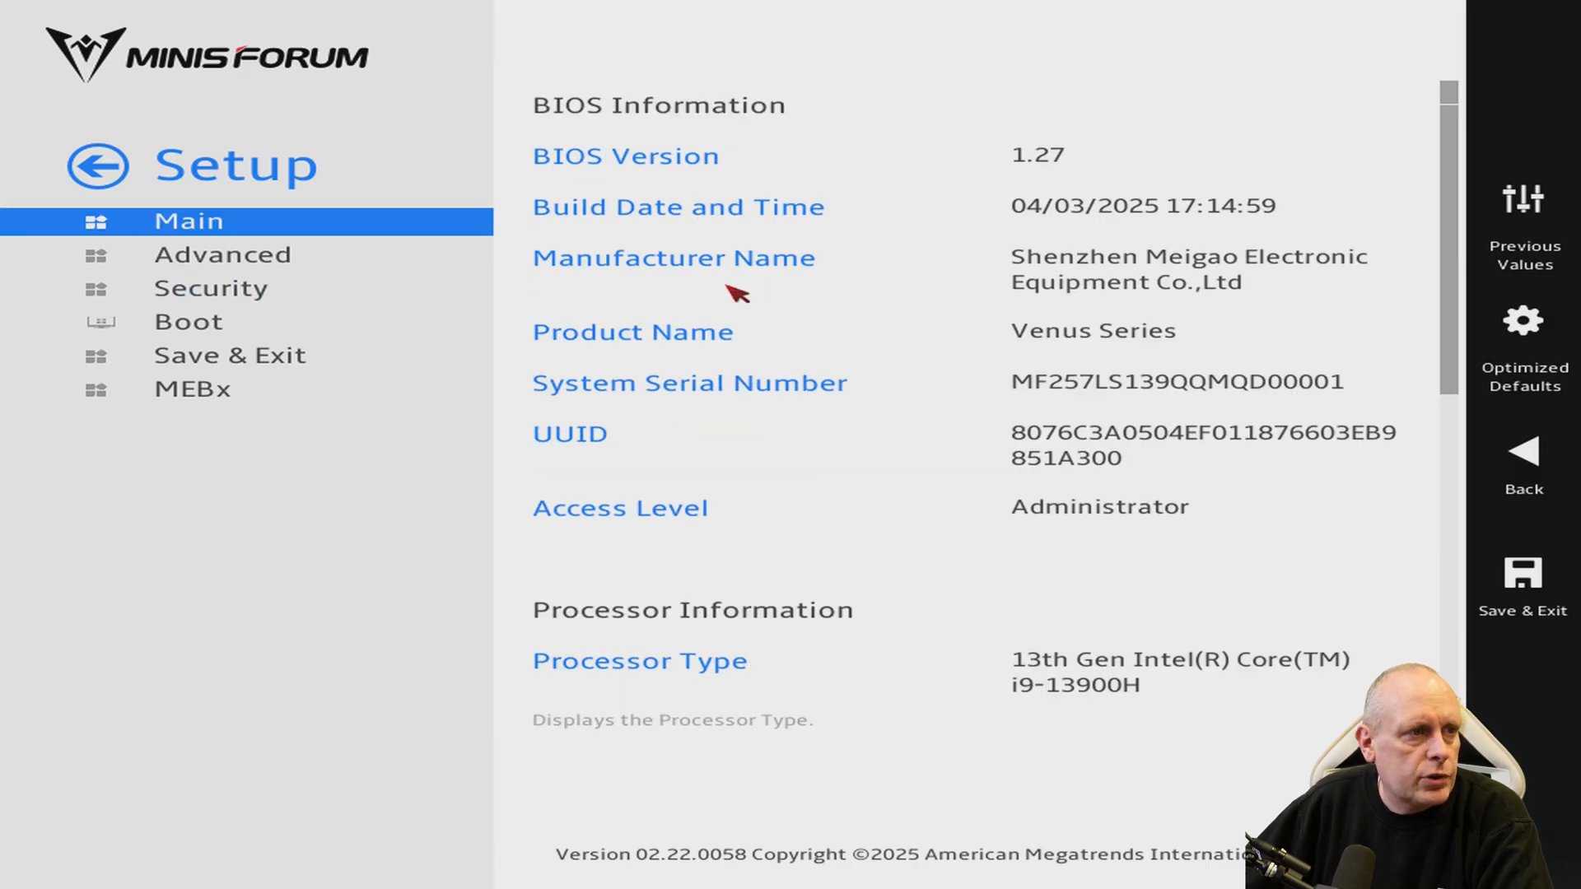
{"action": "mouse_move", "coordinate": [870, 420]}
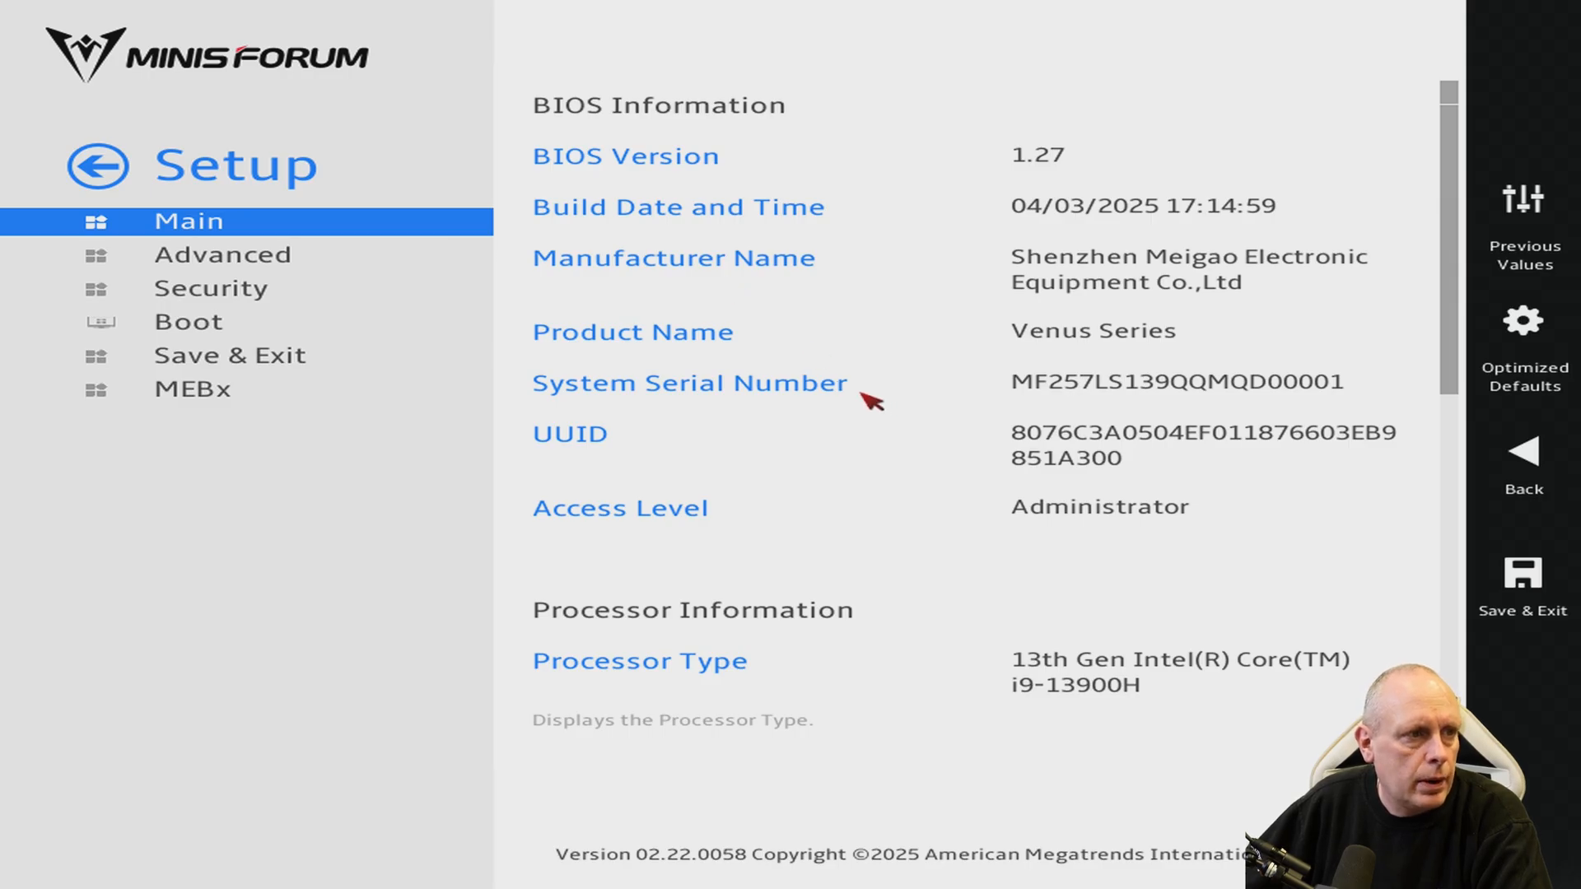
{"action": "scroll", "scroll_direction": "down", "scroll_amount": 3}
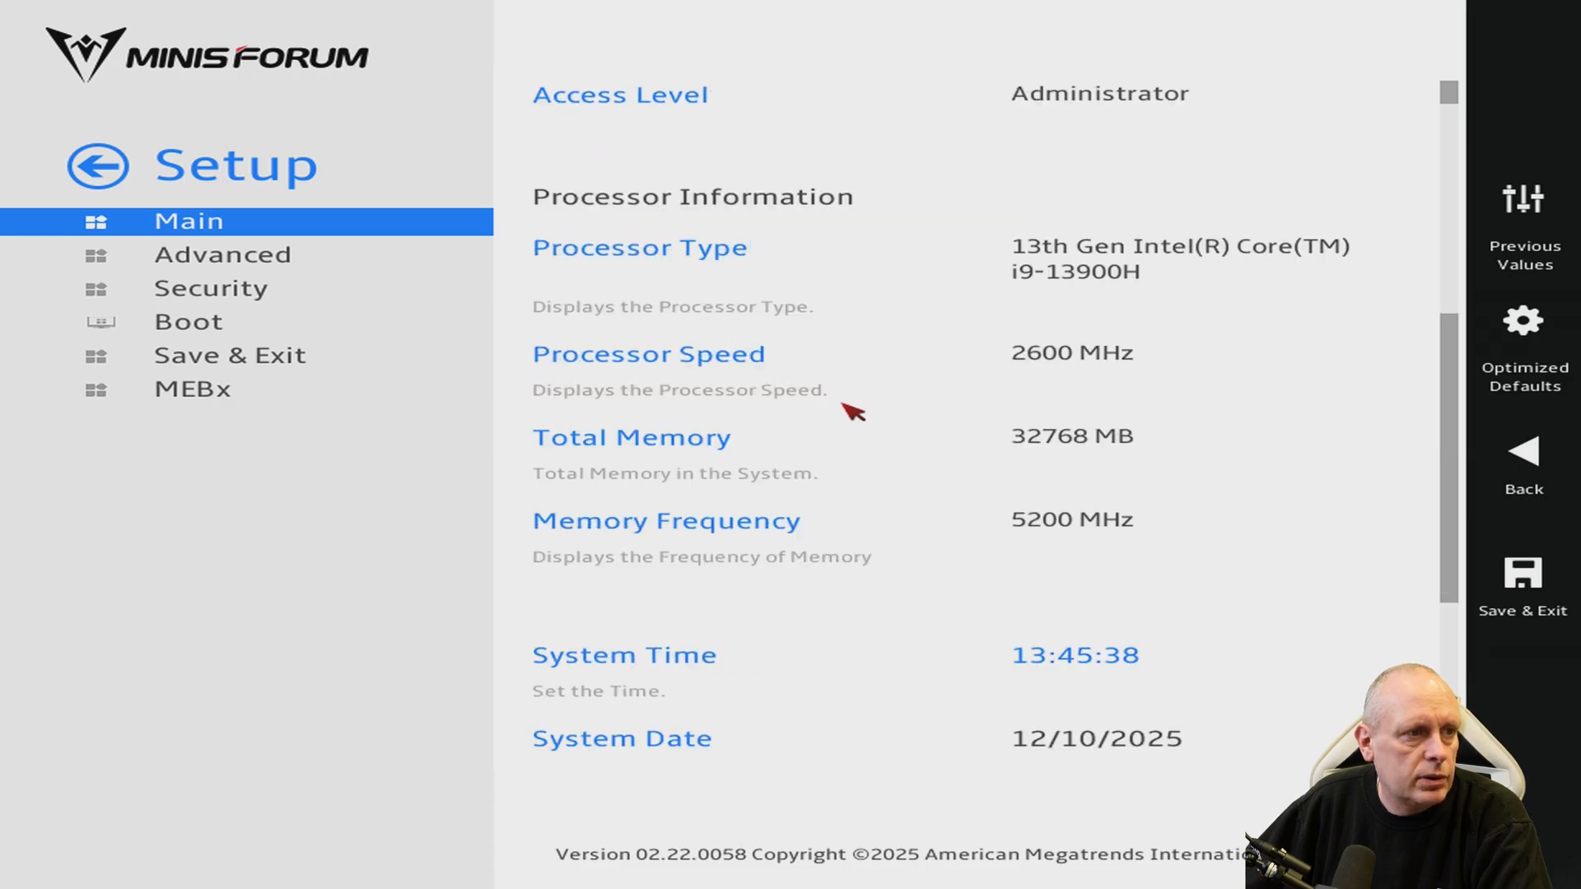
{"action": "scroll", "scroll_direction": "down", "scroll_amount": 3}
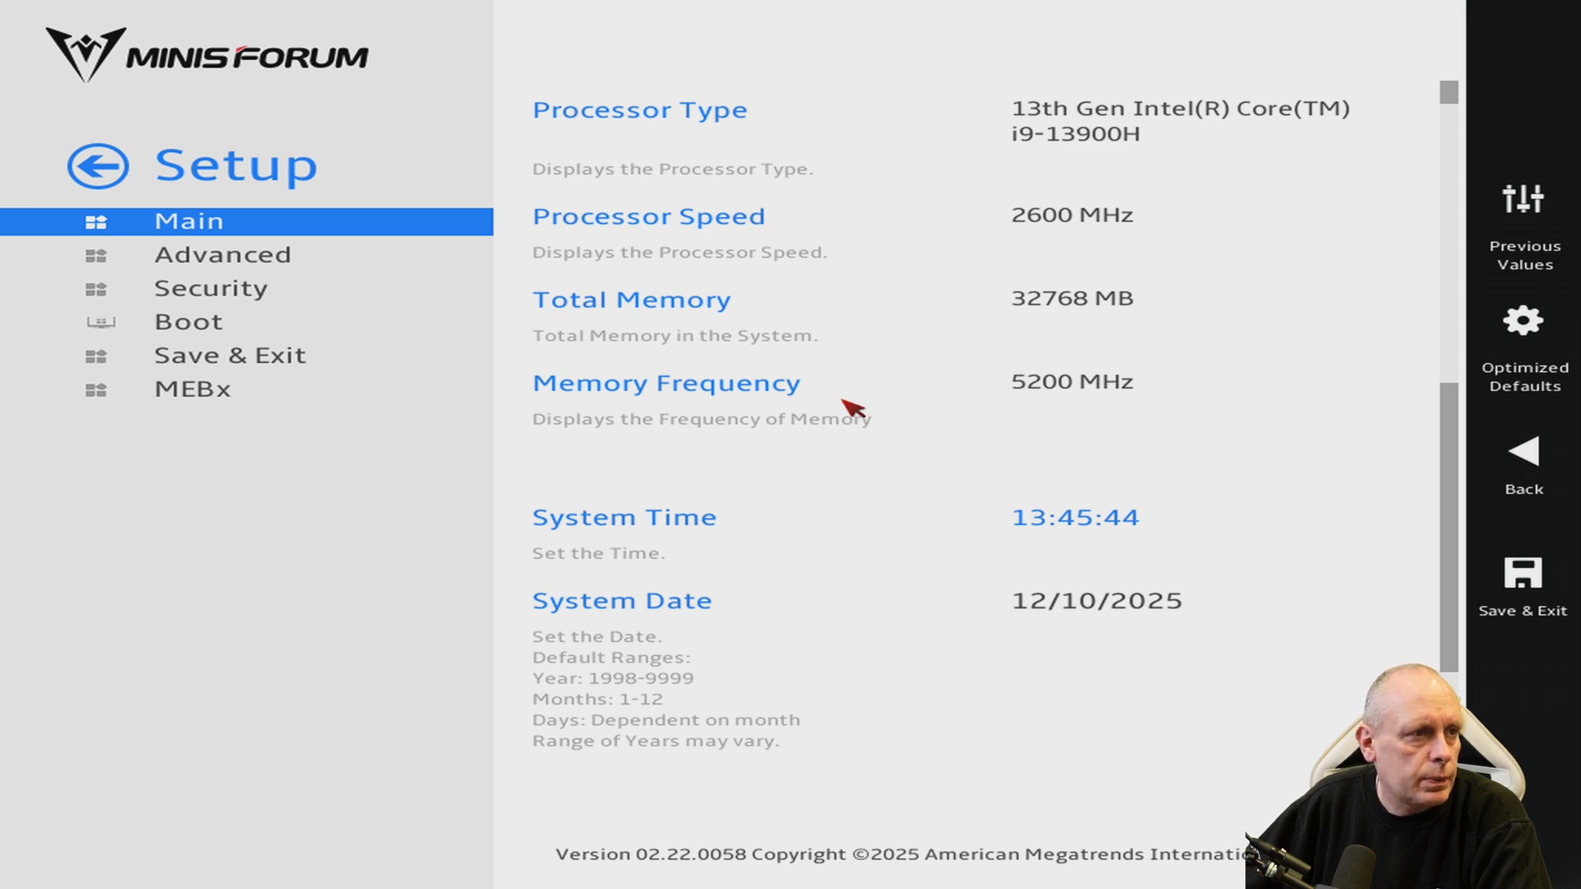
{"action": "mouse_move", "coordinate": [840, 345]}
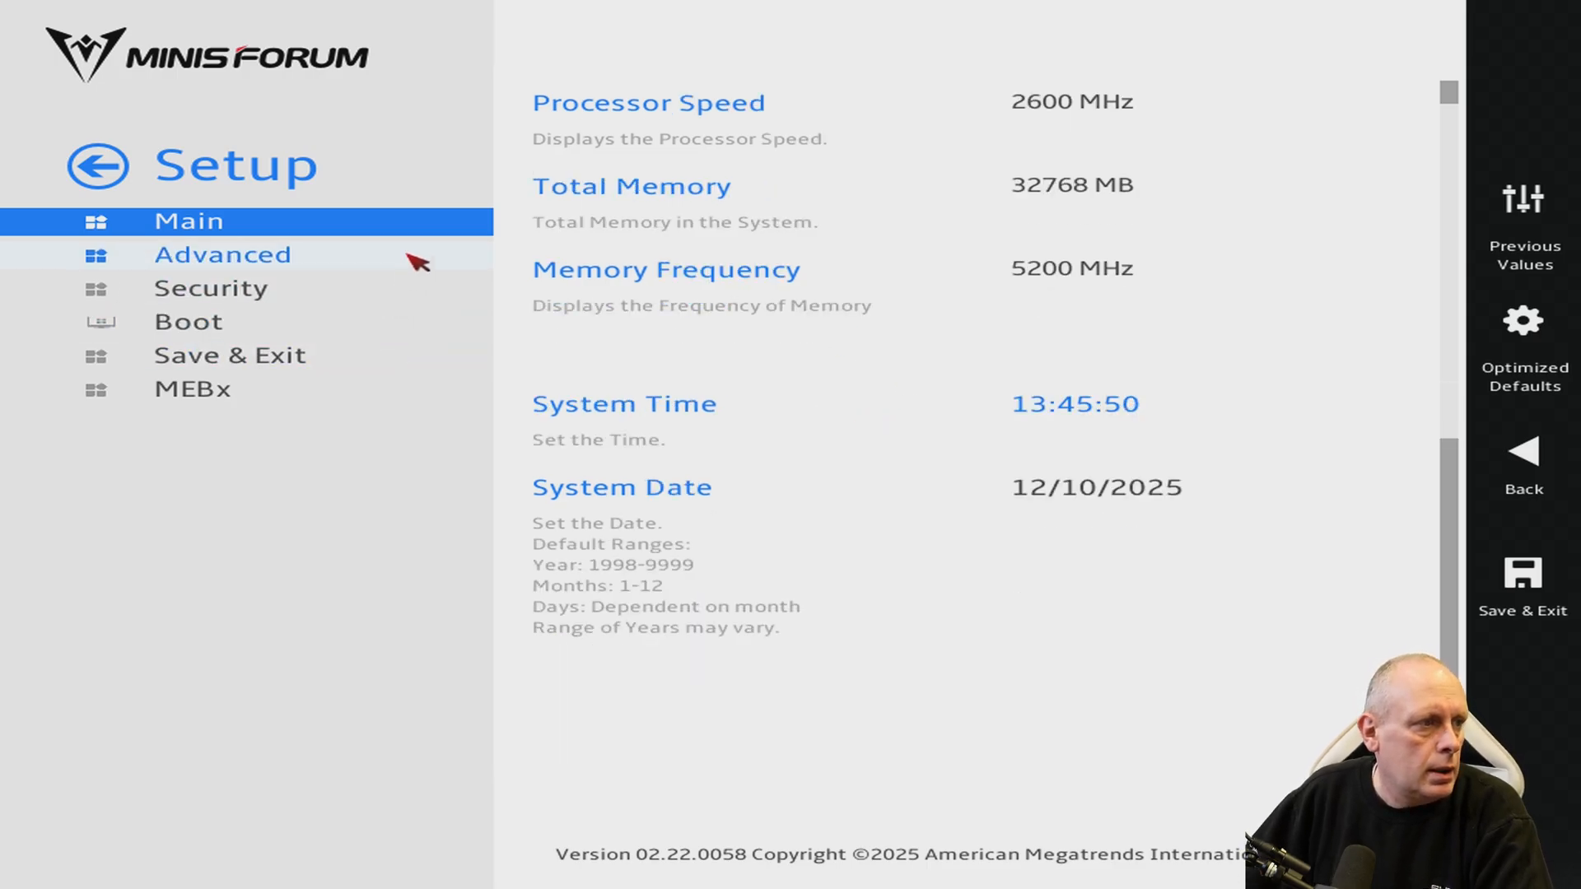
Switch to the Advanced page listing Trusted Computing, CPU Configuration, ACPI and fan settings.
{"action": "left_click", "coordinate": [222, 253]}
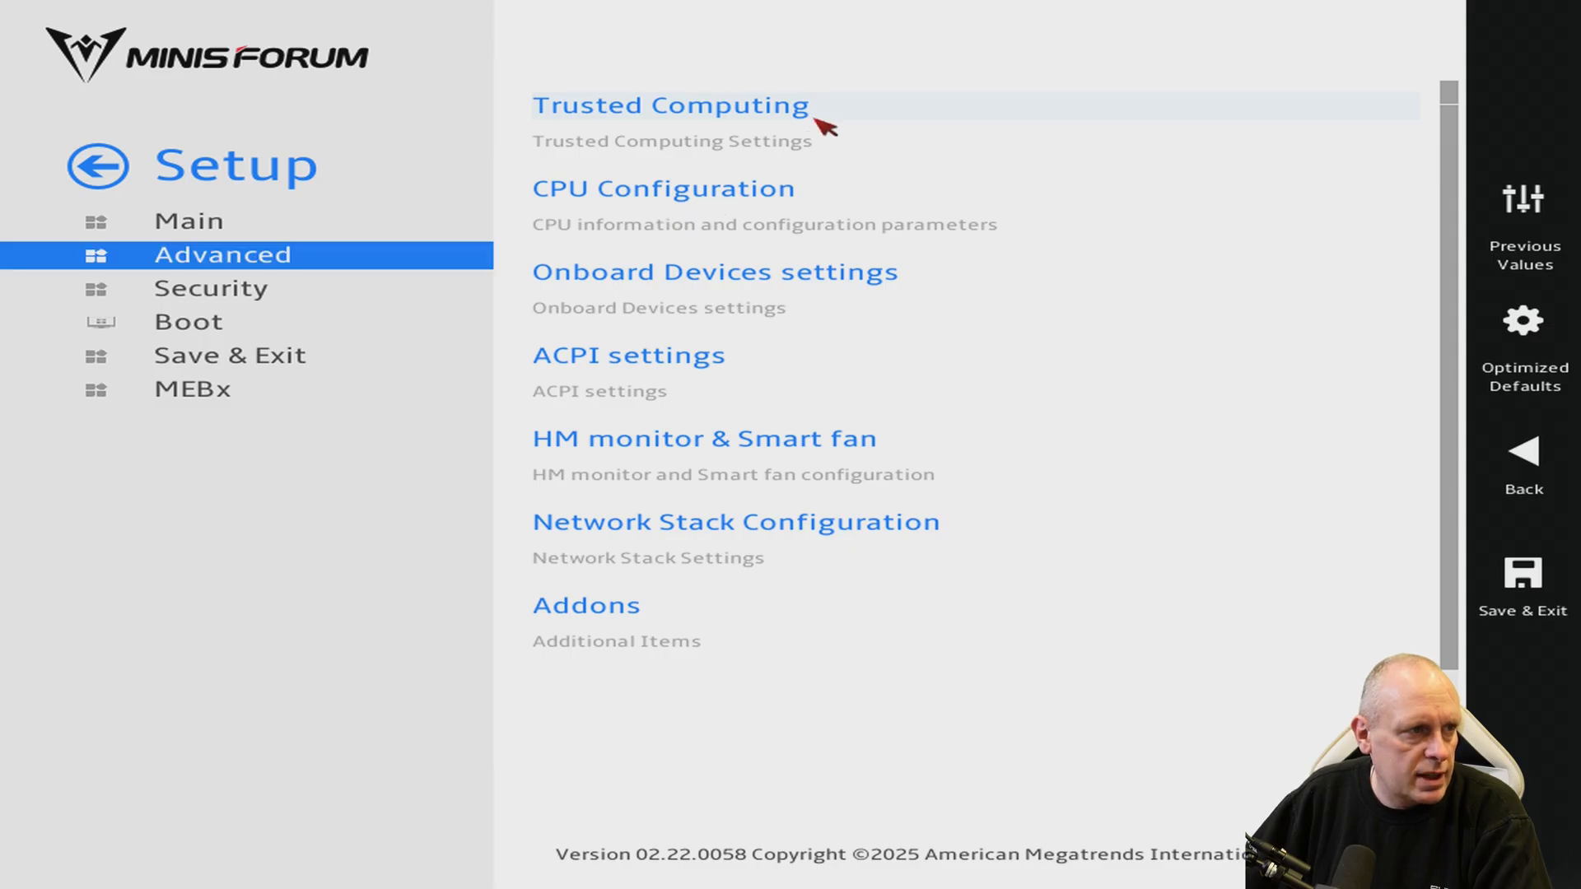
{"action": "mouse_move", "coordinate": [862, 109]}
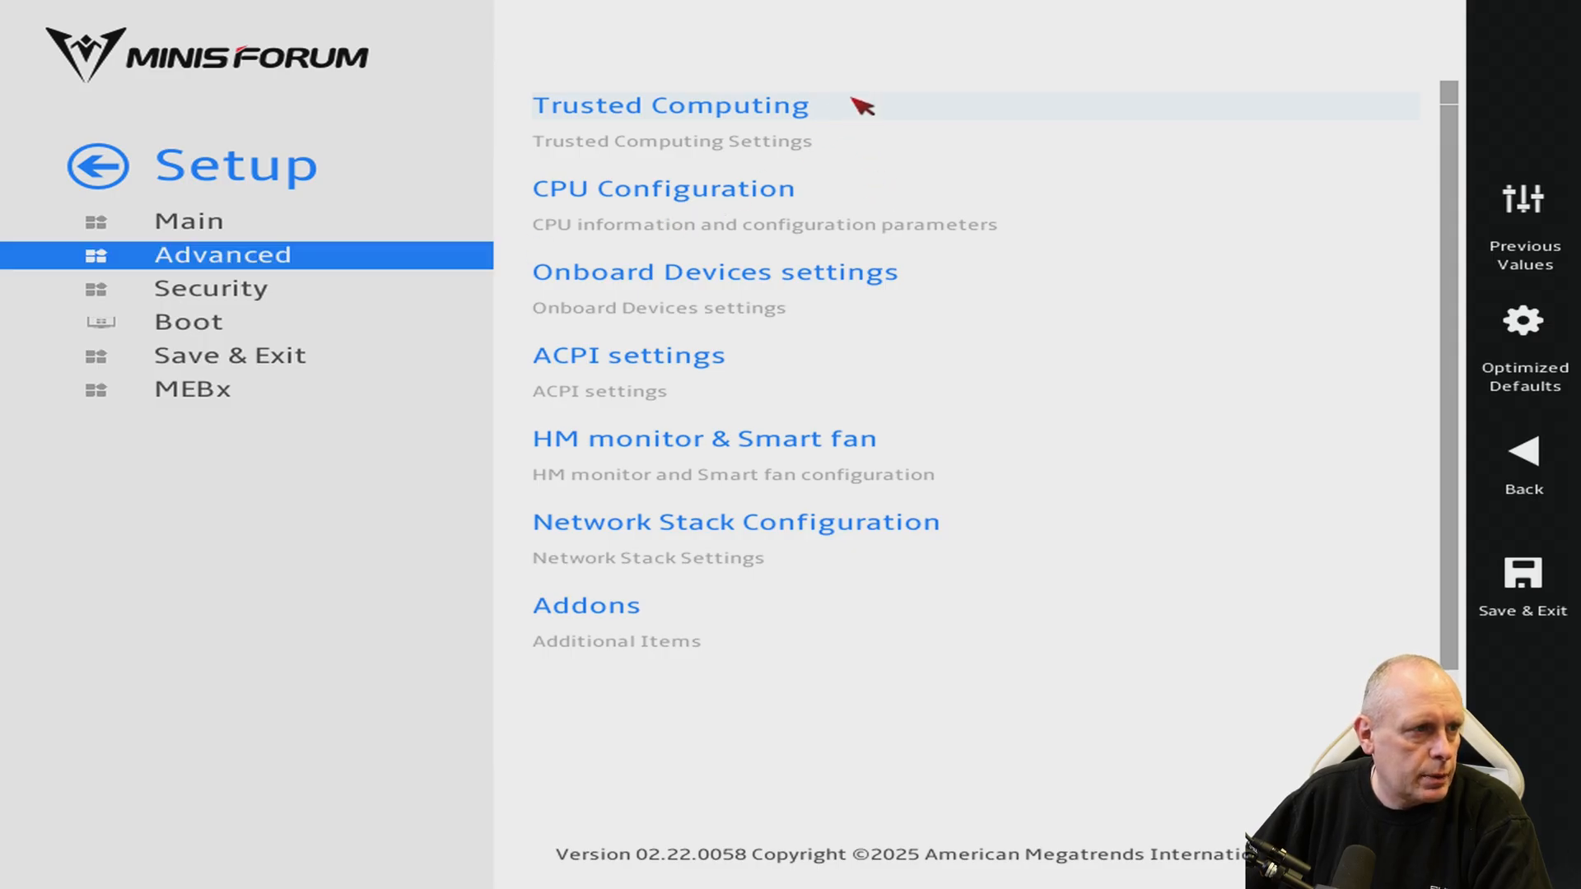
{"action": "left_click", "coordinate": [670, 106]}
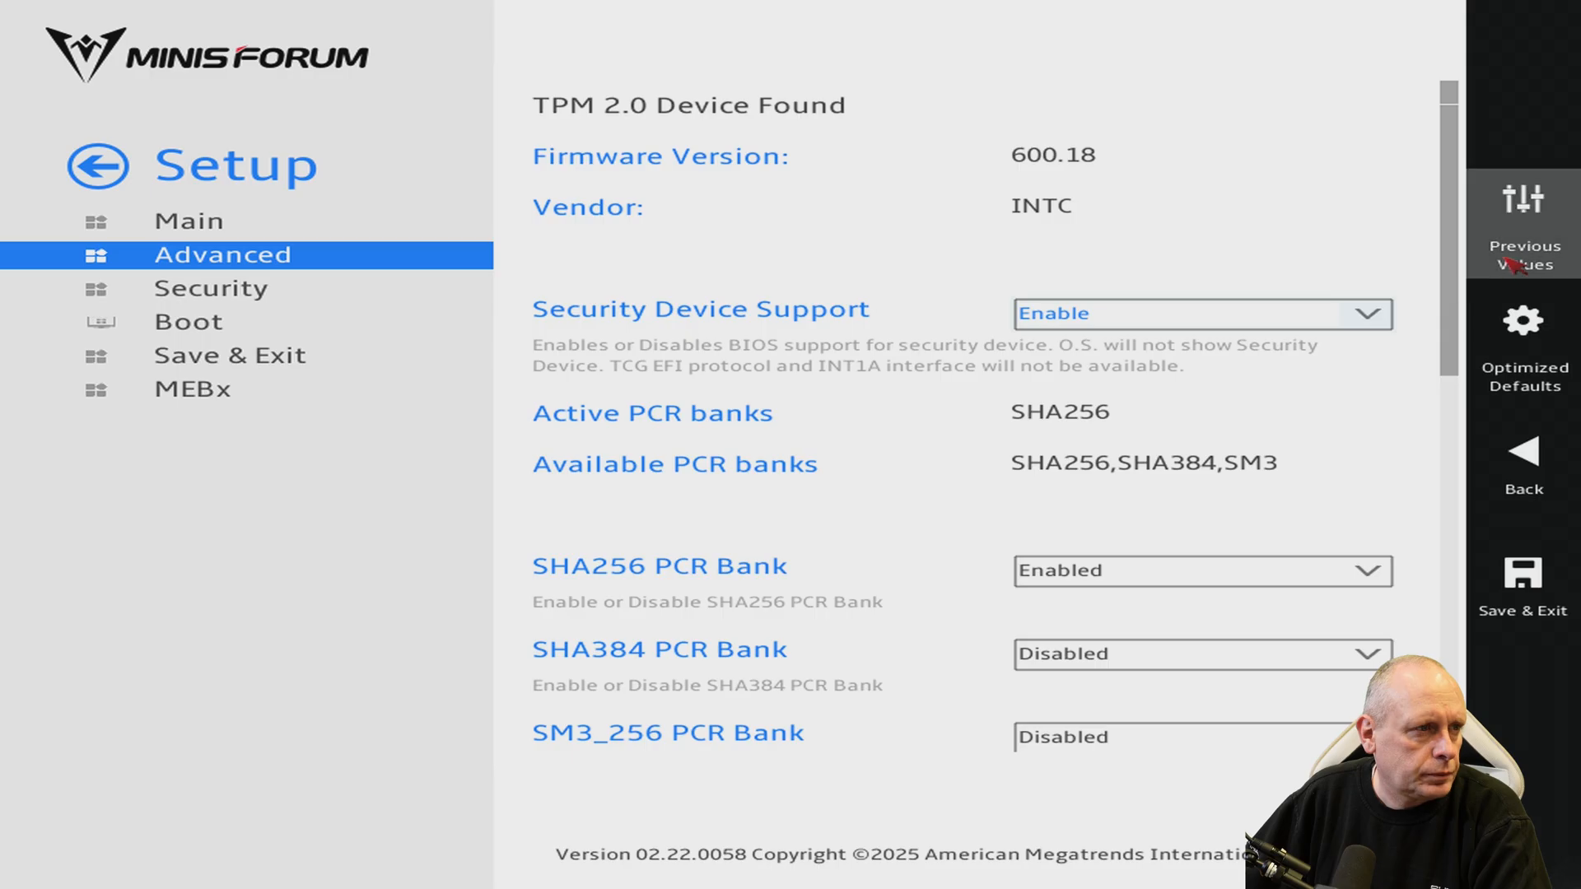
{"action": "mouse_move", "coordinate": [1511, 316]}
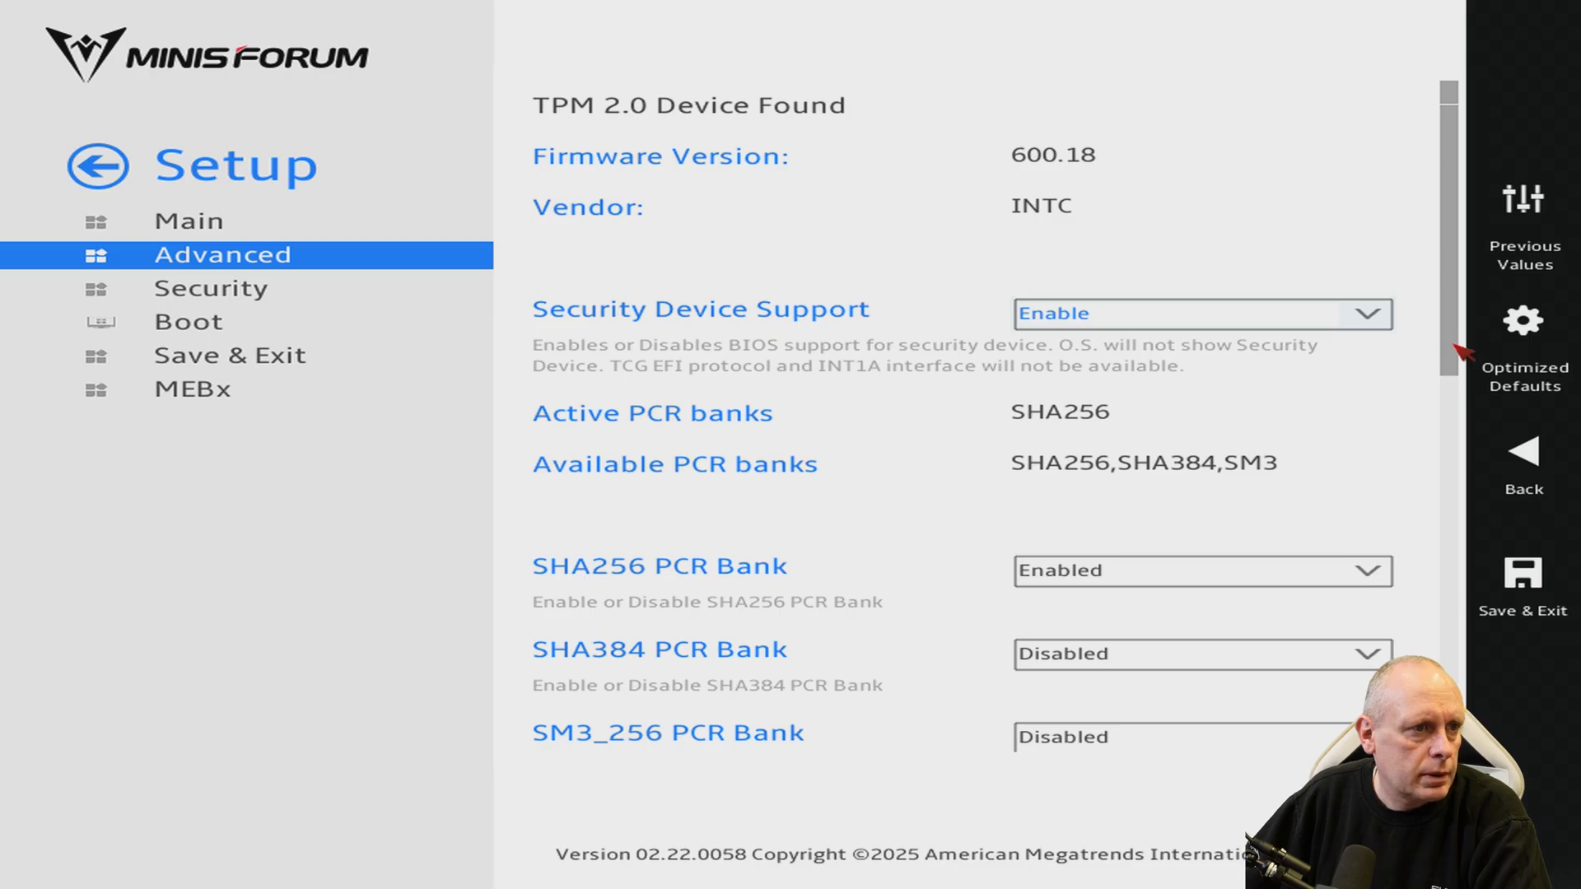
{"action": "scroll", "scroll_direction": "down", "scroll_amount": 3}
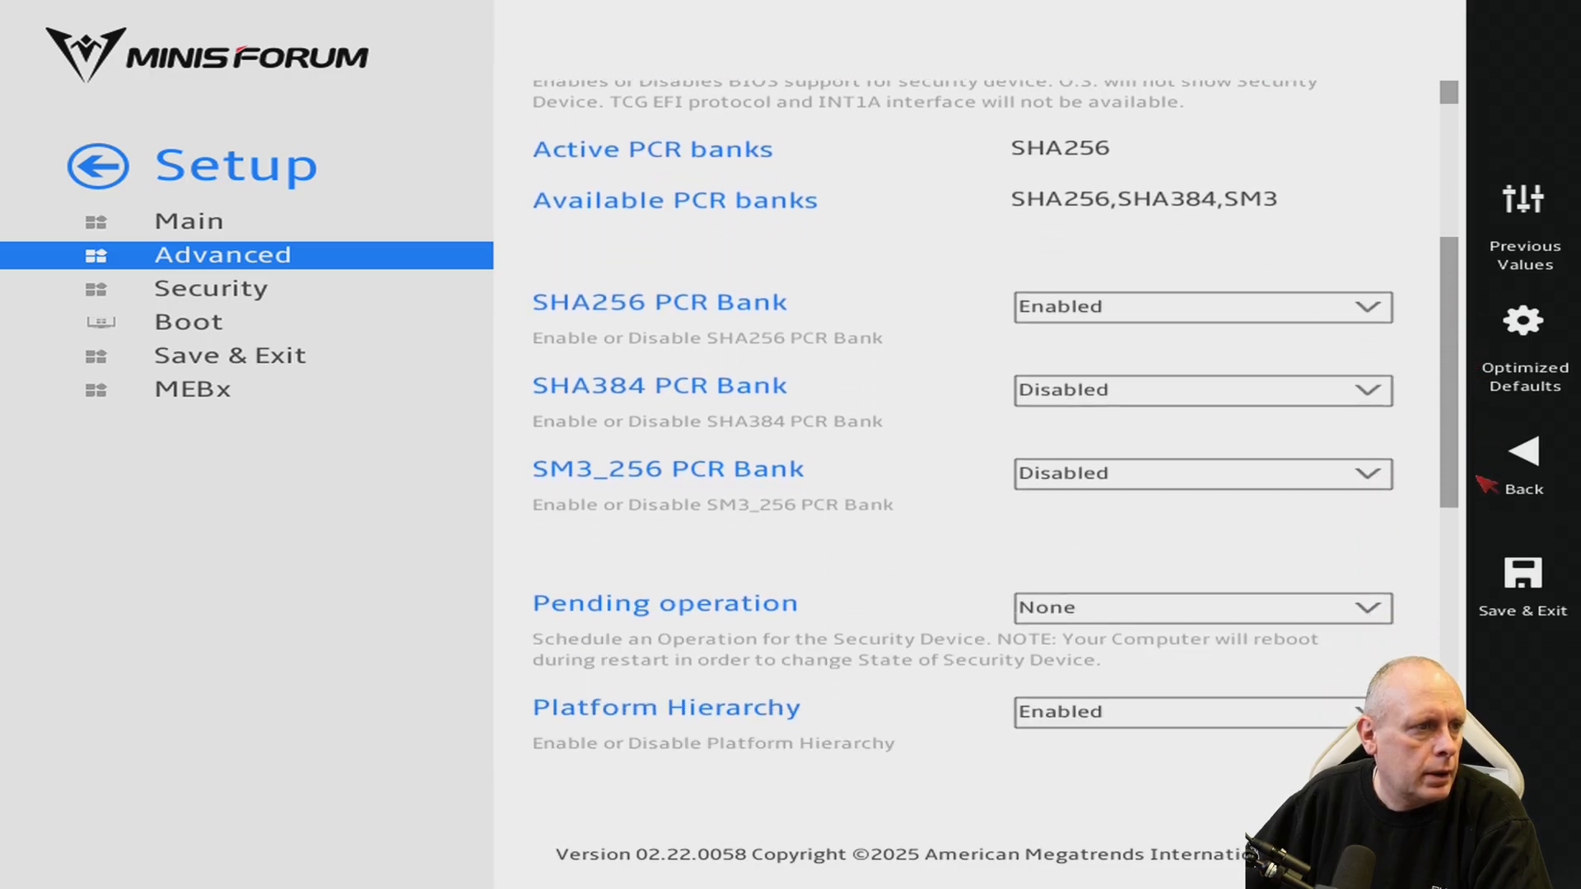
{"action": "scroll", "scroll_direction": "down", "scroll_amount": 3}
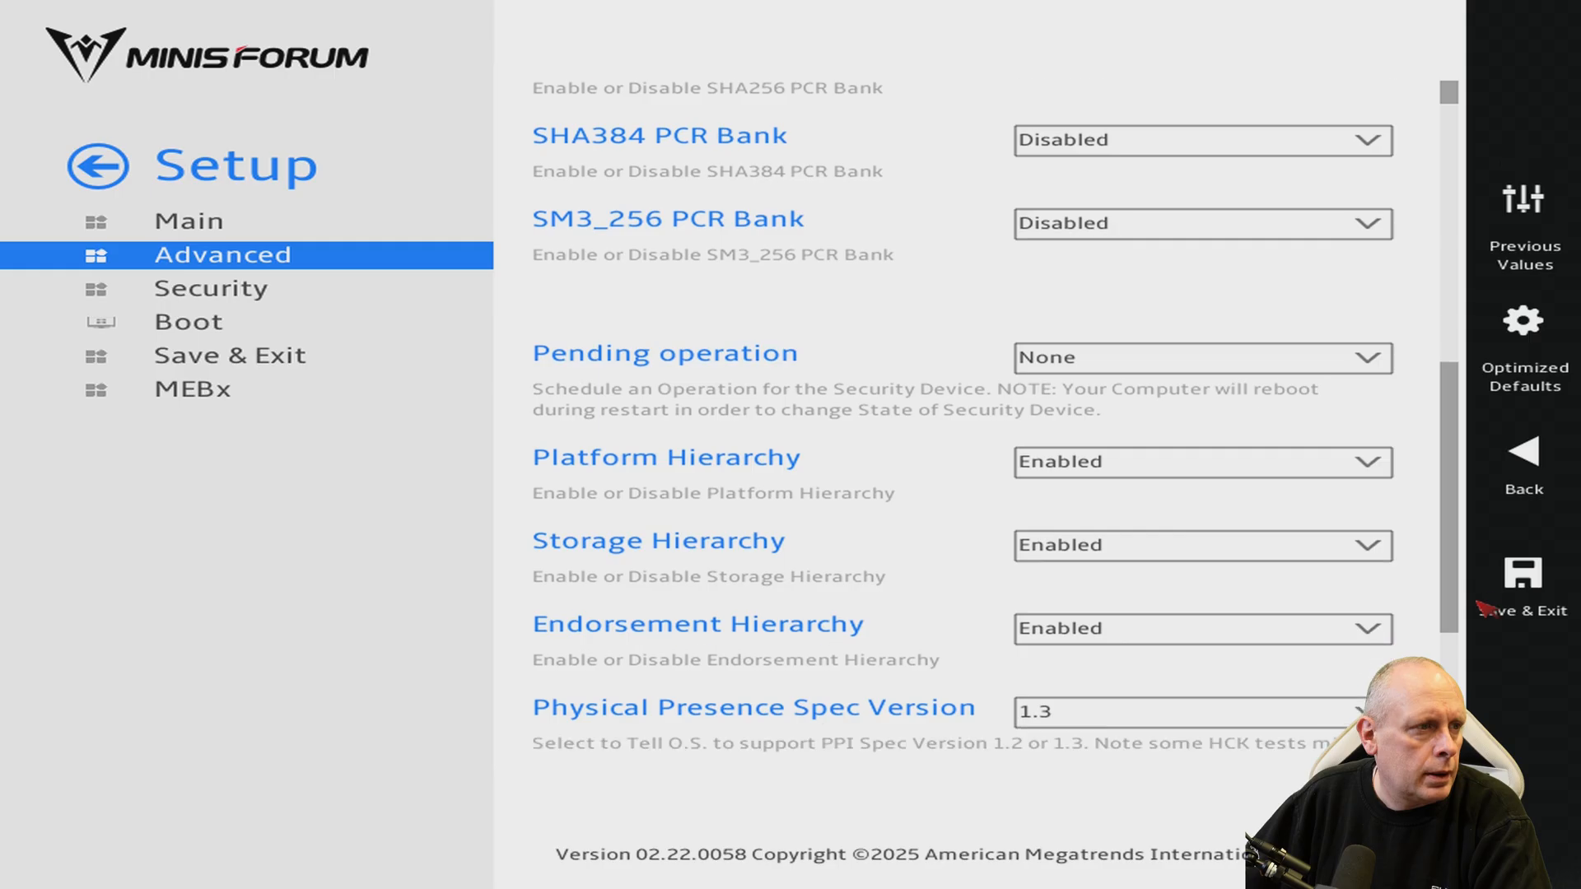
{"action": "scroll", "scroll_direction": "down", "scroll_amount": 3}
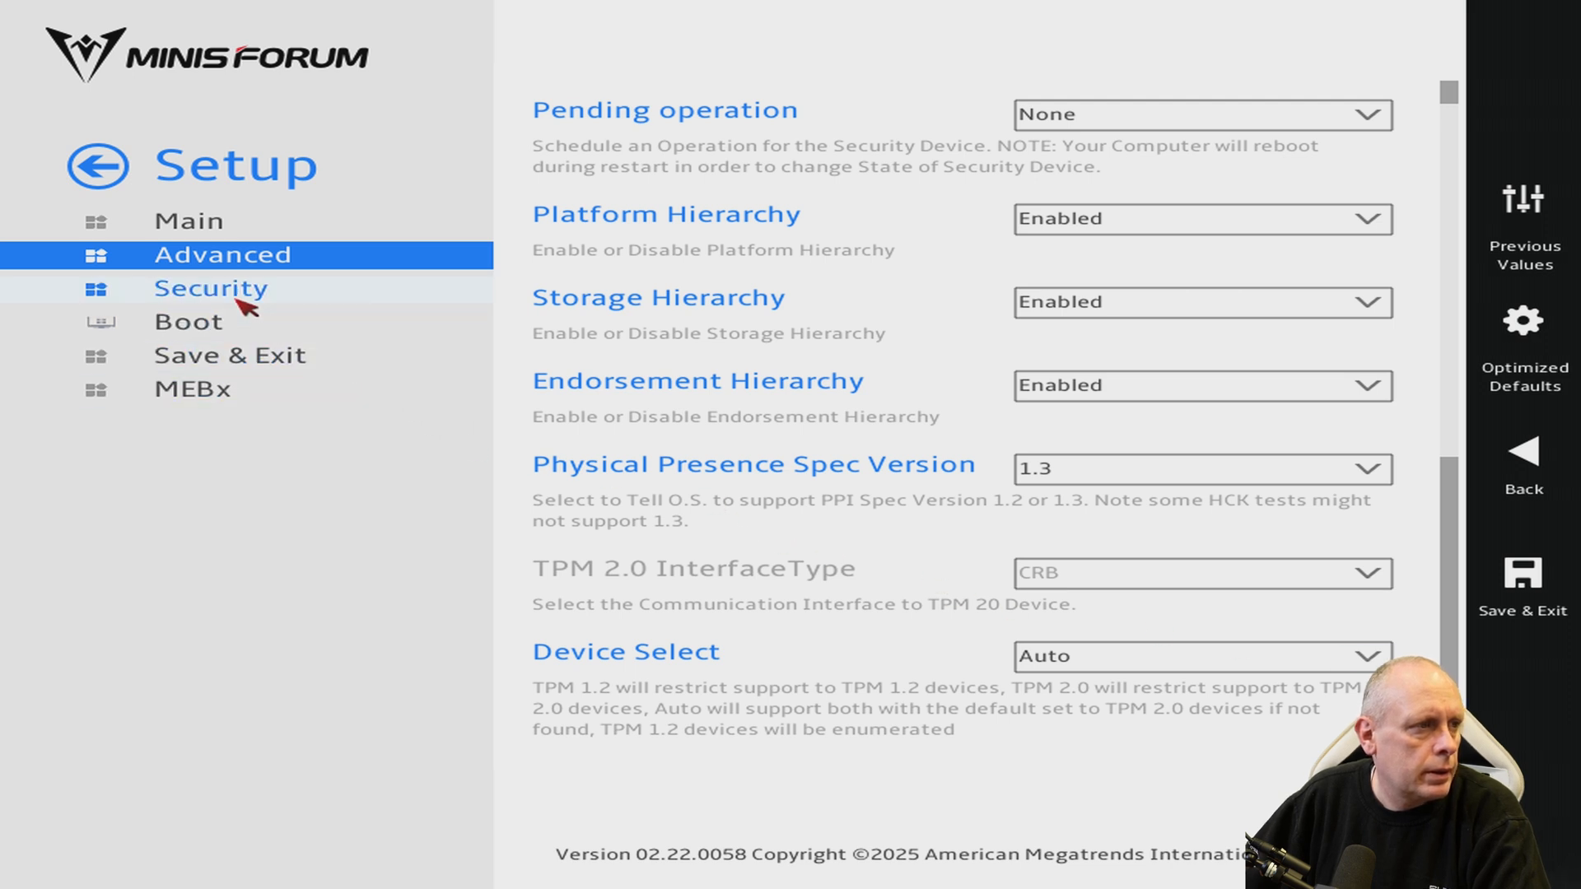
{"action": "left_click", "coordinate": [222, 253]}
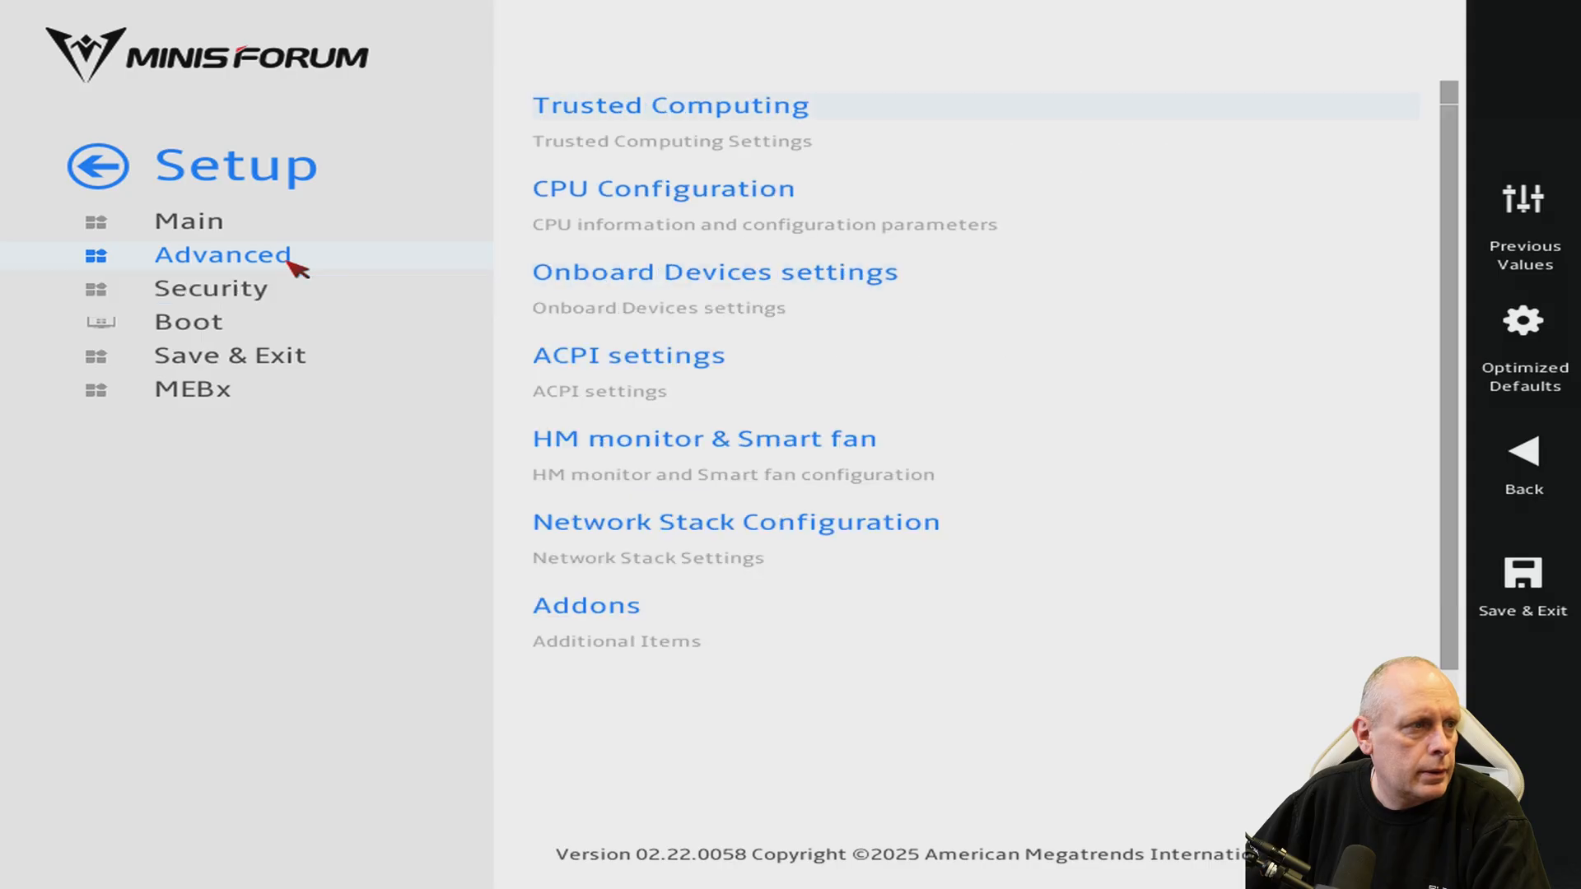
{"action": "left_click", "coordinate": [222, 254]}
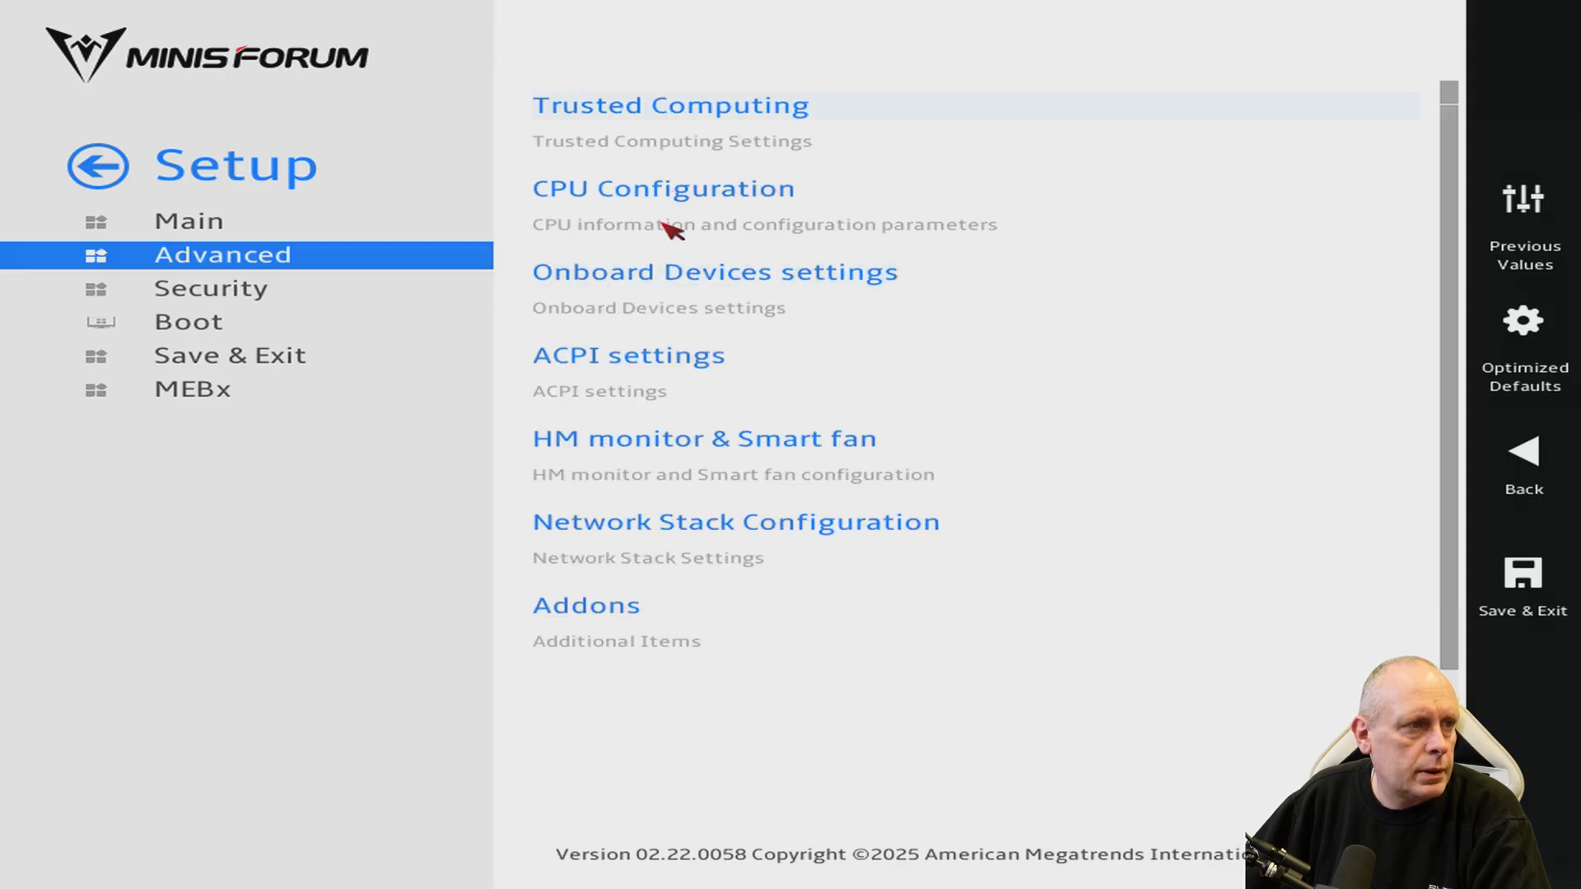
Browse CPU Configuration through virtualization, core, C-state and power limit settings.
{"action": "left_click", "coordinate": [662, 188]}
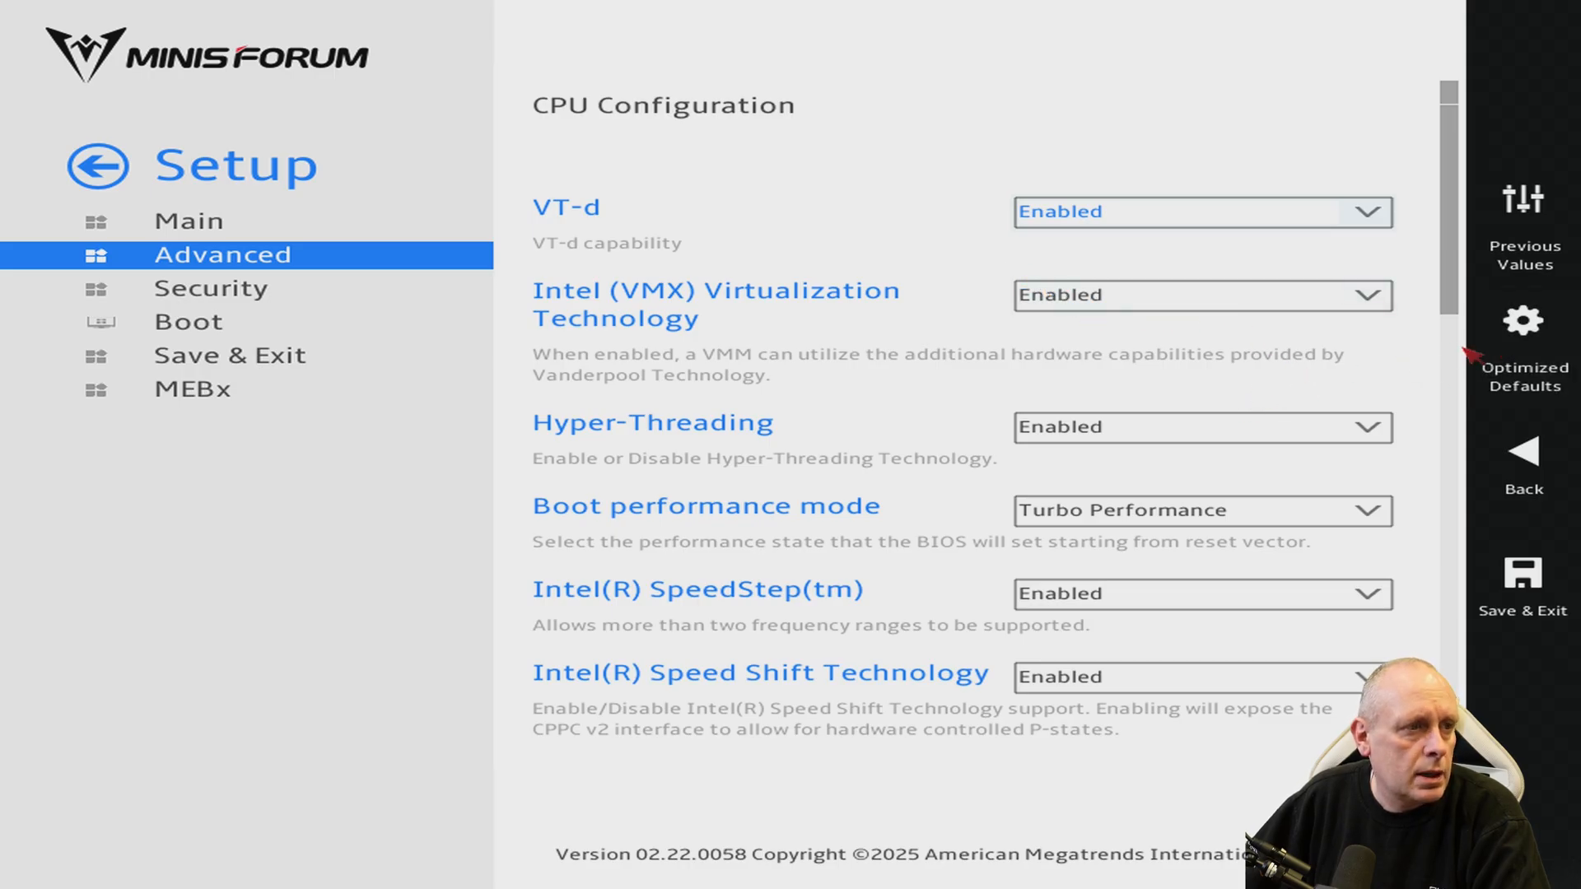
{"action": "mouse_move", "coordinate": [1523, 321]}
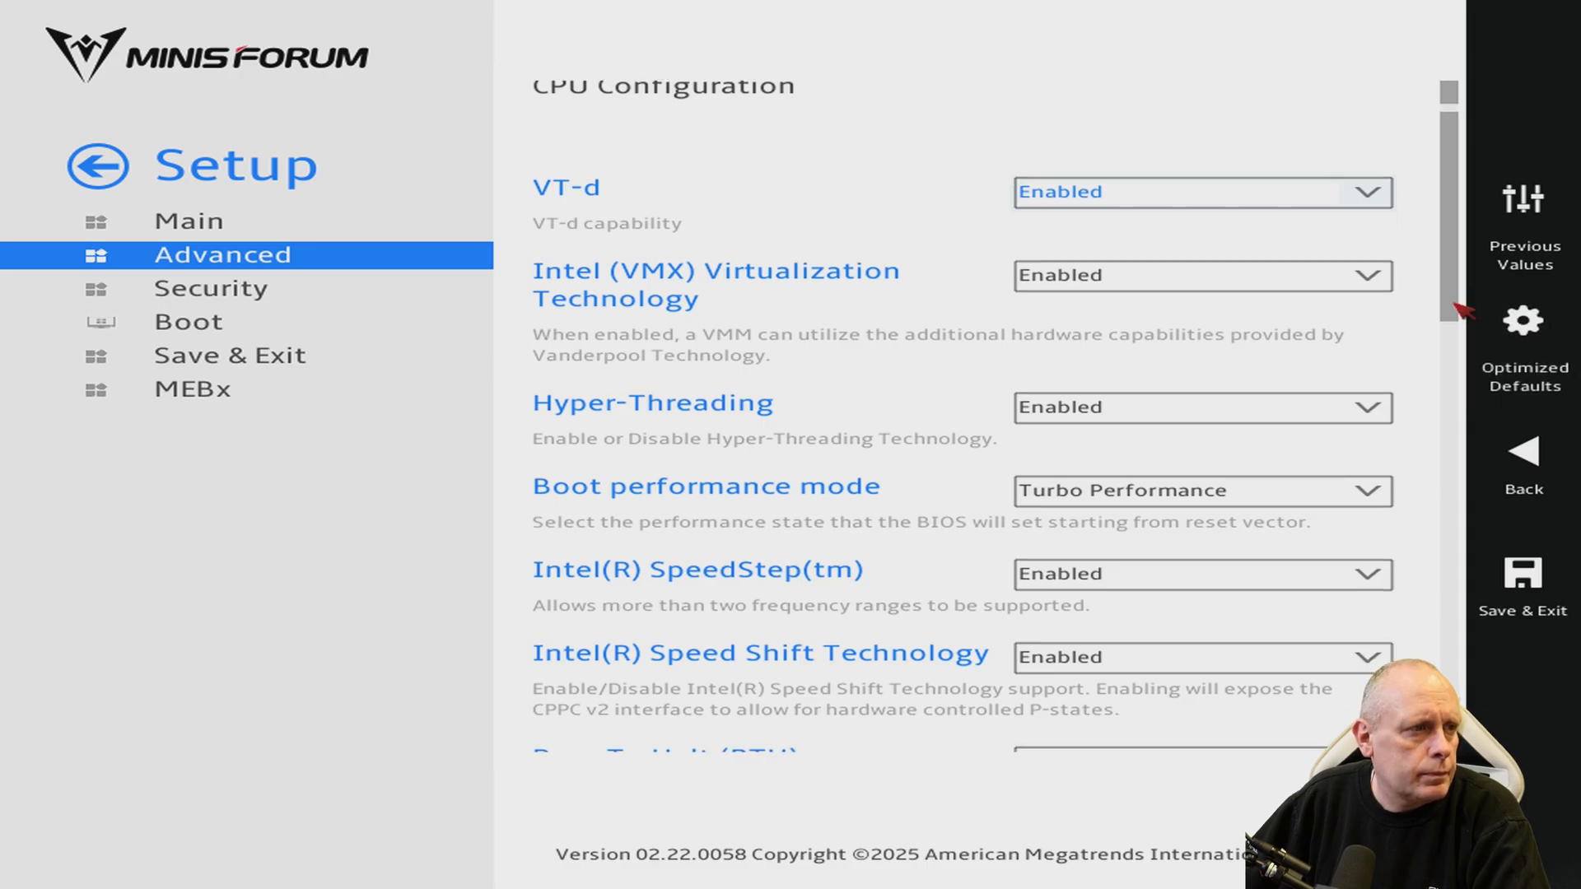
{"action": "scroll", "scroll_direction": "down", "scroll_amount": 3}
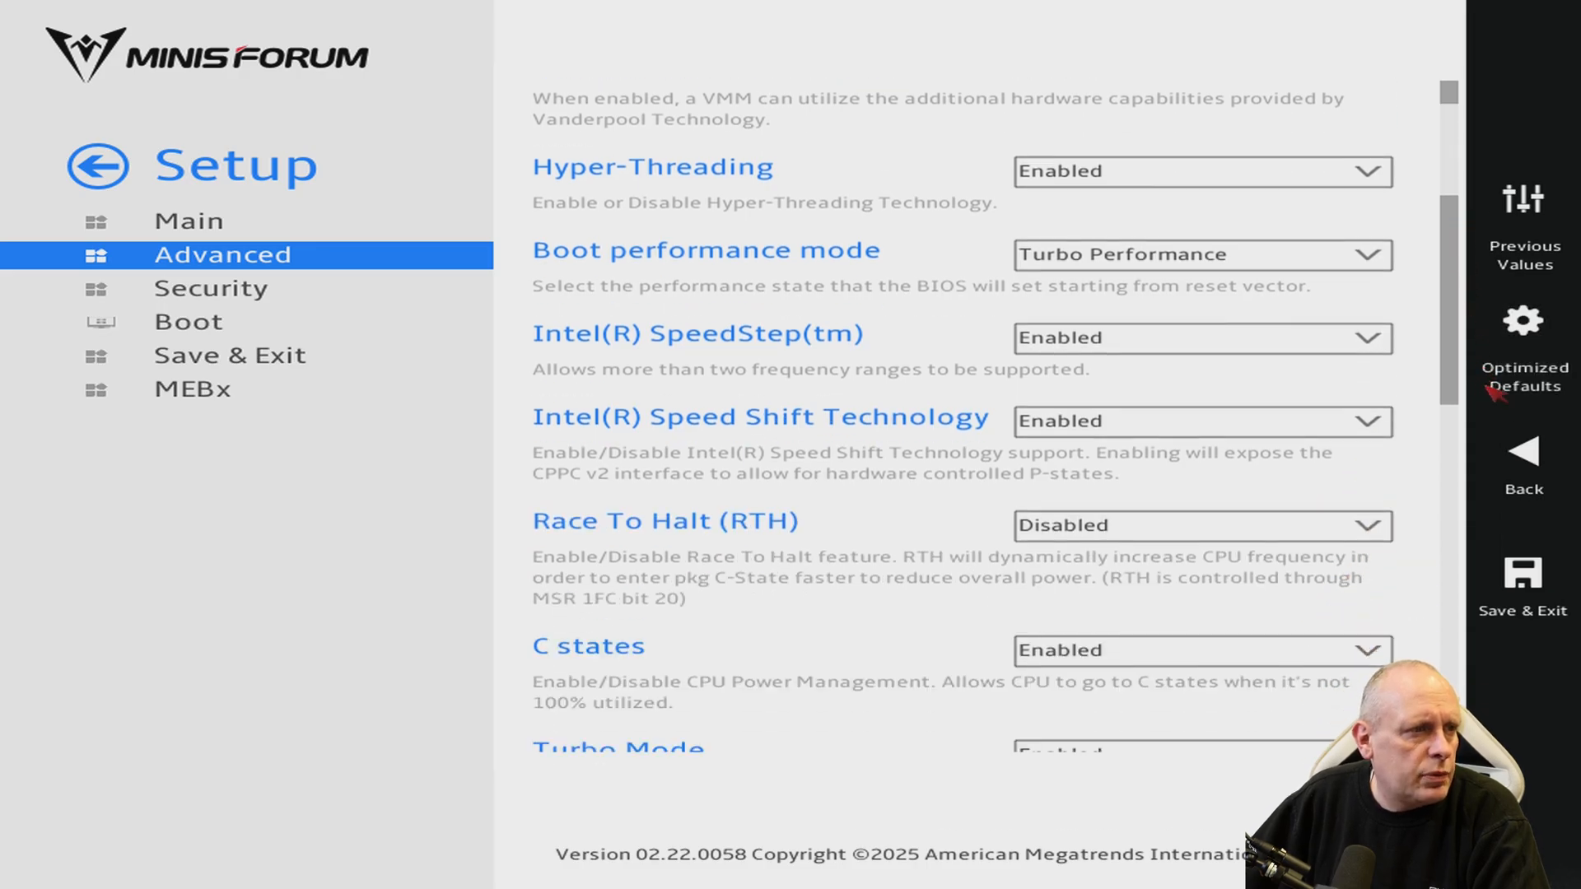
{"action": "scroll", "scroll_direction": "down", "scroll_amount": 3}
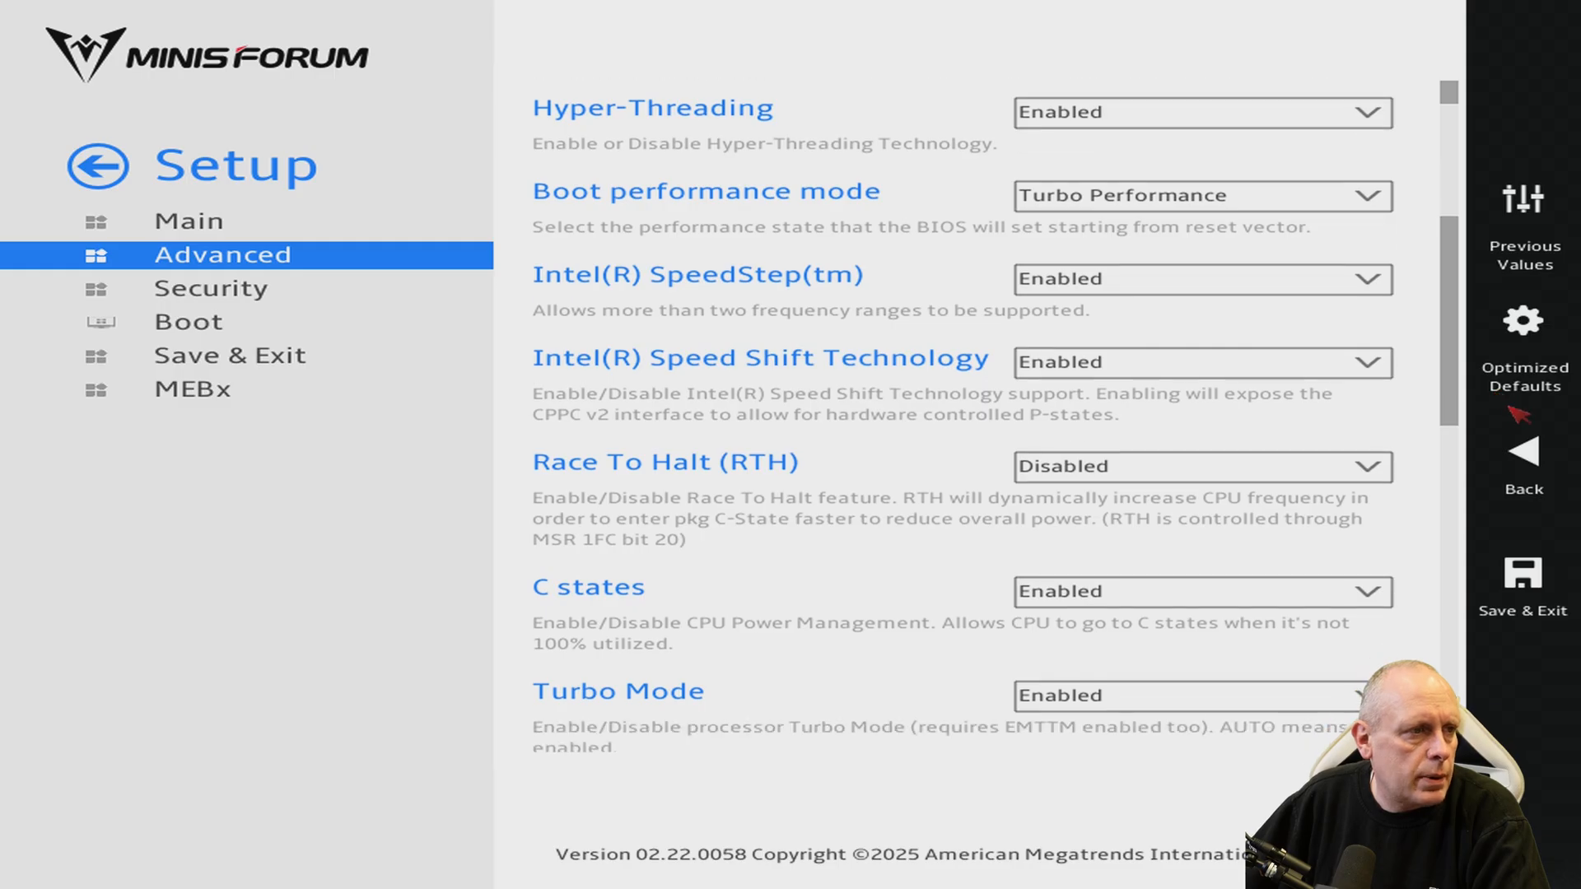
{"action": "scroll", "scroll_direction": "down", "scroll_amount": 3}
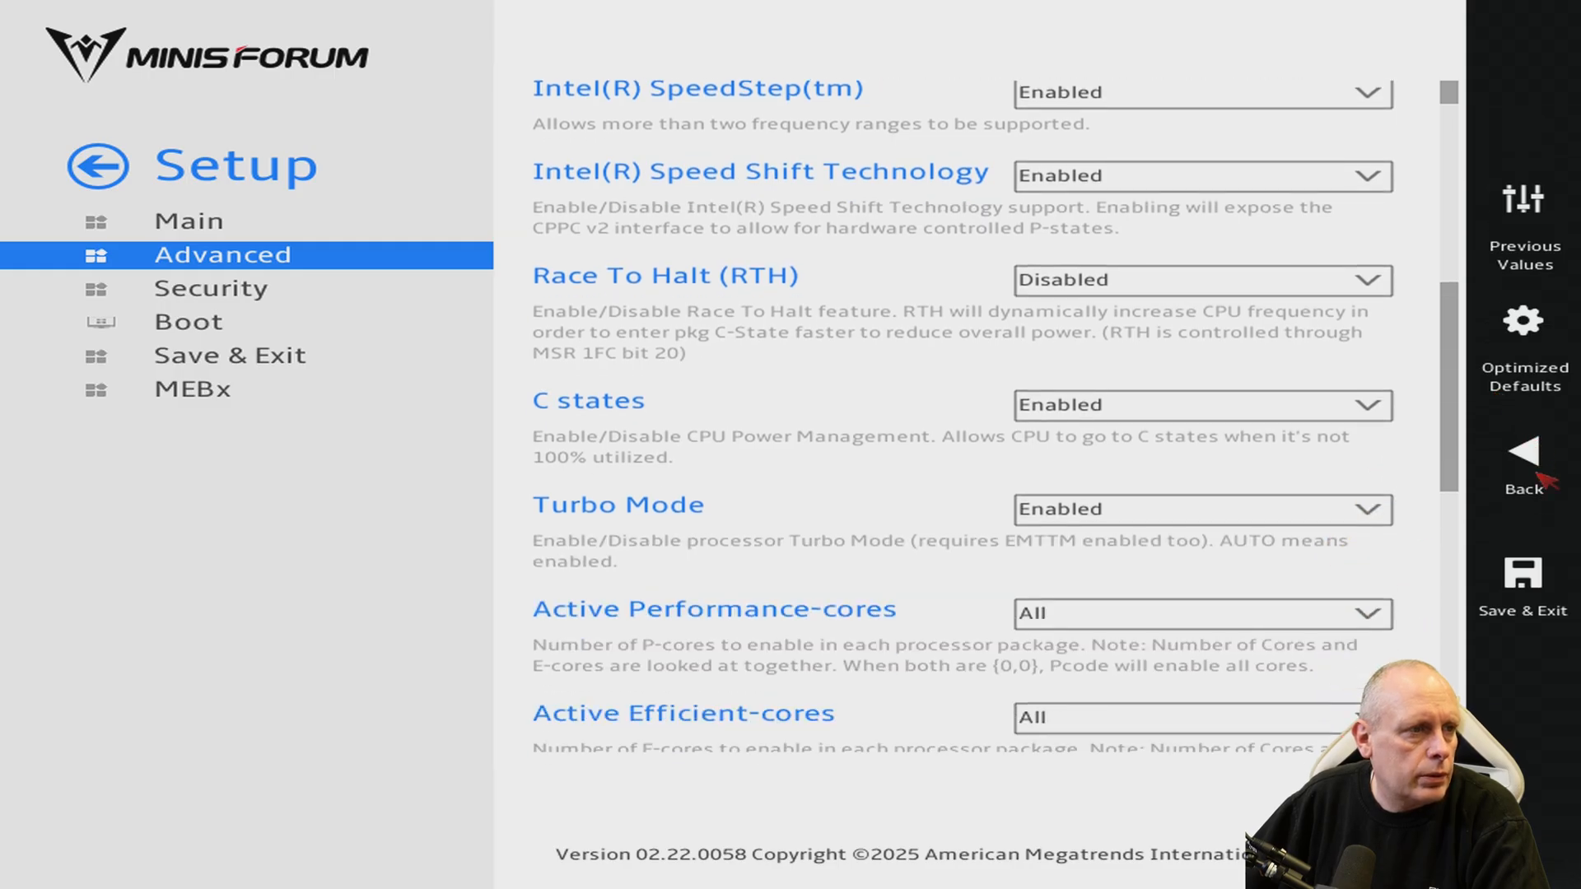
{"action": "scroll", "scroll_direction": "down", "scroll_amount": 3}
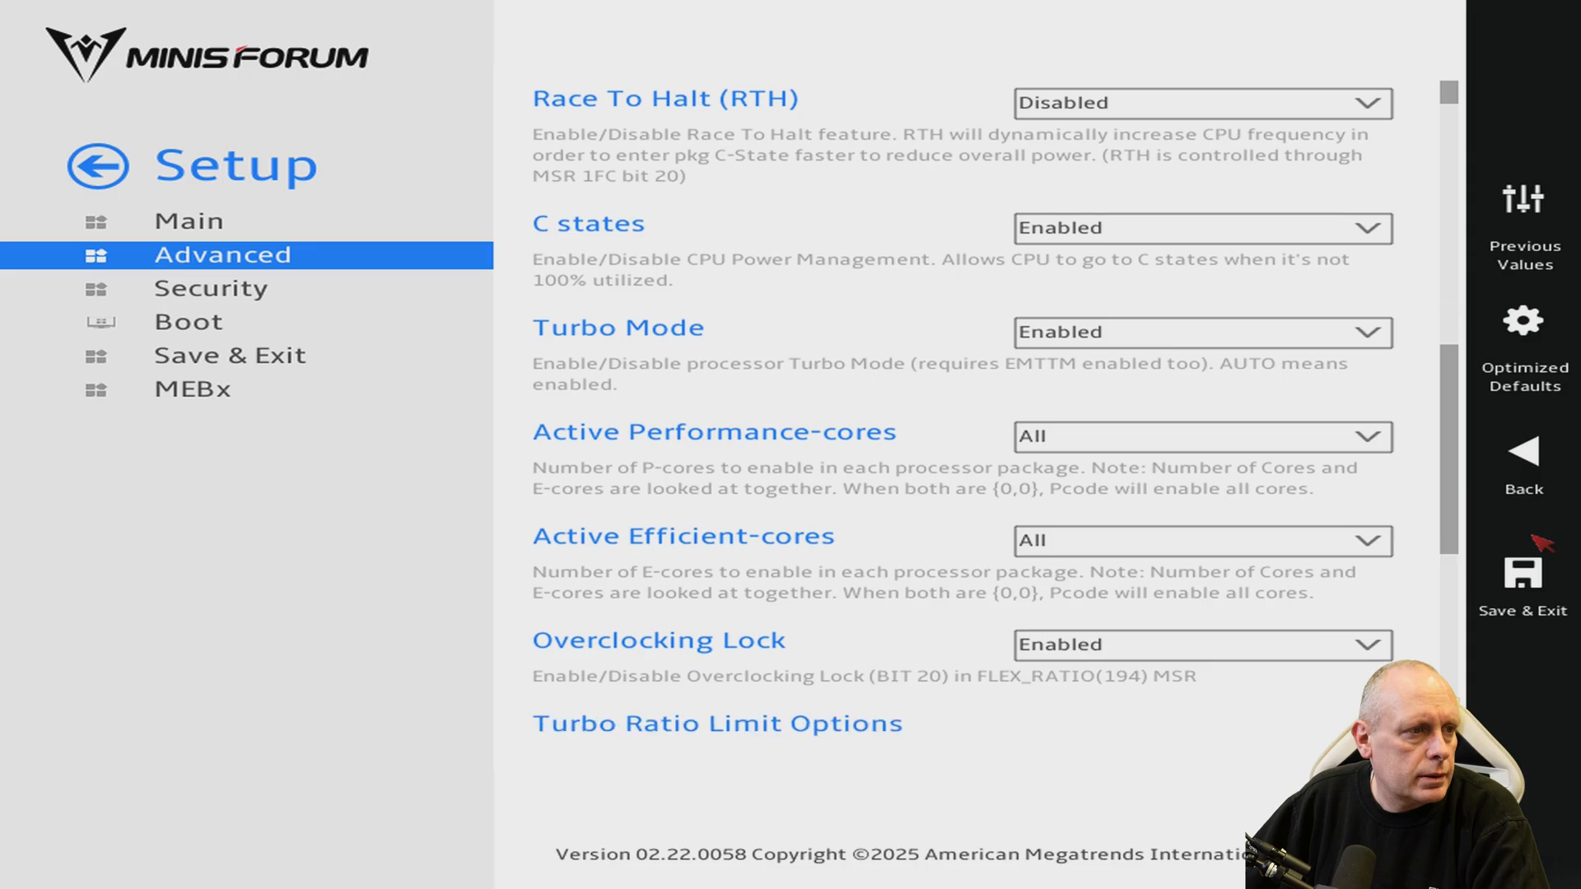
{"action": "scroll", "scroll_direction": "down", "scroll_amount": 3}
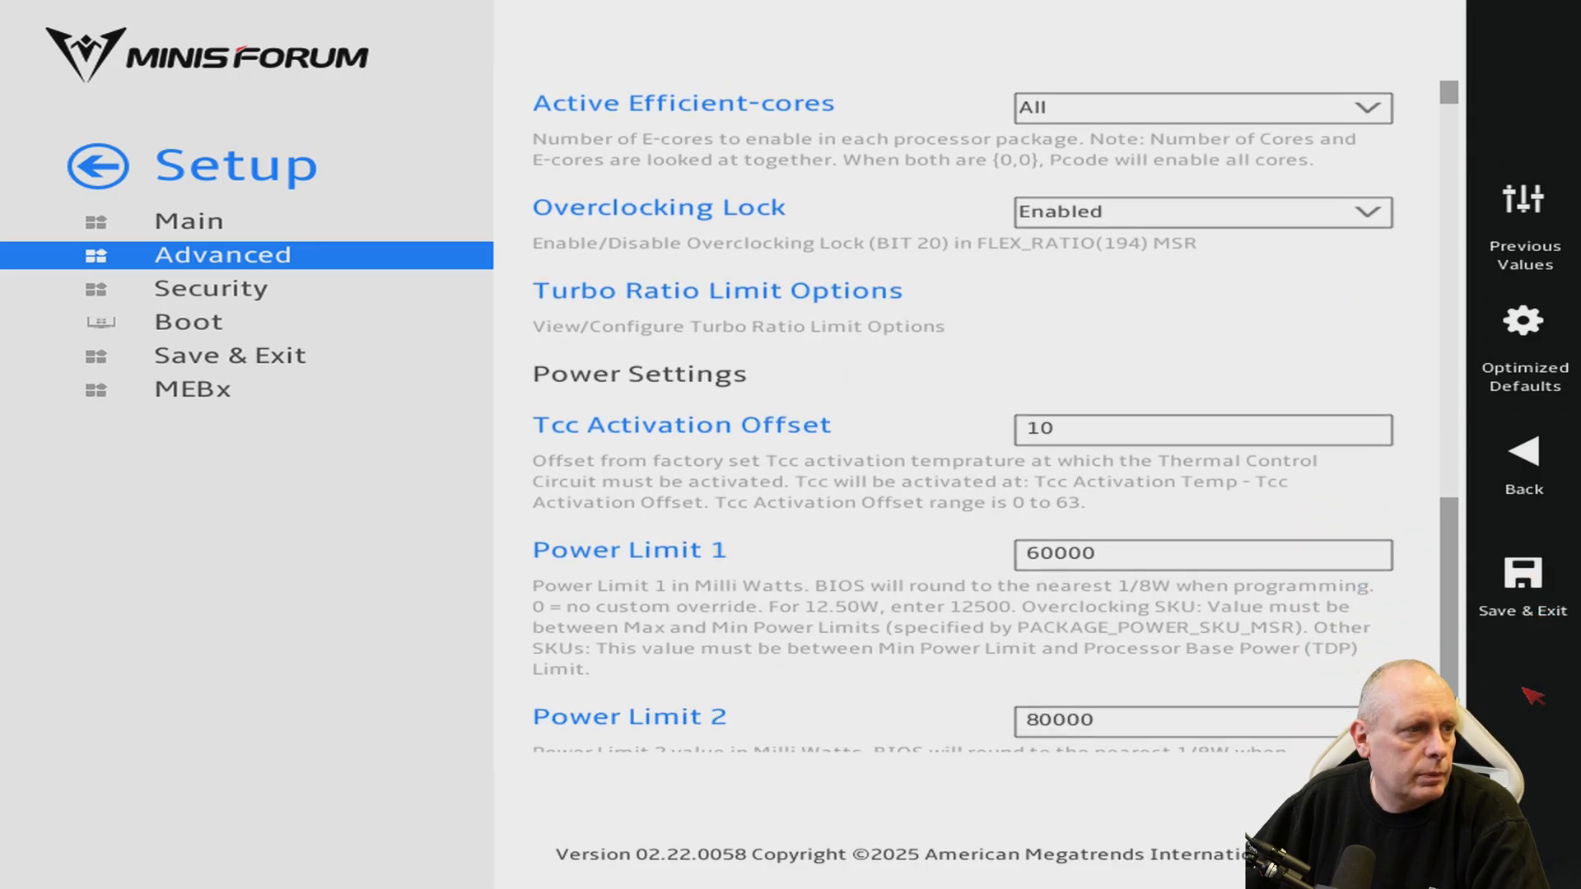
{"action": "scroll", "scroll_direction": "down", "scroll_amount": 3}
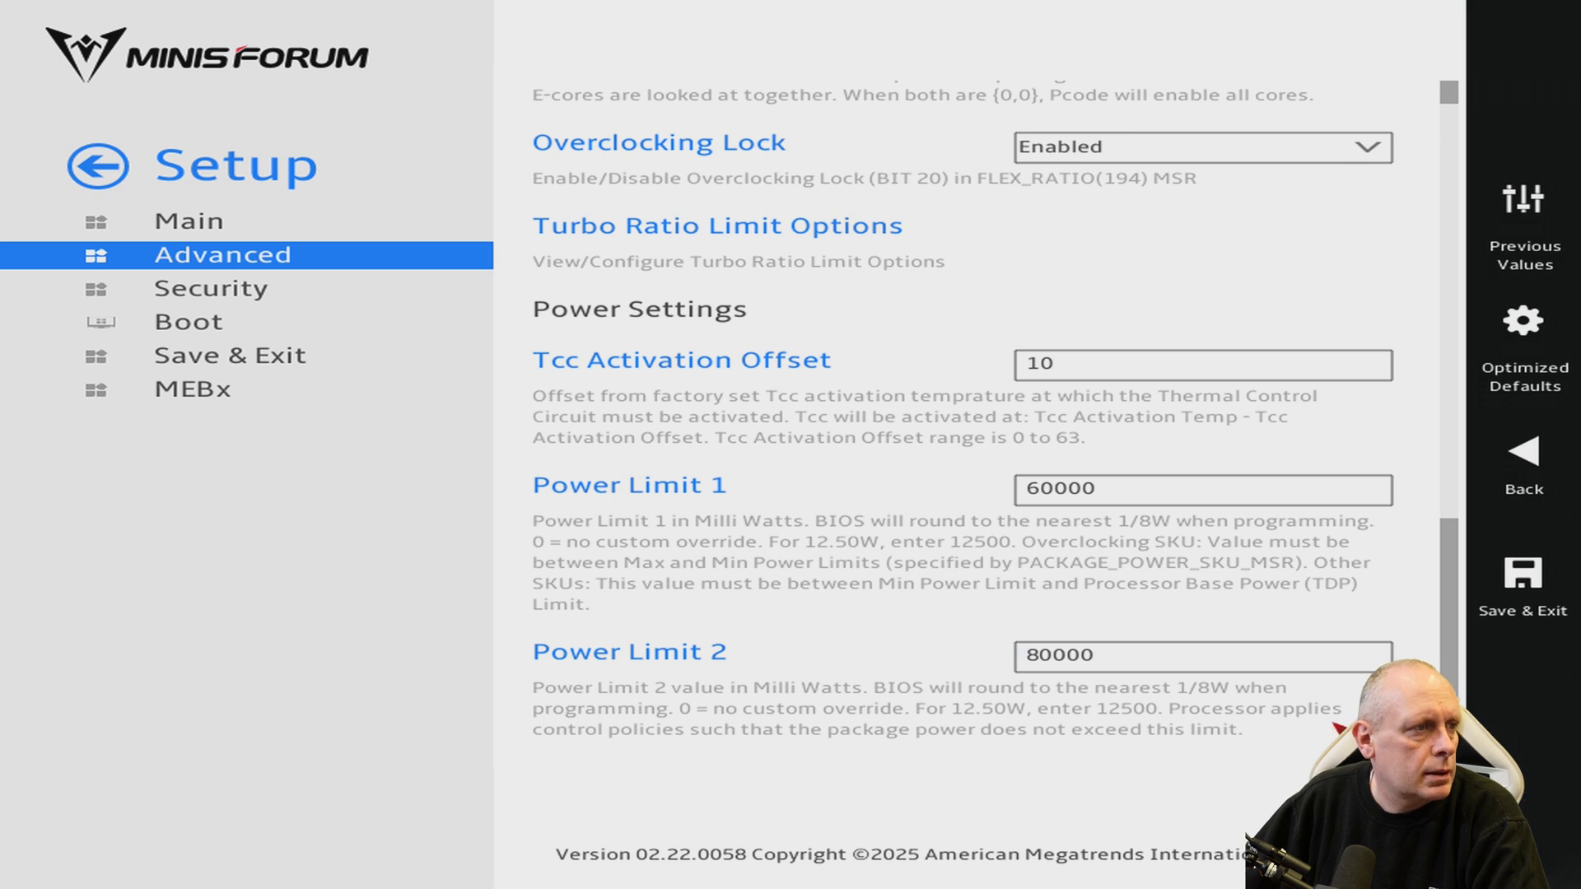
{"action": "mouse_move", "coordinate": [399, 247]}
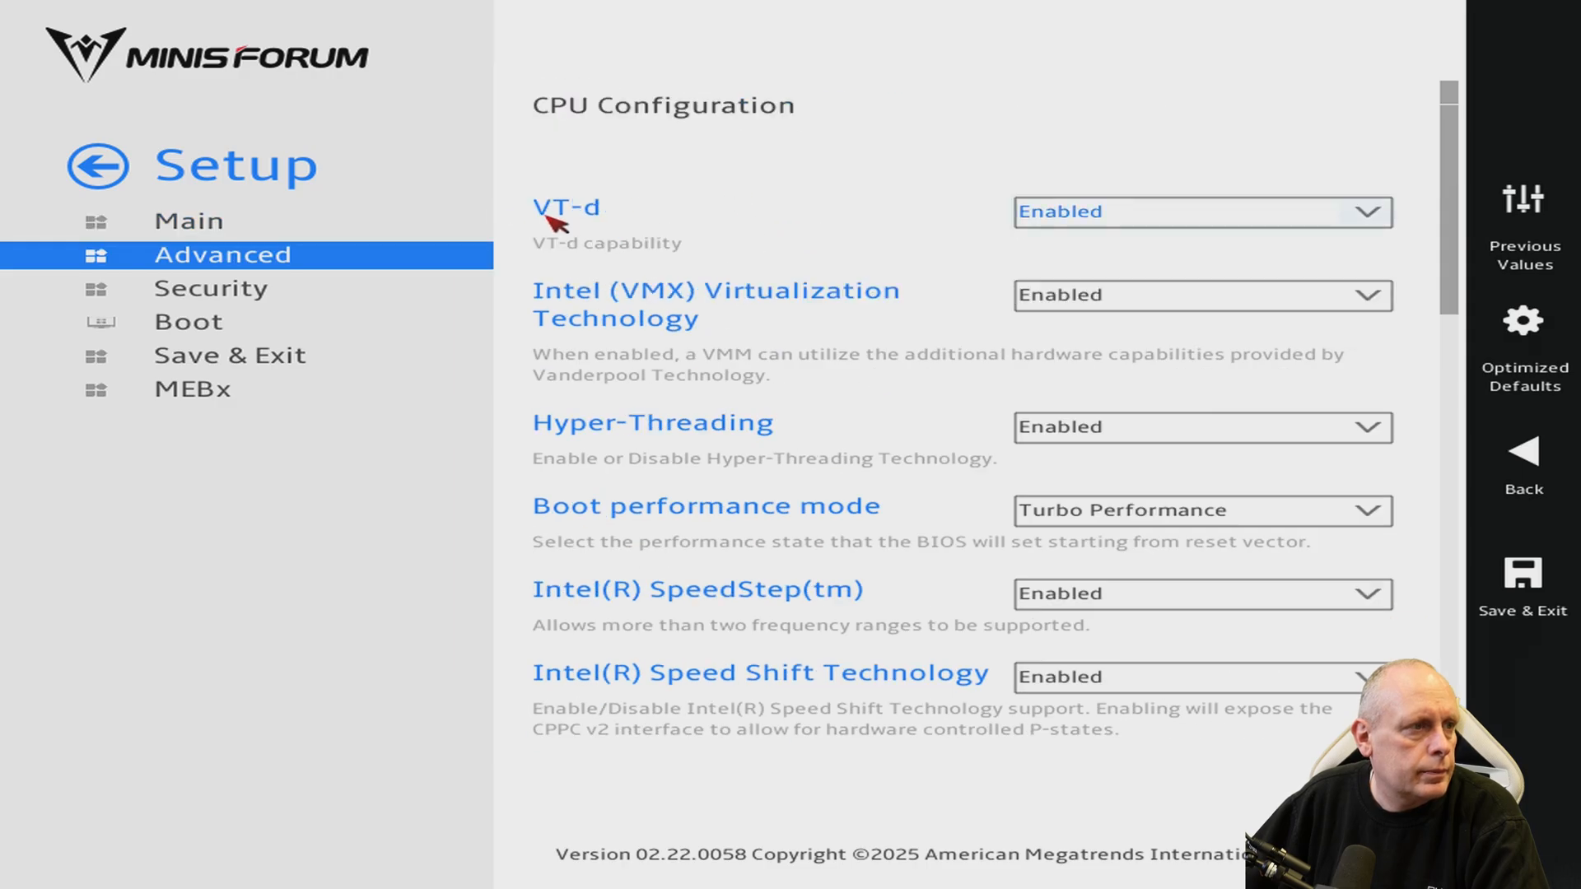
Return via Main to the Advanced category list.
{"action": "left_click", "coordinate": [188, 221]}
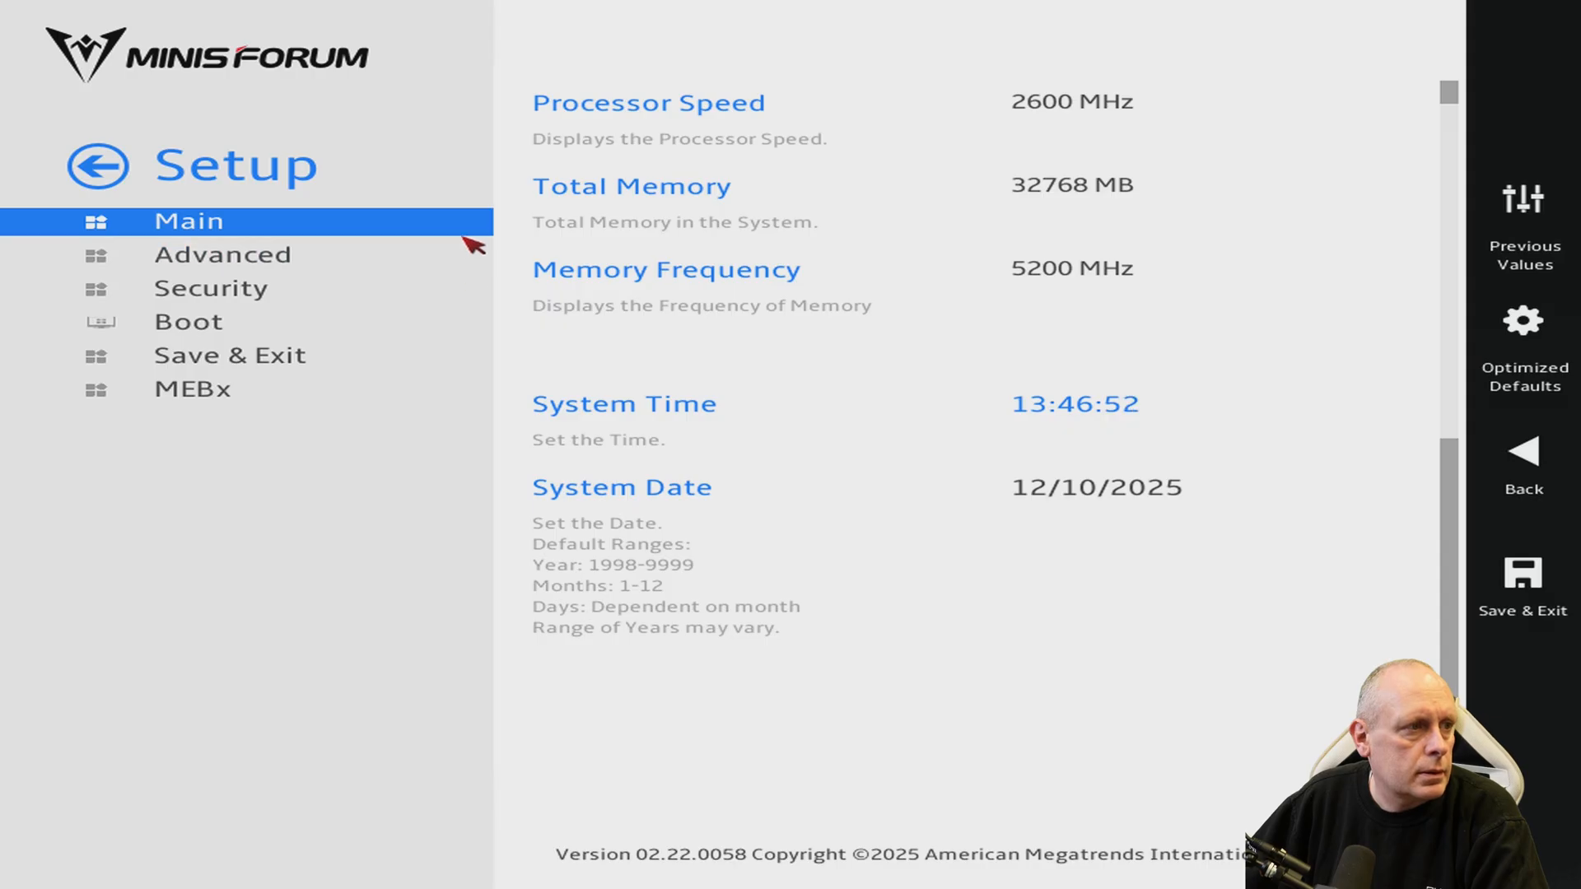
{"action": "left_click", "coordinate": [222, 253]}
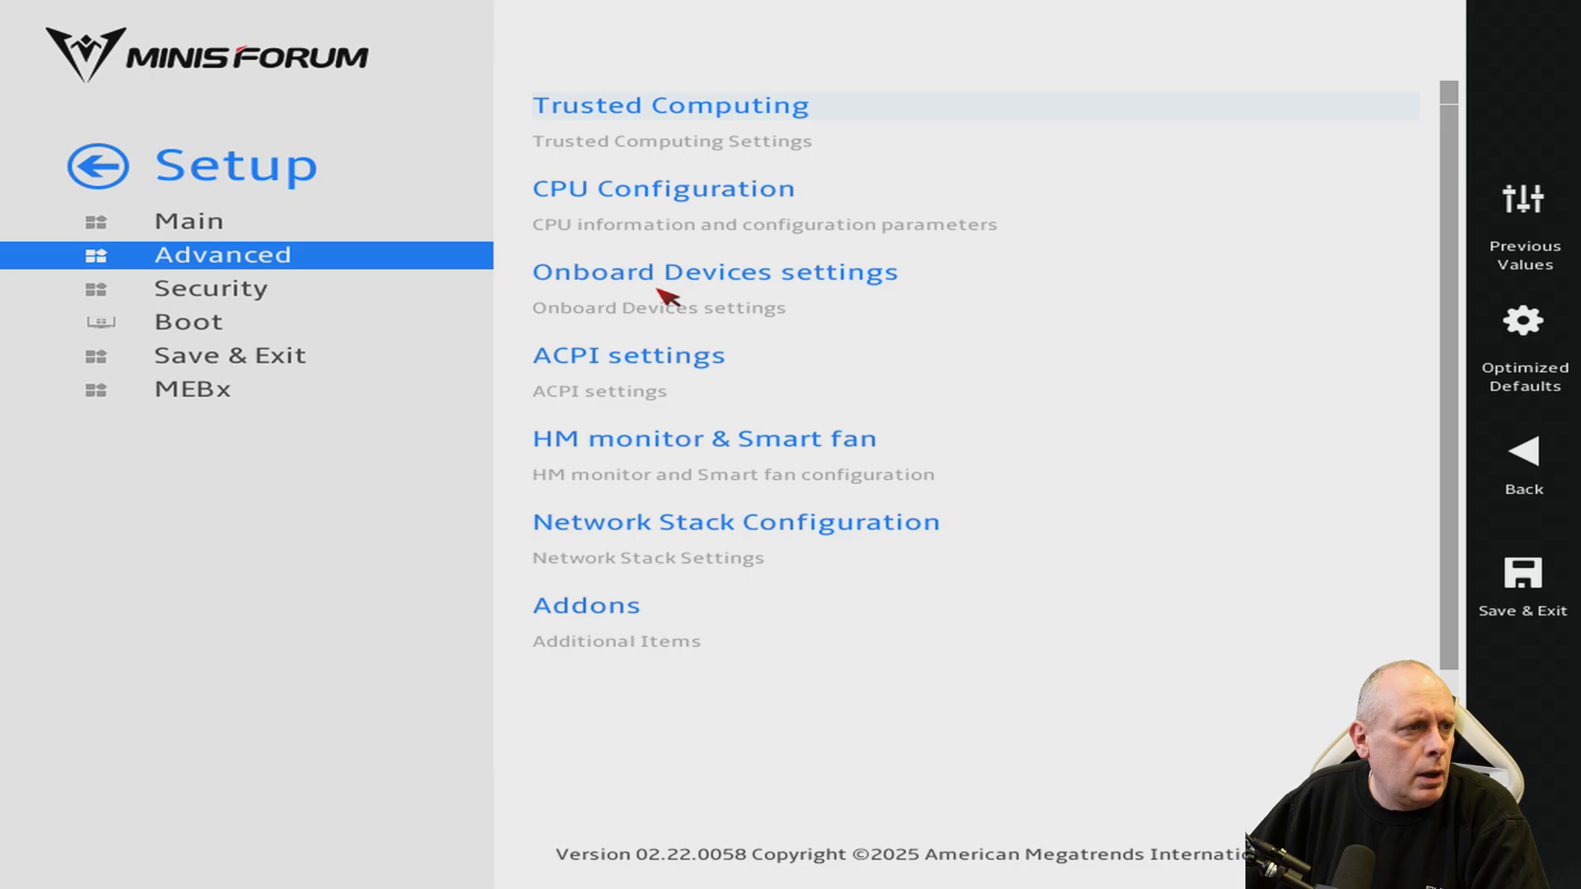
Browse Onboard Devices settings through graphics, PCIe, Above 4G and Resizable BAR options.
{"action": "left_click", "coordinate": [713, 272]}
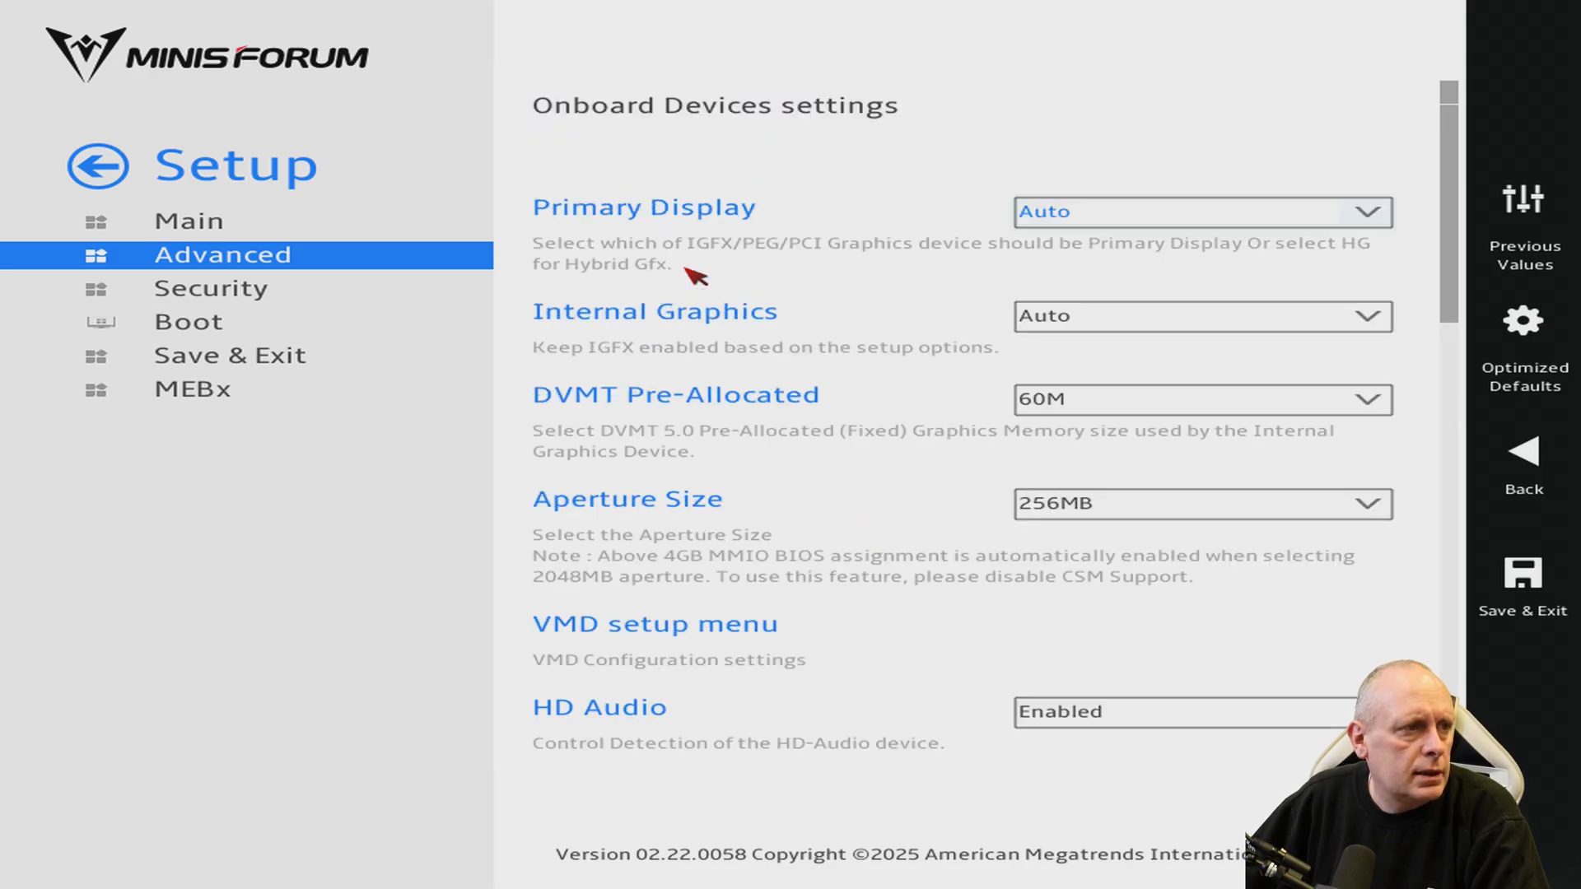
{"action": "mouse_move", "coordinate": [1524, 347]}
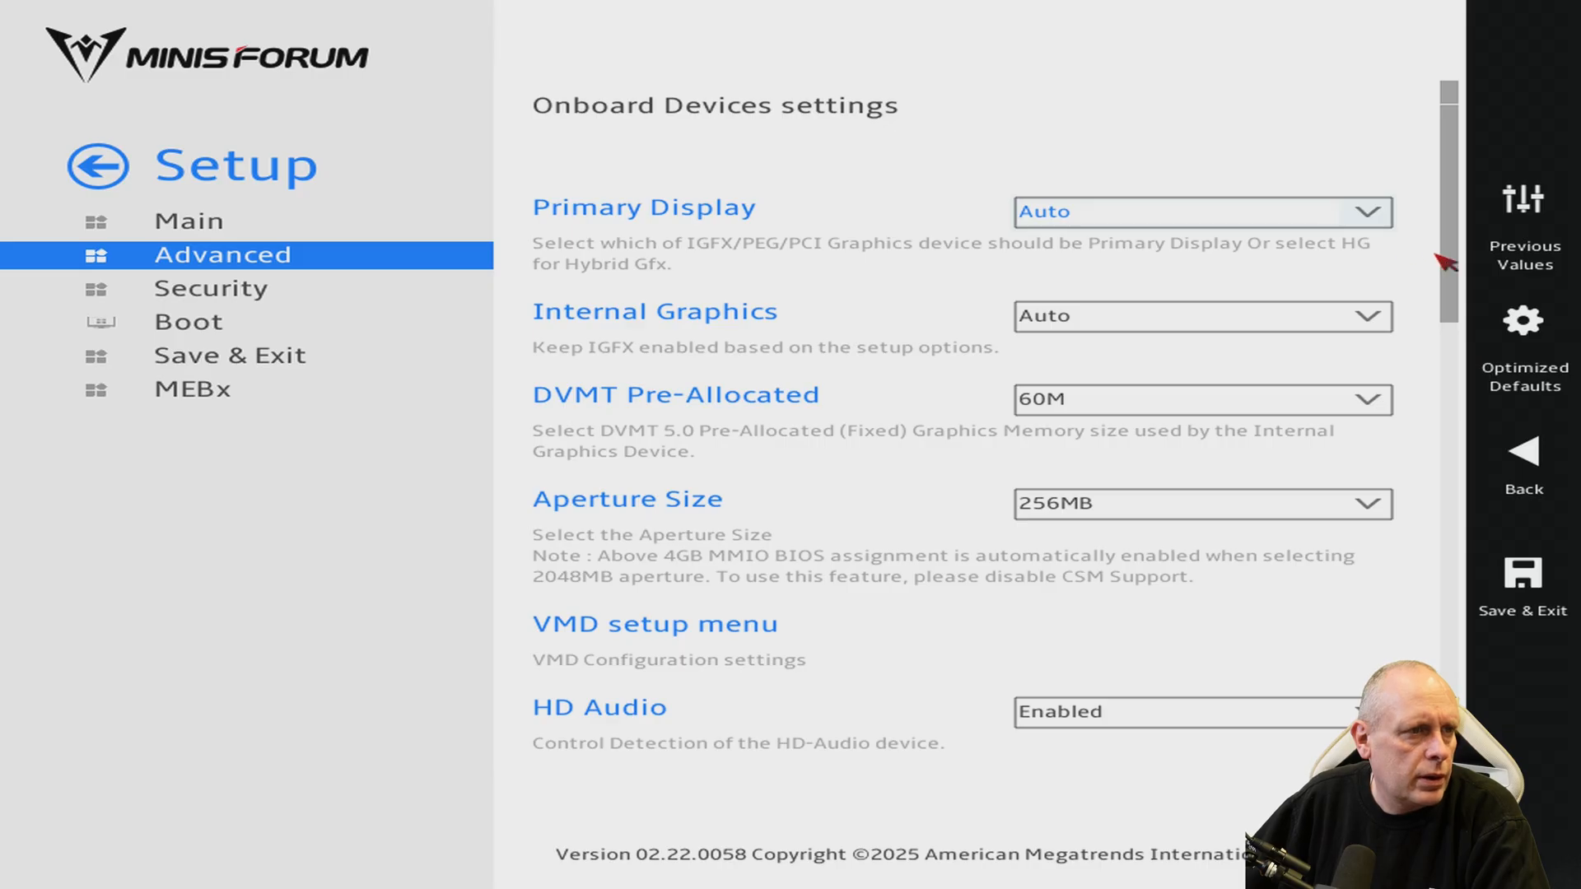
{"action": "scroll", "scroll_direction": "down", "scroll_amount": 3}
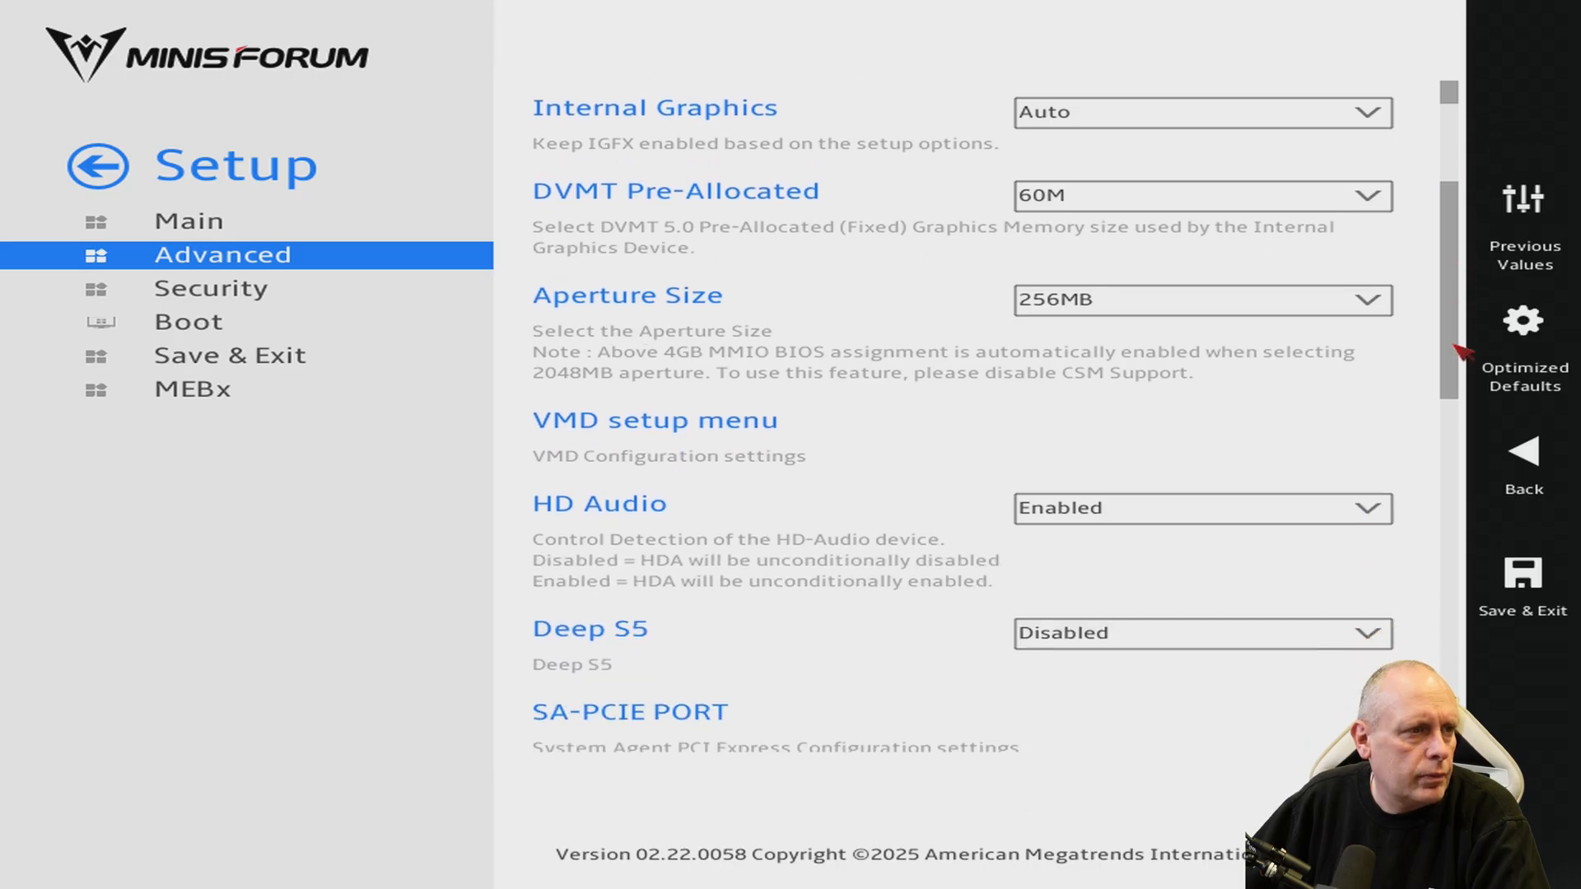
{"action": "scroll", "scroll_direction": "down", "scroll_amount": 3}
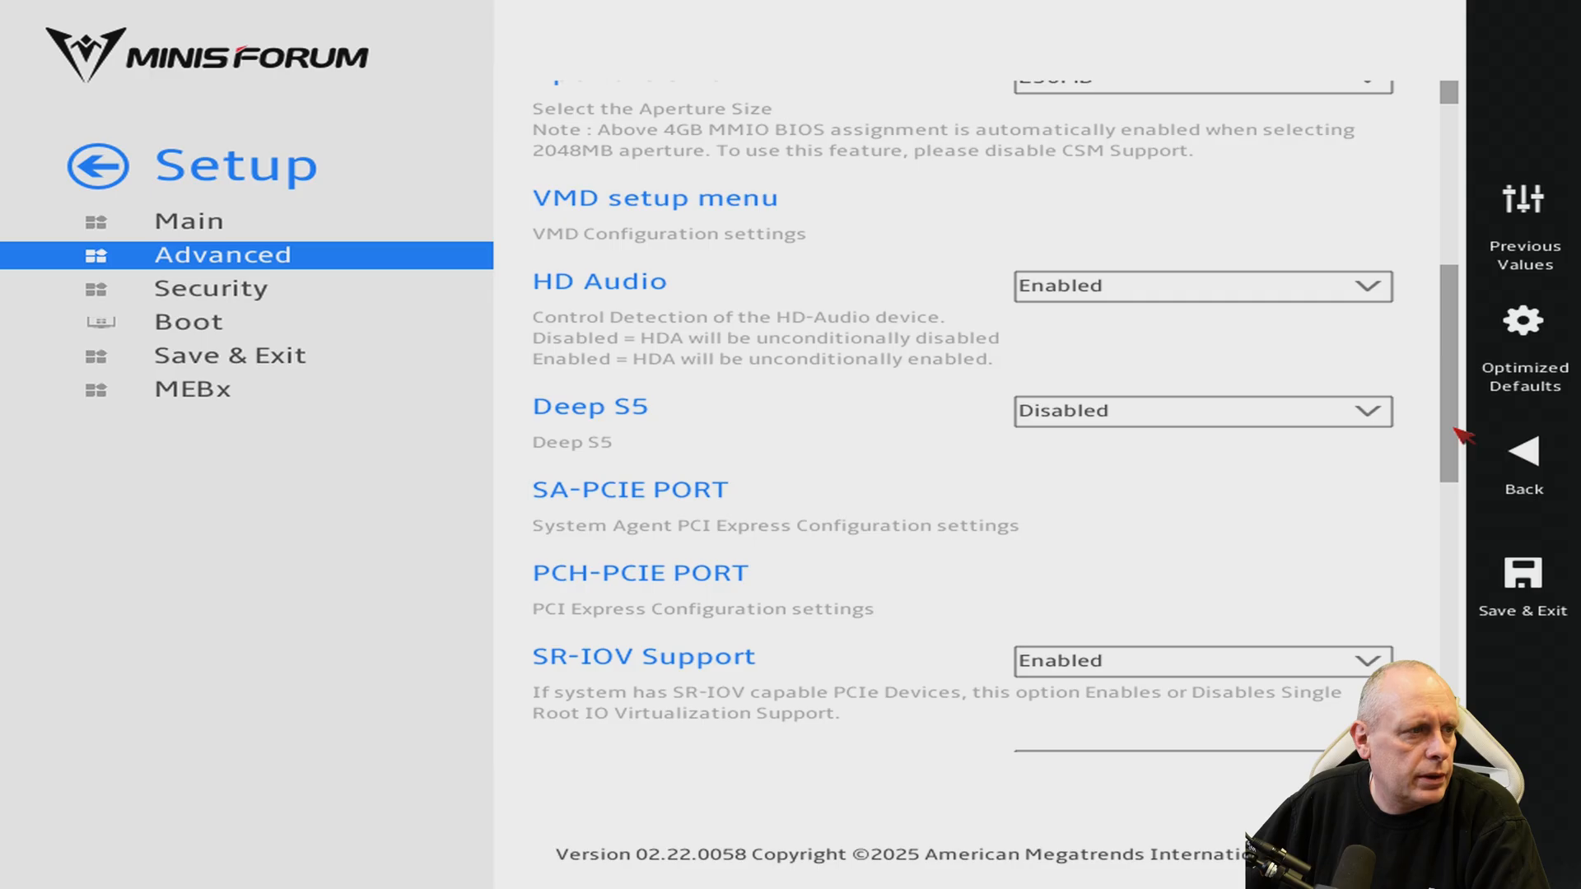
{"action": "scroll", "scroll_direction": "down", "scroll_amount": 3}
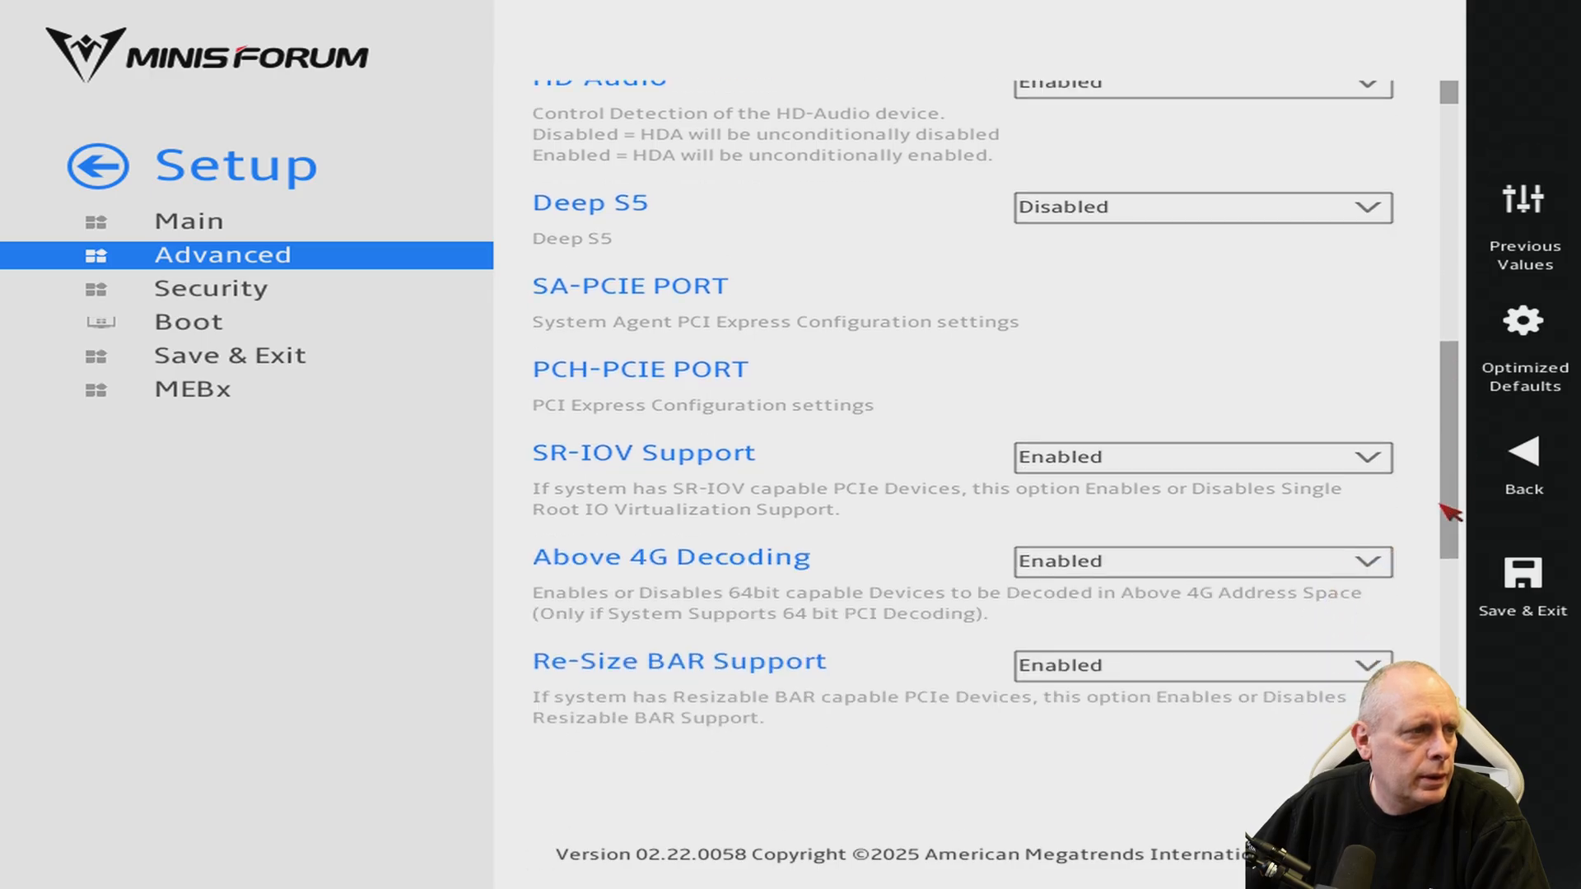
{"action": "scroll", "scroll_direction": "down", "scroll_amount": 3}
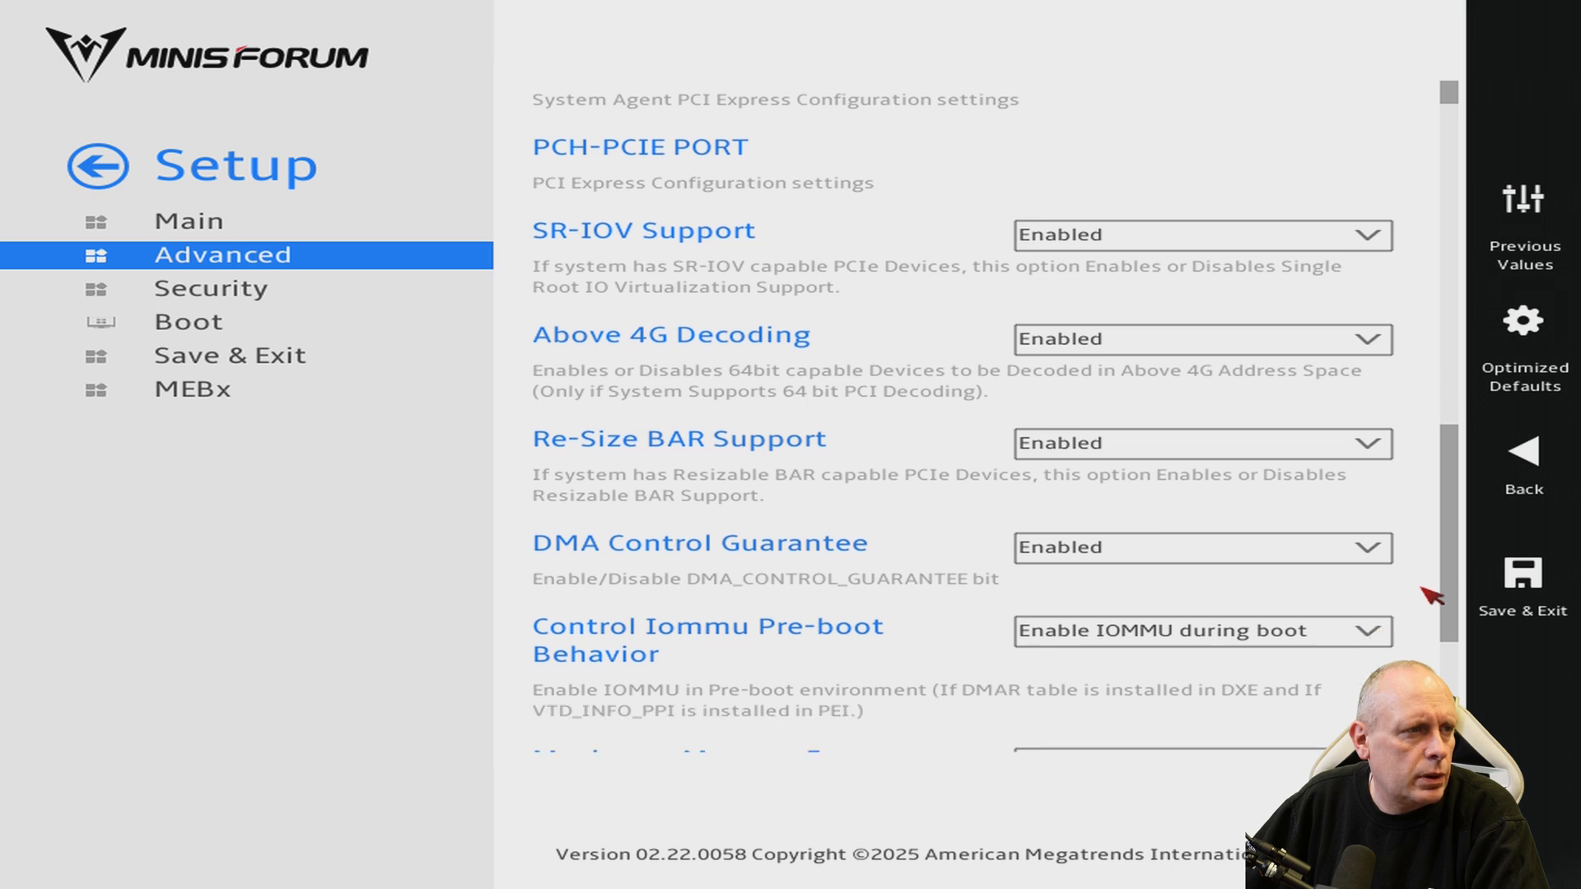
{"action": "scroll", "scroll_direction": "down", "scroll_amount": 3}
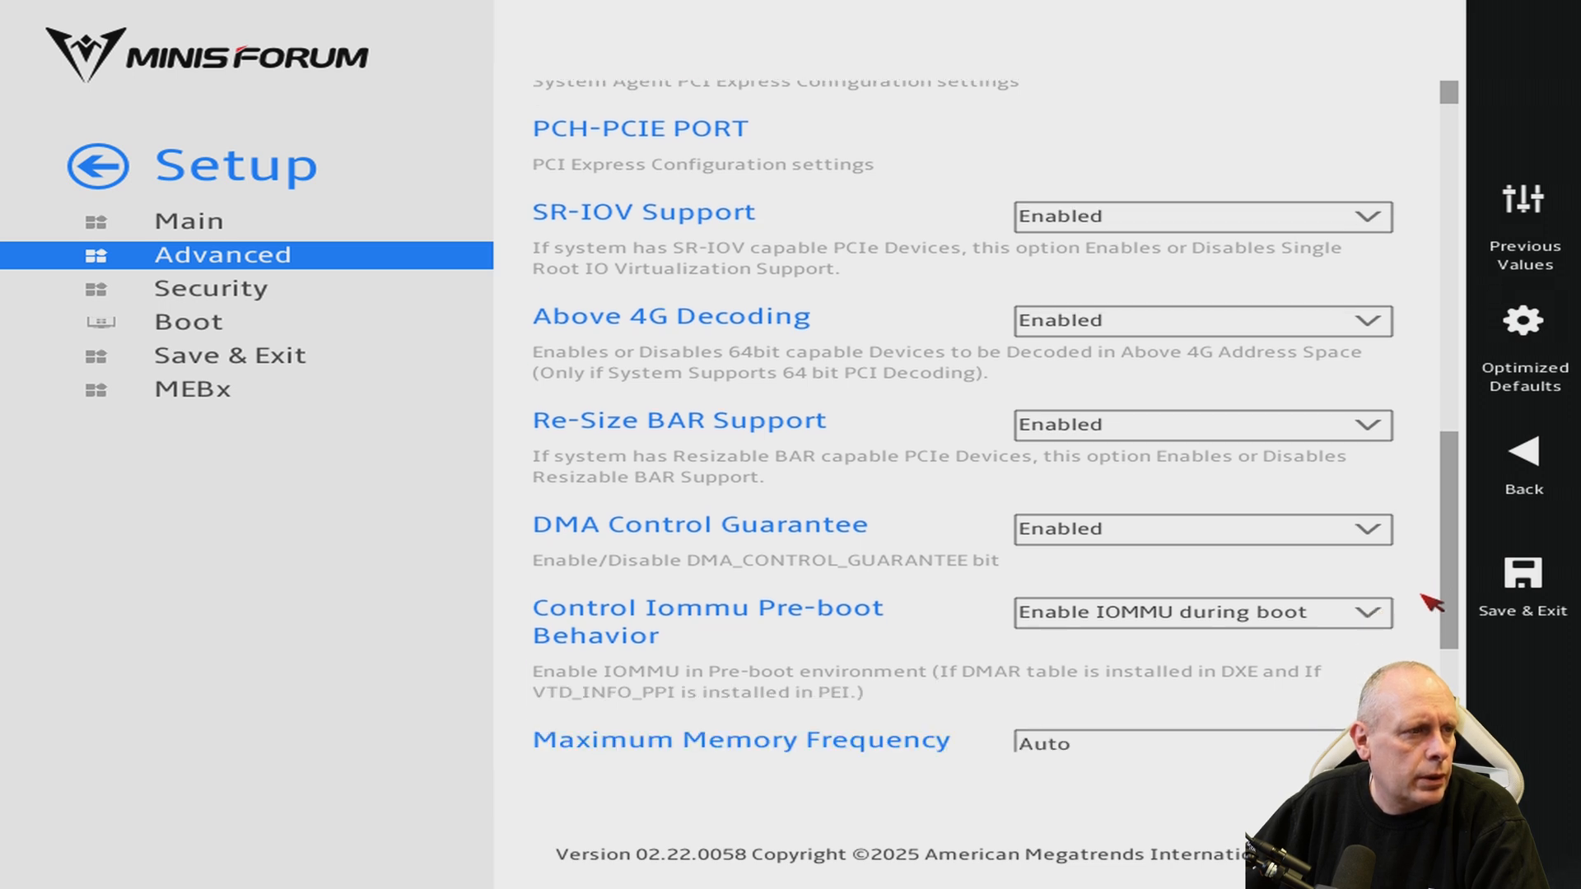
{"action": "scroll", "scroll_direction": "down", "scroll_amount": 3}
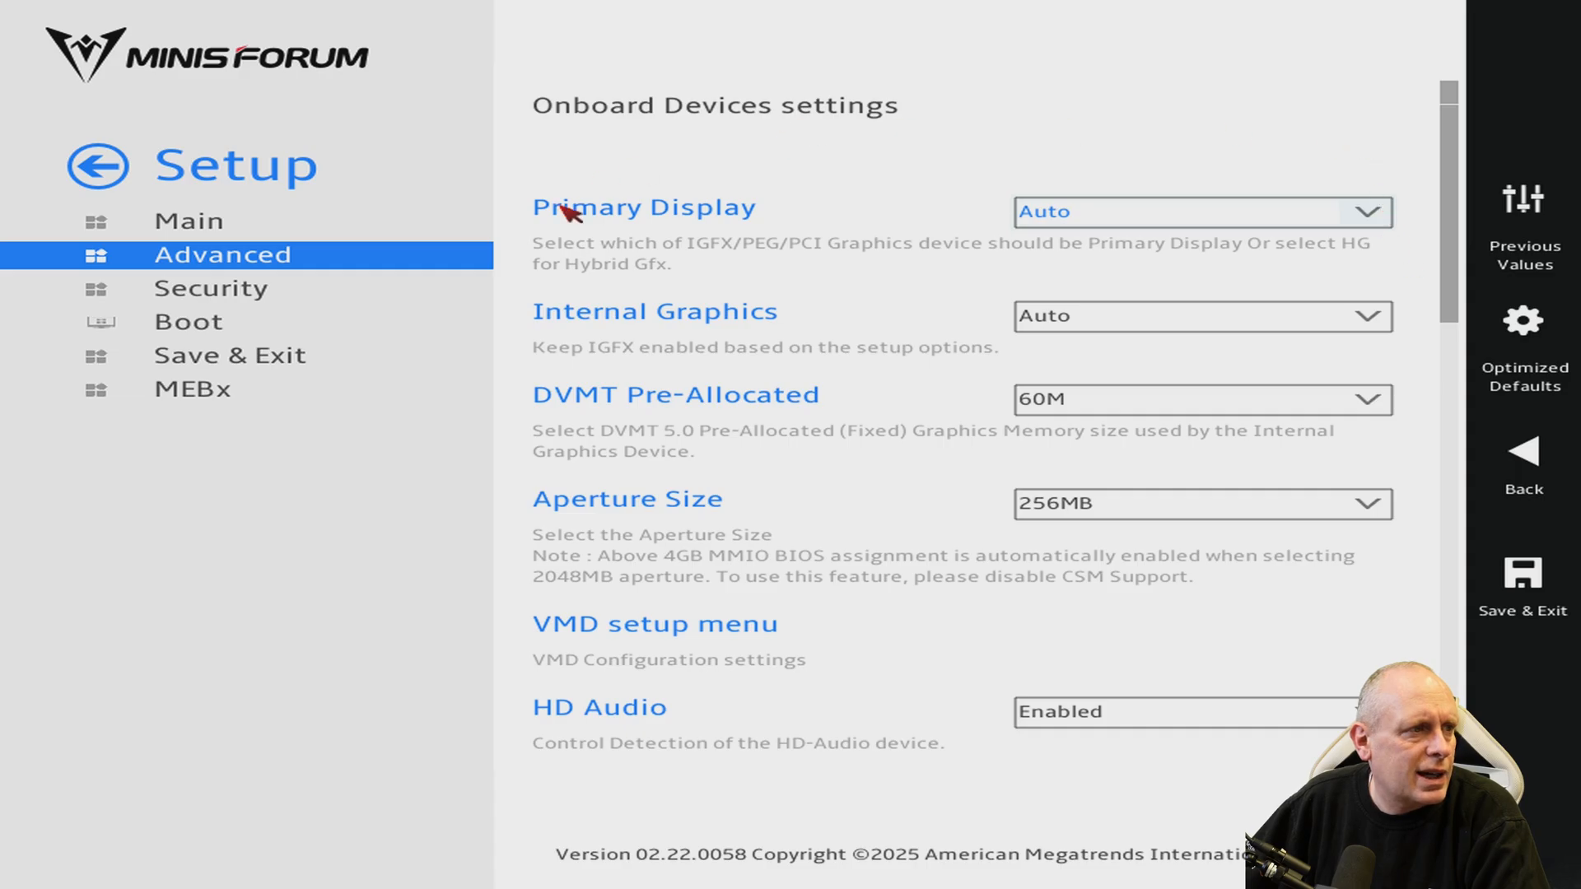
In Network Stack Configuration set Network Stack and IPv4 PXE Support to Enabled.
{"action": "left_click", "coordinate": [188, 221]}
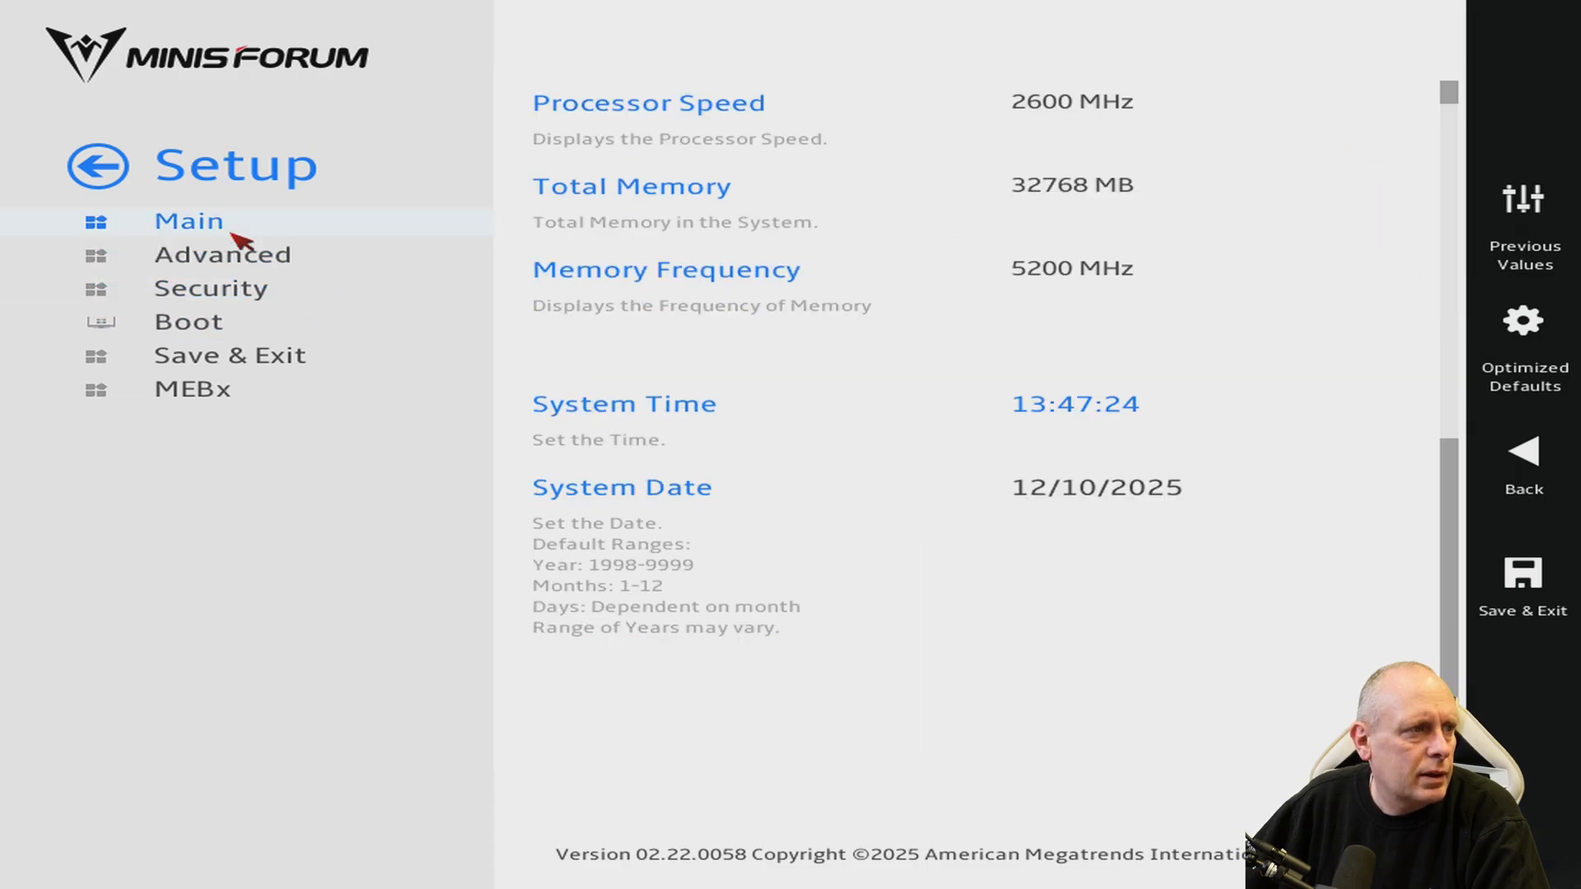
{"action": "left_click", "coordinate": [223, 253]}
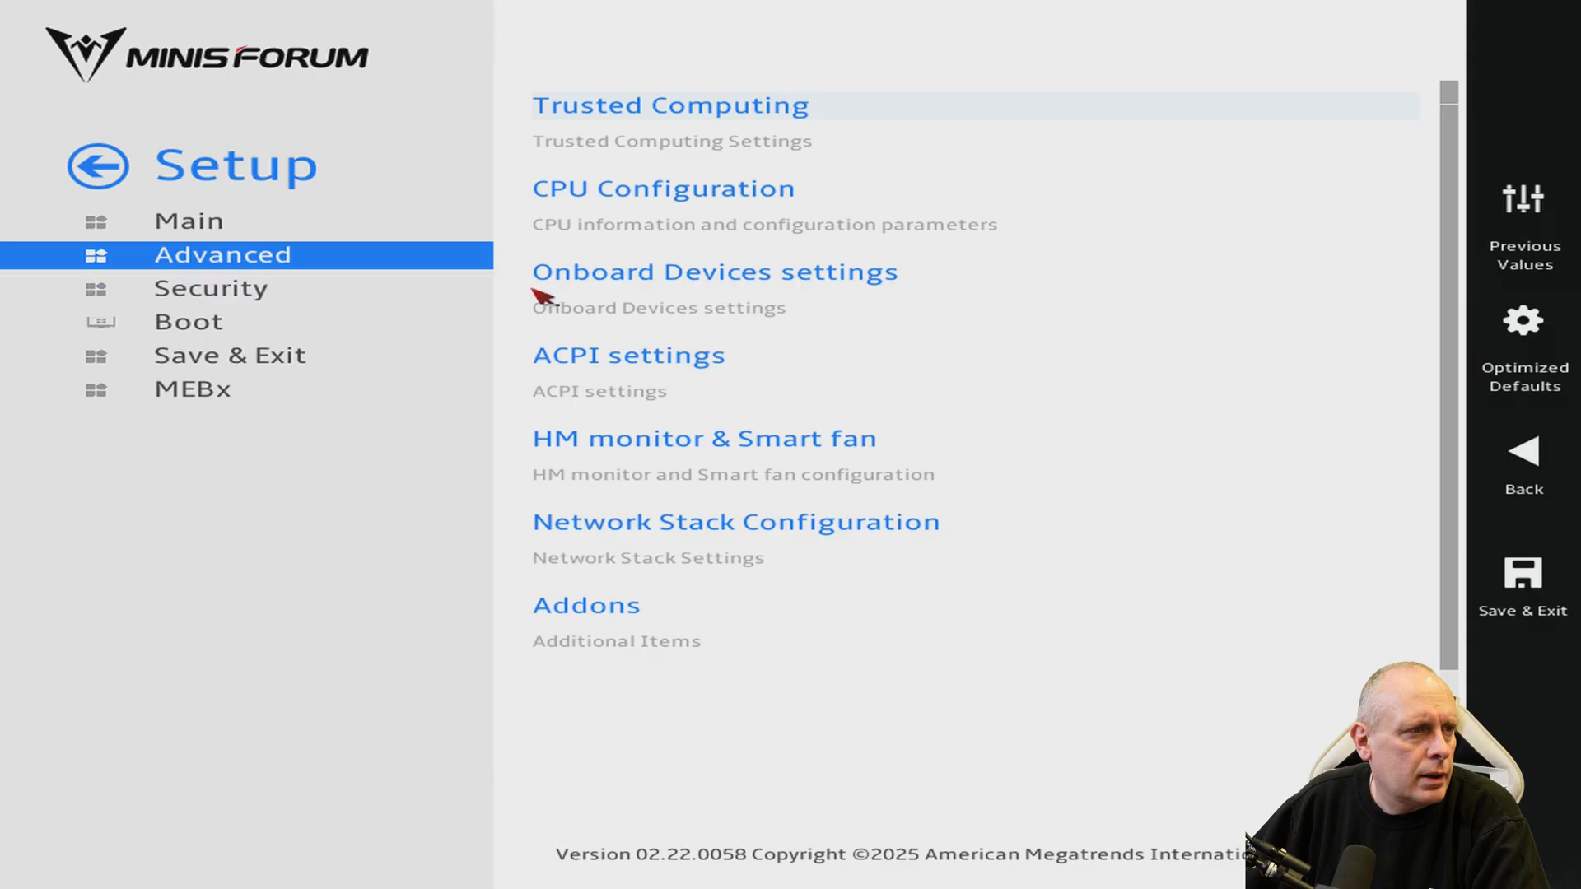
{"action": "mouse_move", "coordinate": [727, 285]}
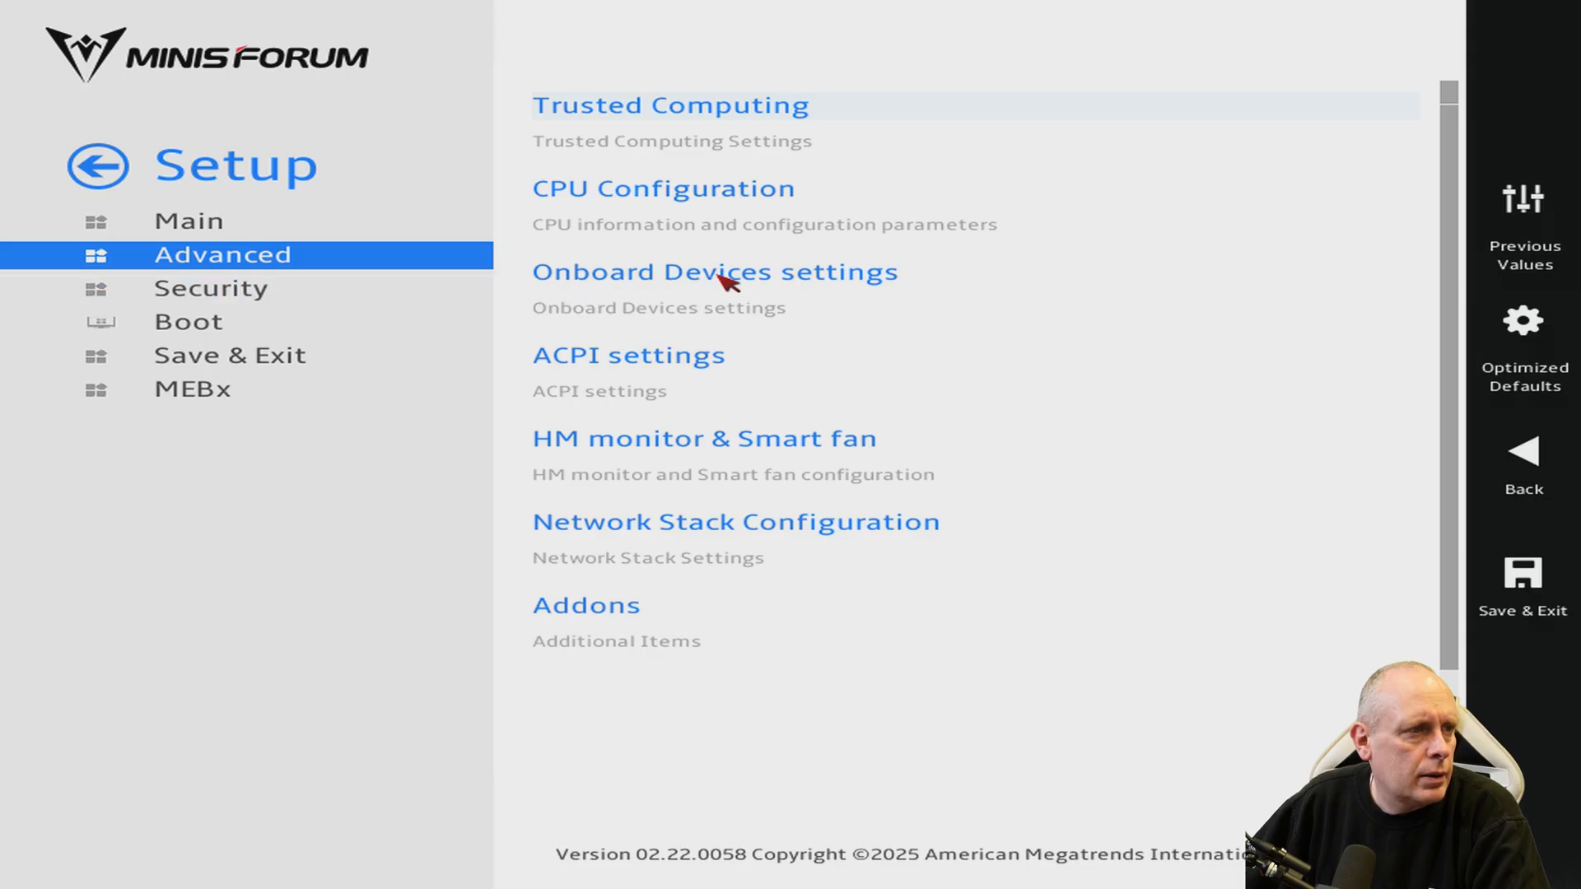
{"action": "mouse_move", "coordinate": [841, 547]}
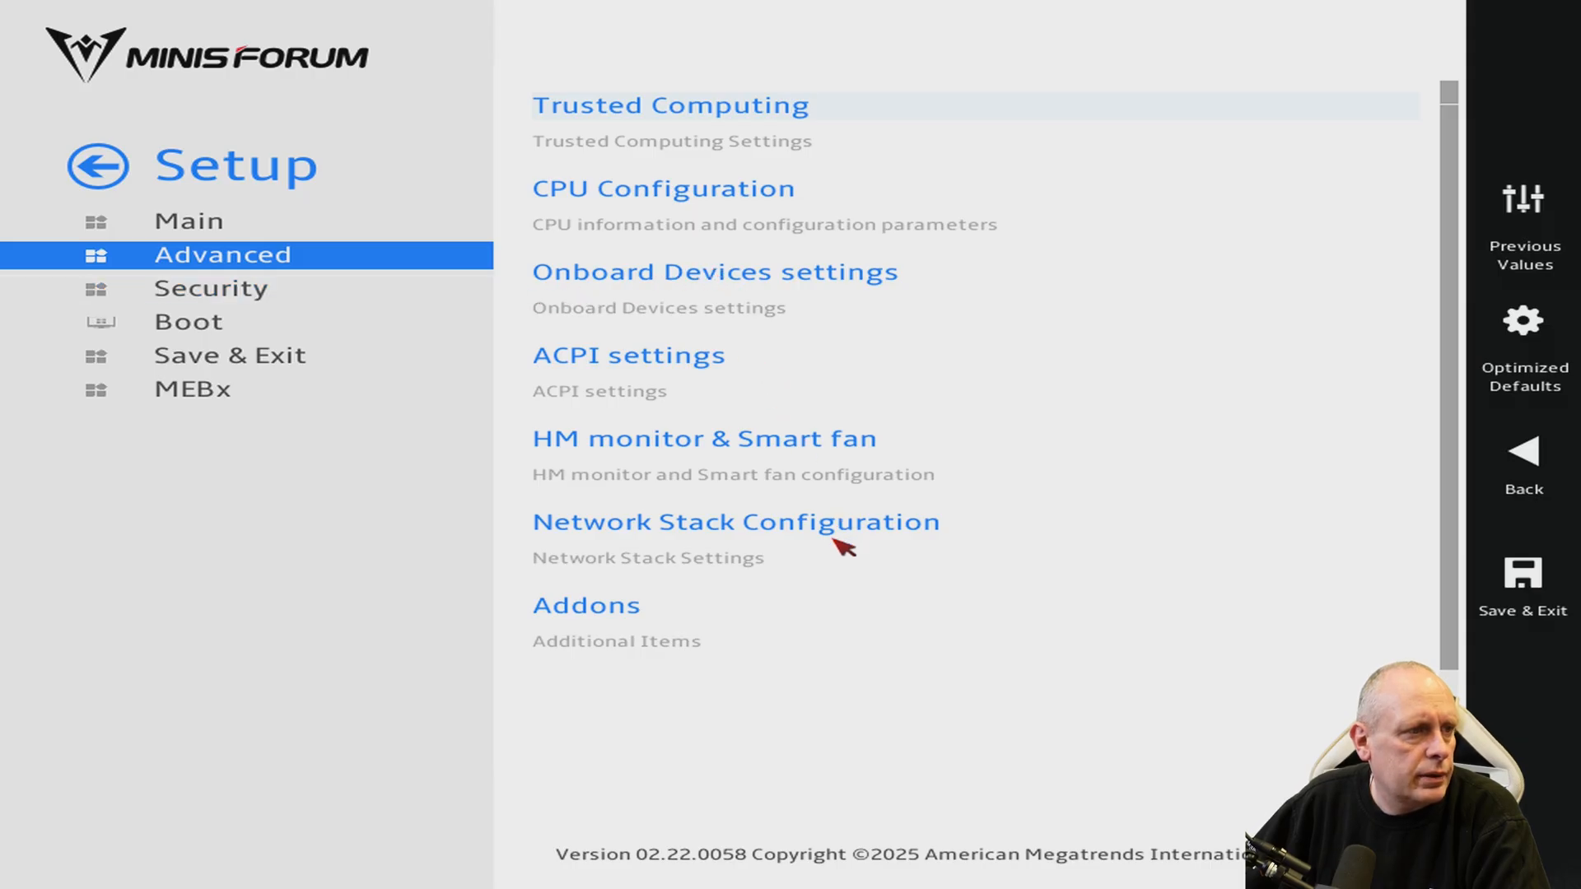
{"action": "mouse_move", "coordinate": [842, 524]}
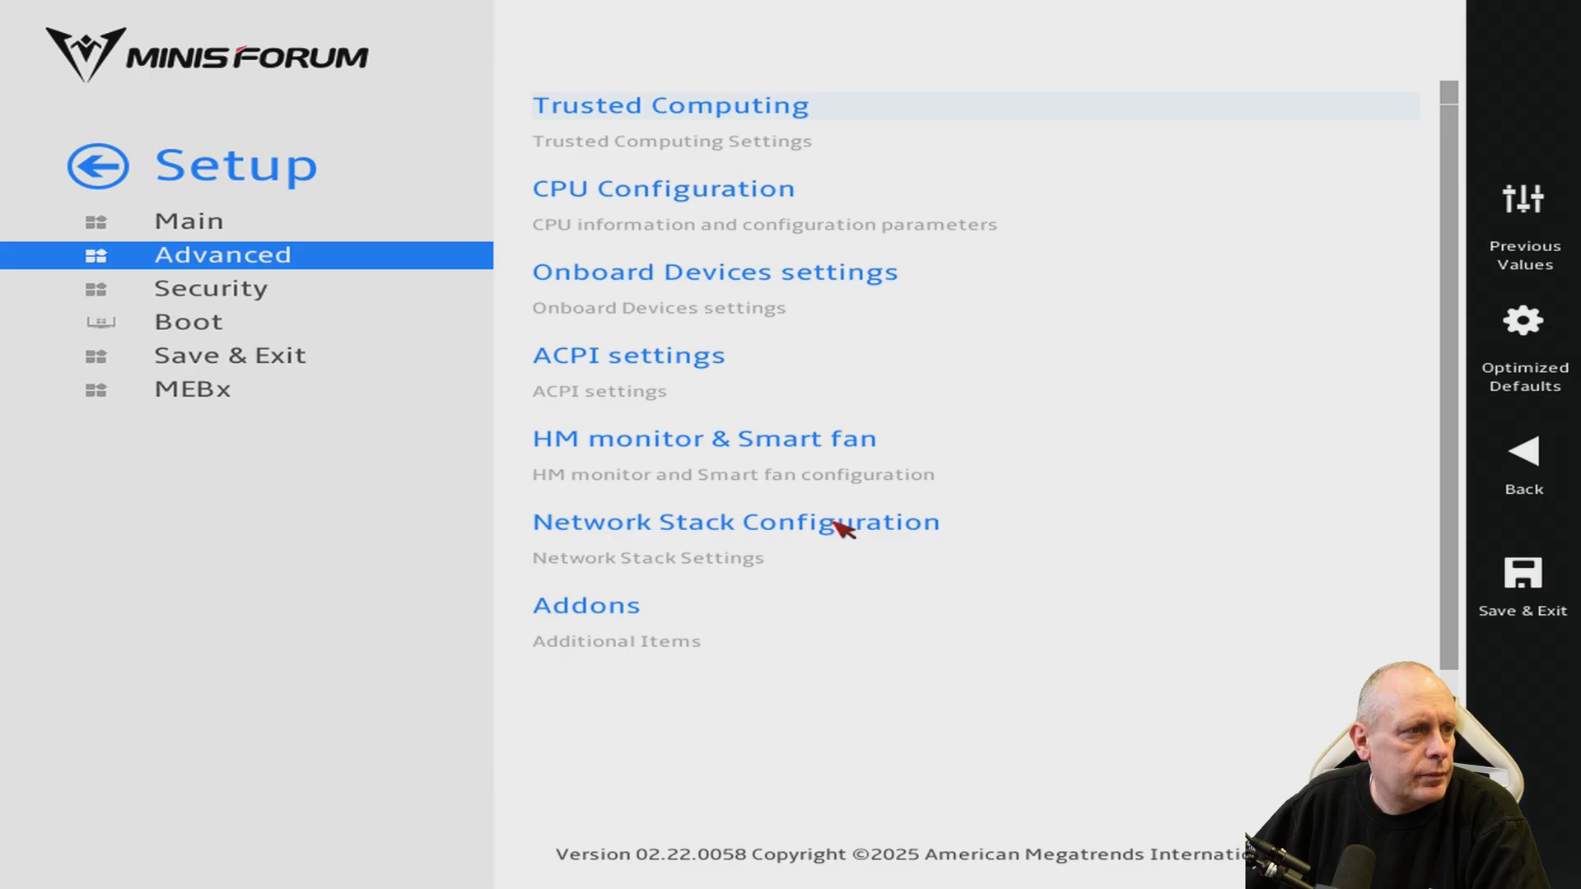
{"action": "left_click", "coordinate": [734, 522]}
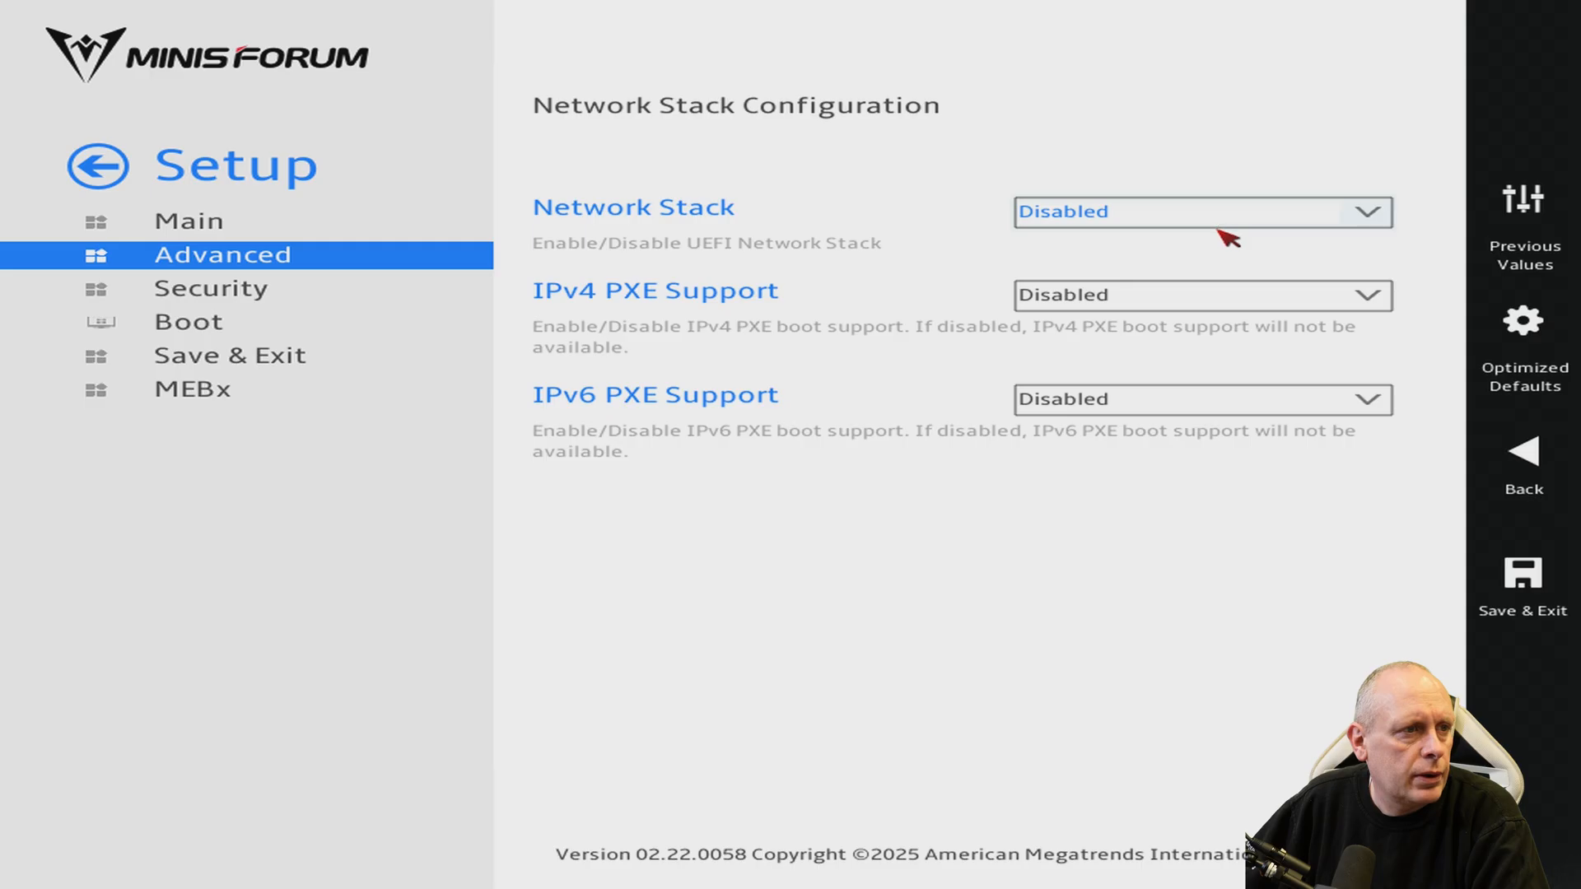
{"action": "left_click", "coordinate": [1202, 212]}
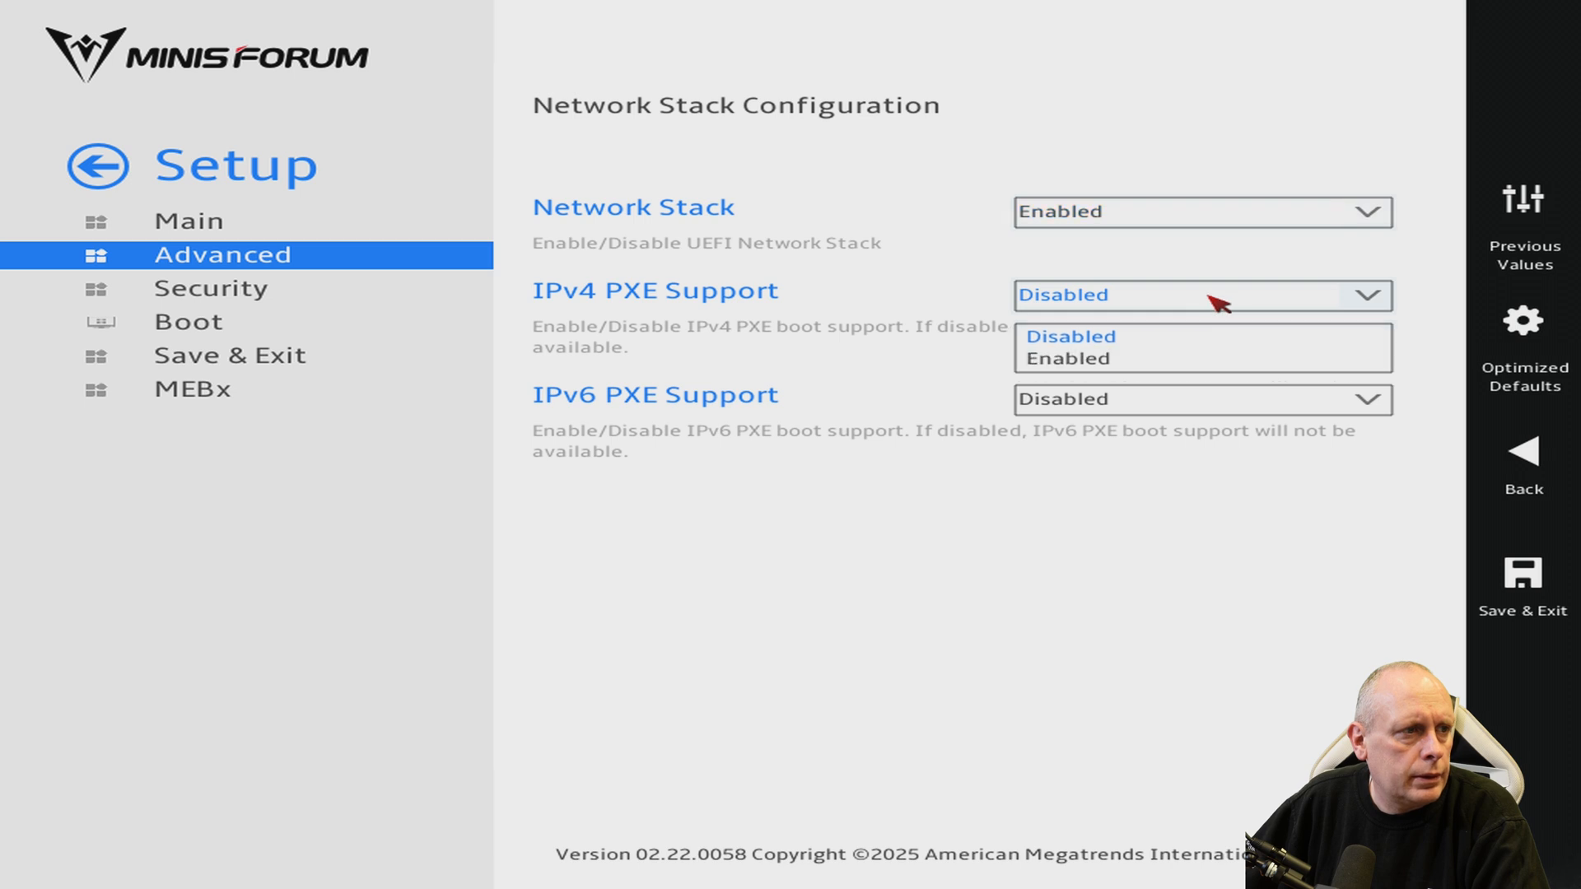
{"action": "left_click", "coordinate": [1069, 359]}
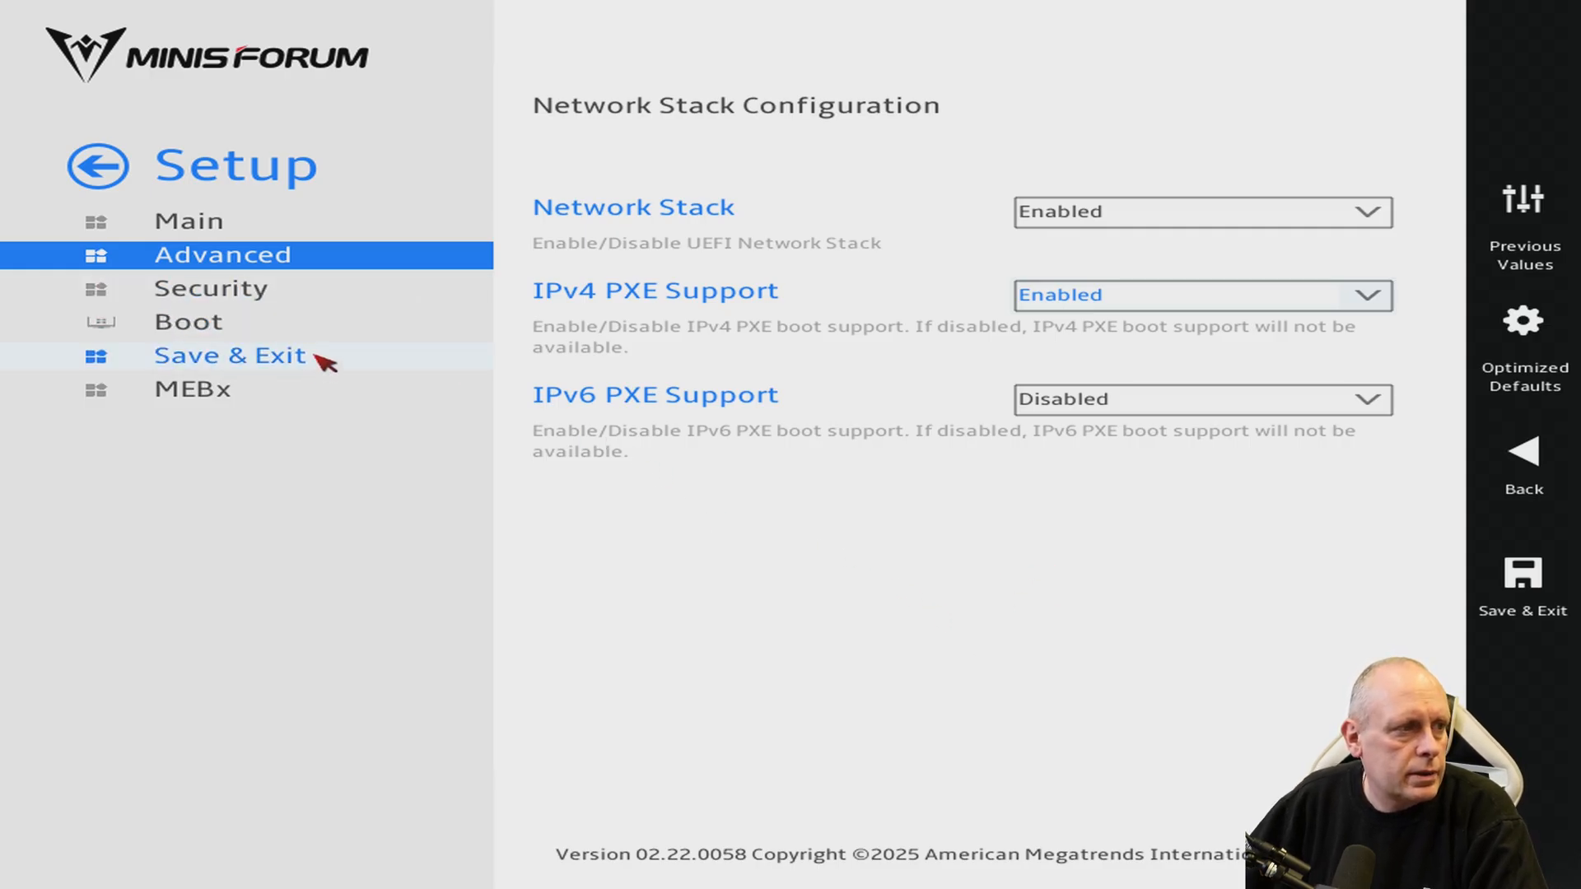
Save Changes and Reset, confirming Ok, so the BIOS restarts to its start menu.
{"action": "left_click", "coordinate": [230, 356]}
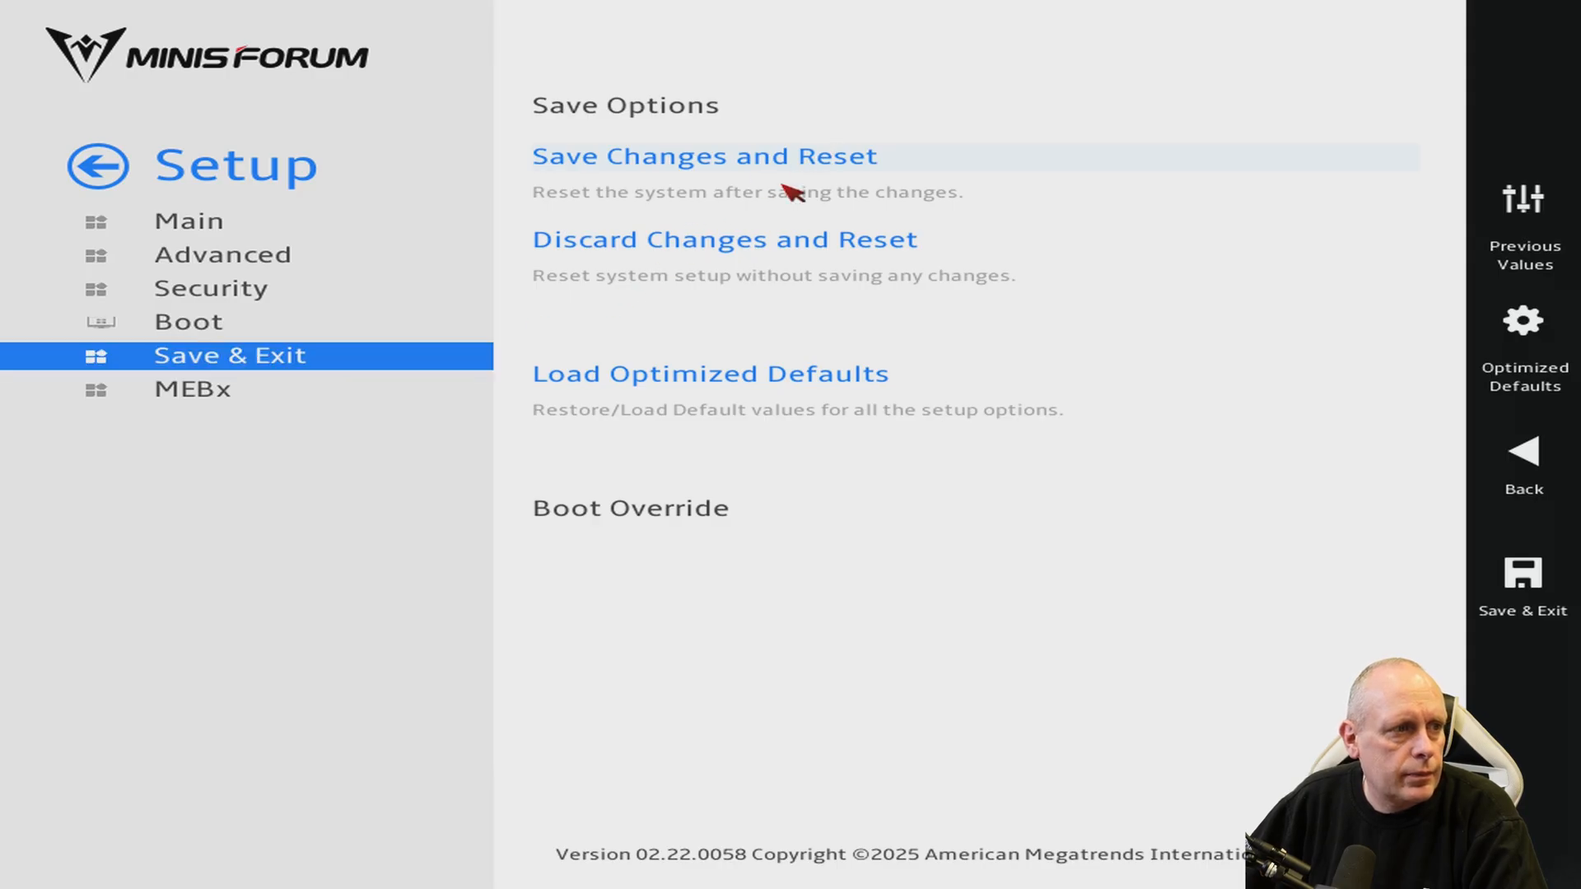
{"action": "left_click", "coordinate": [718, 156]}
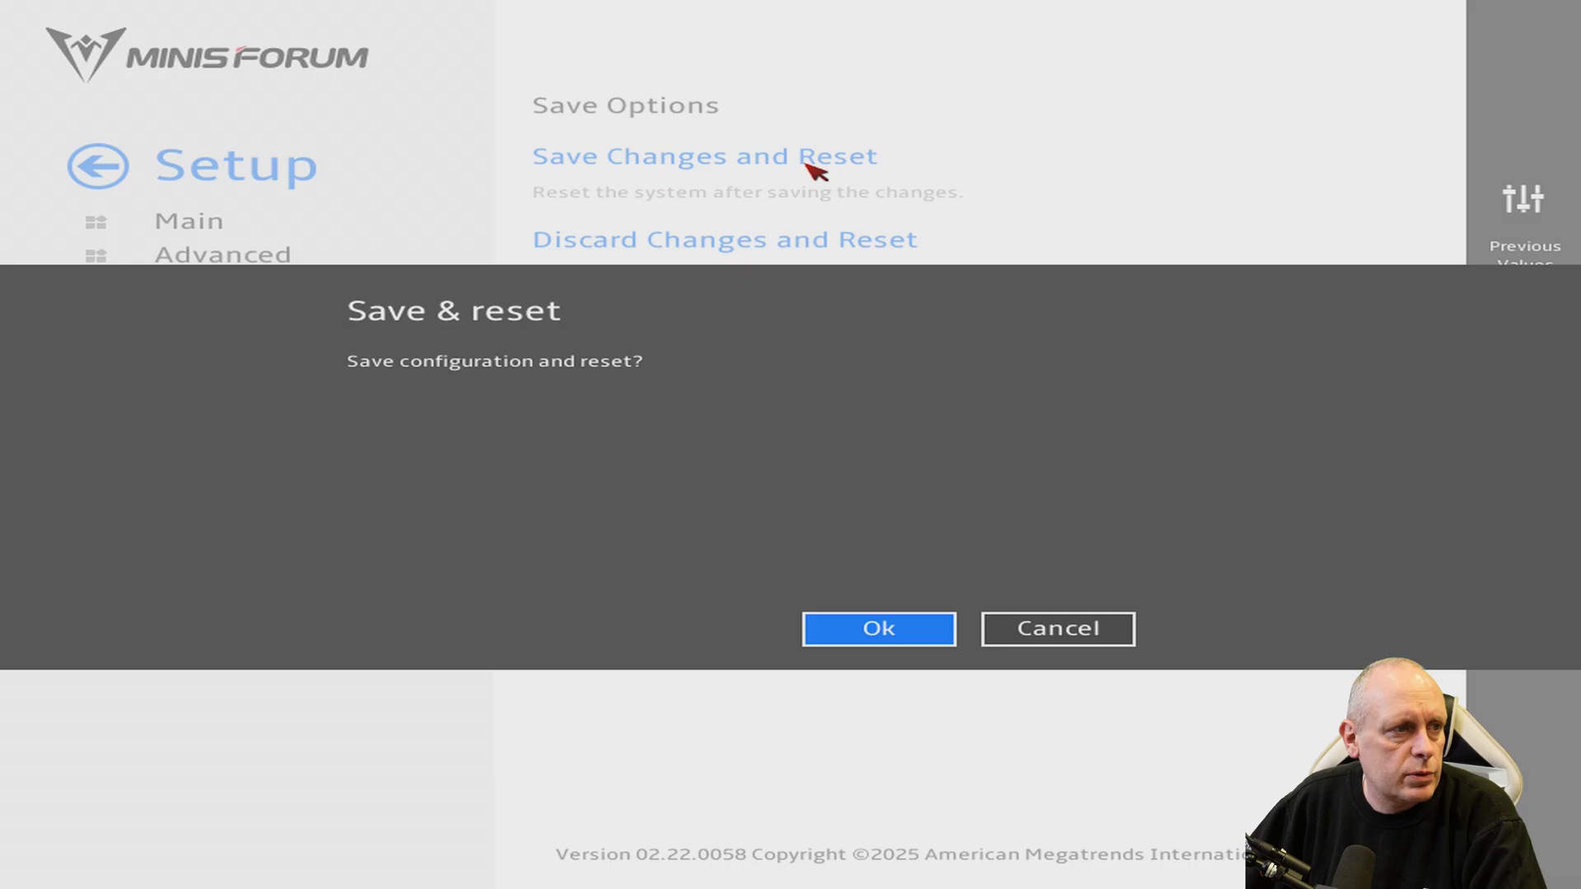
{"action": "mouse_move", "coordinate": [878, 601]}
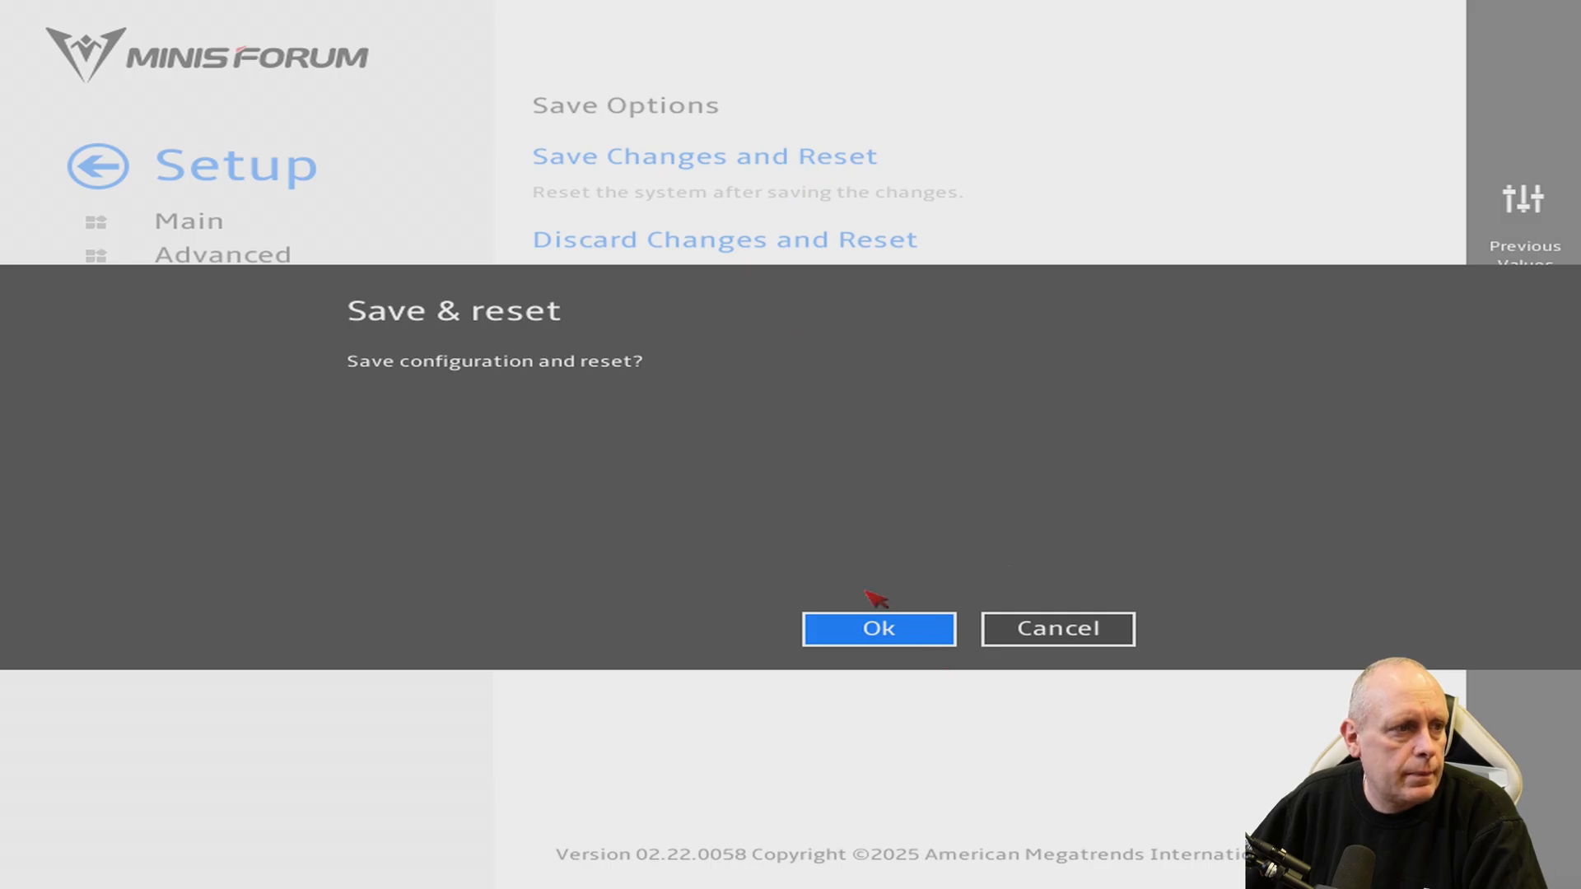
{"action": "left_click", "coordinate": [878, 627]}
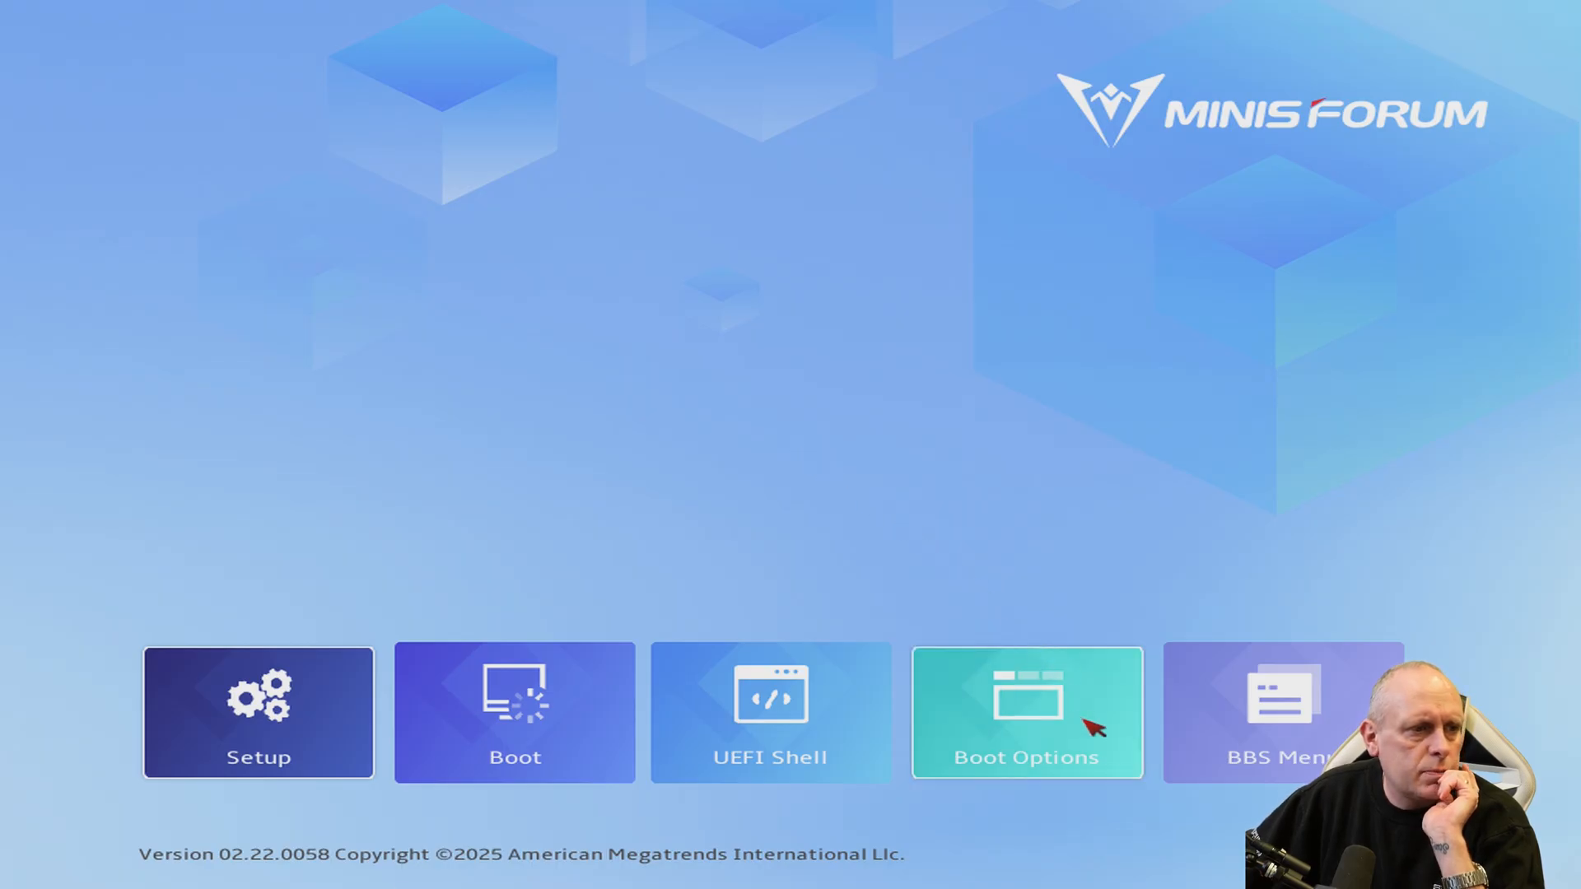
Boot via UEFI: PXE IPv4 Intel Ethernet Controller I226-V from Boot Options.
{"action": "left_click", "coordinate": [1026, 713]}
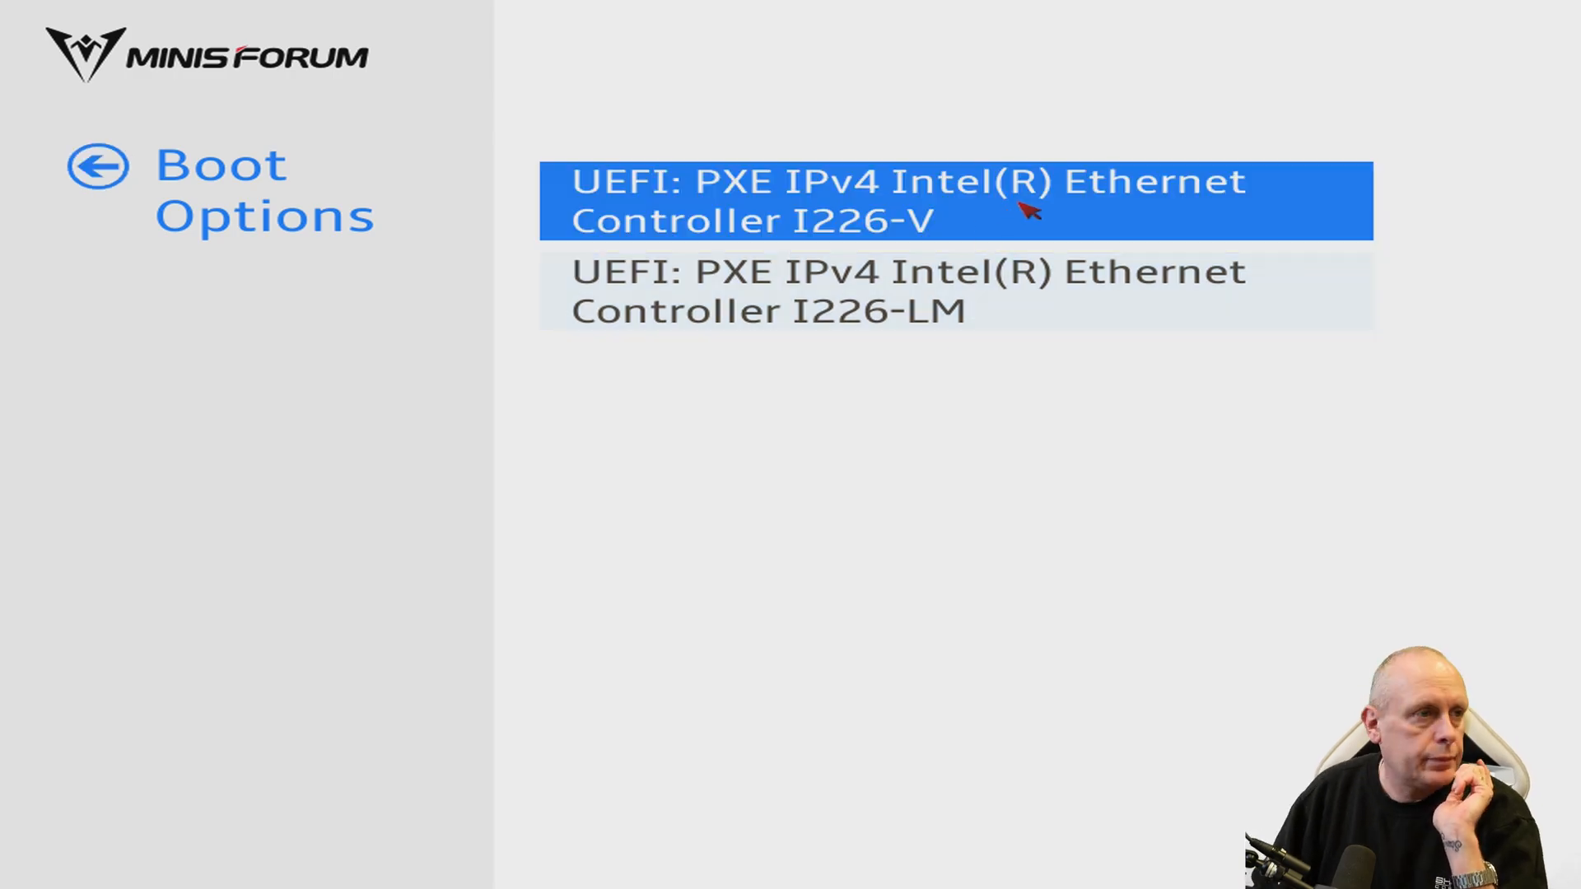
{"action": "left_click", "coordinate": [955, 200]}
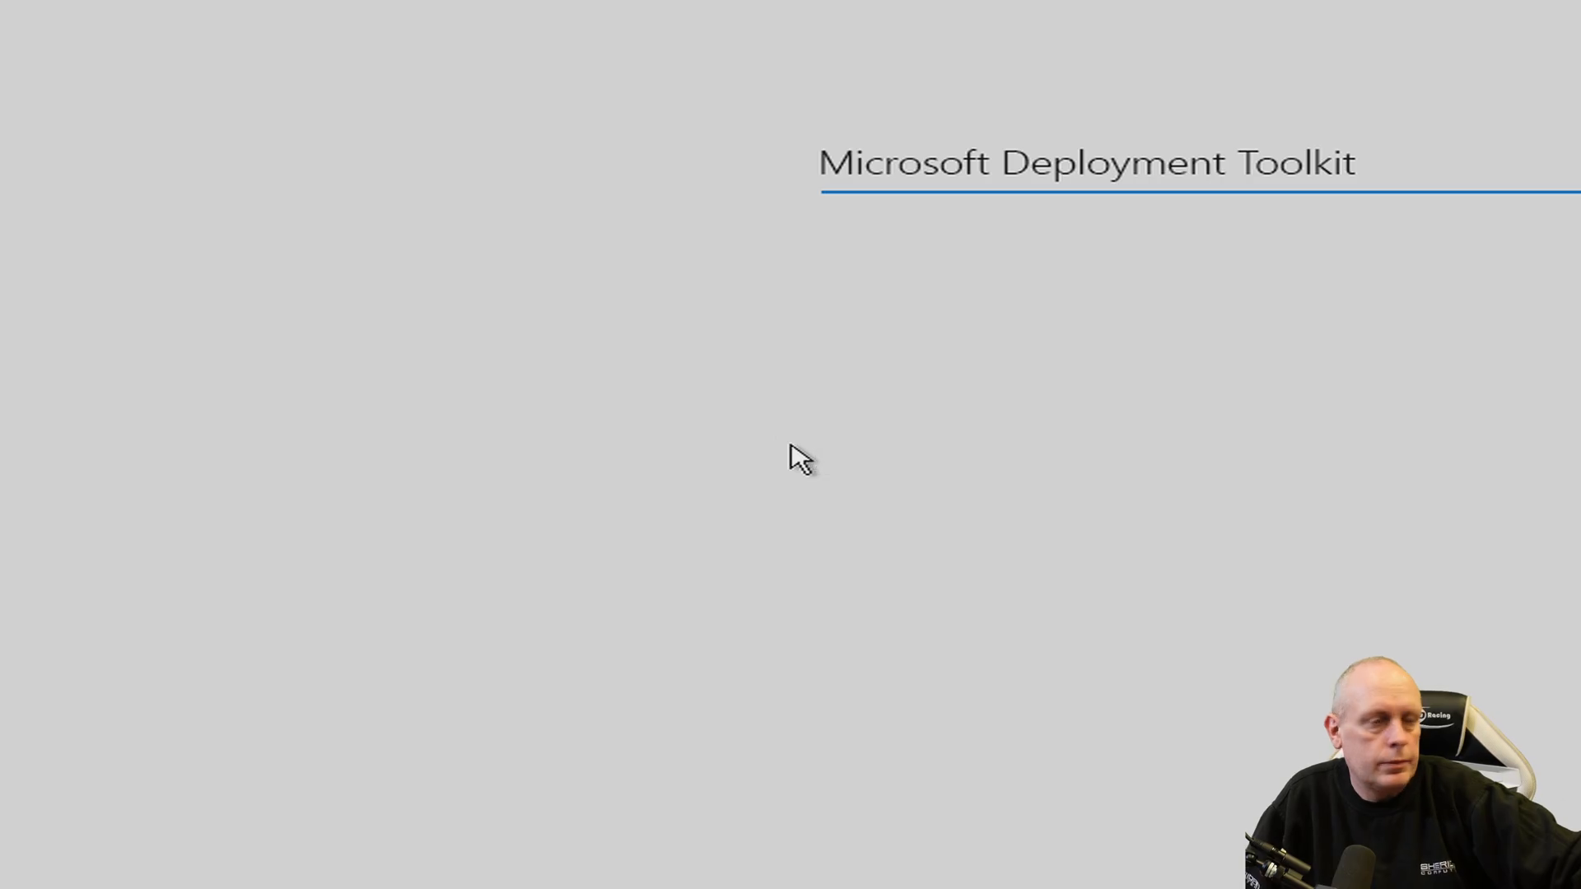
{"action": "mouse_move", "coordinate": [573, 425]}
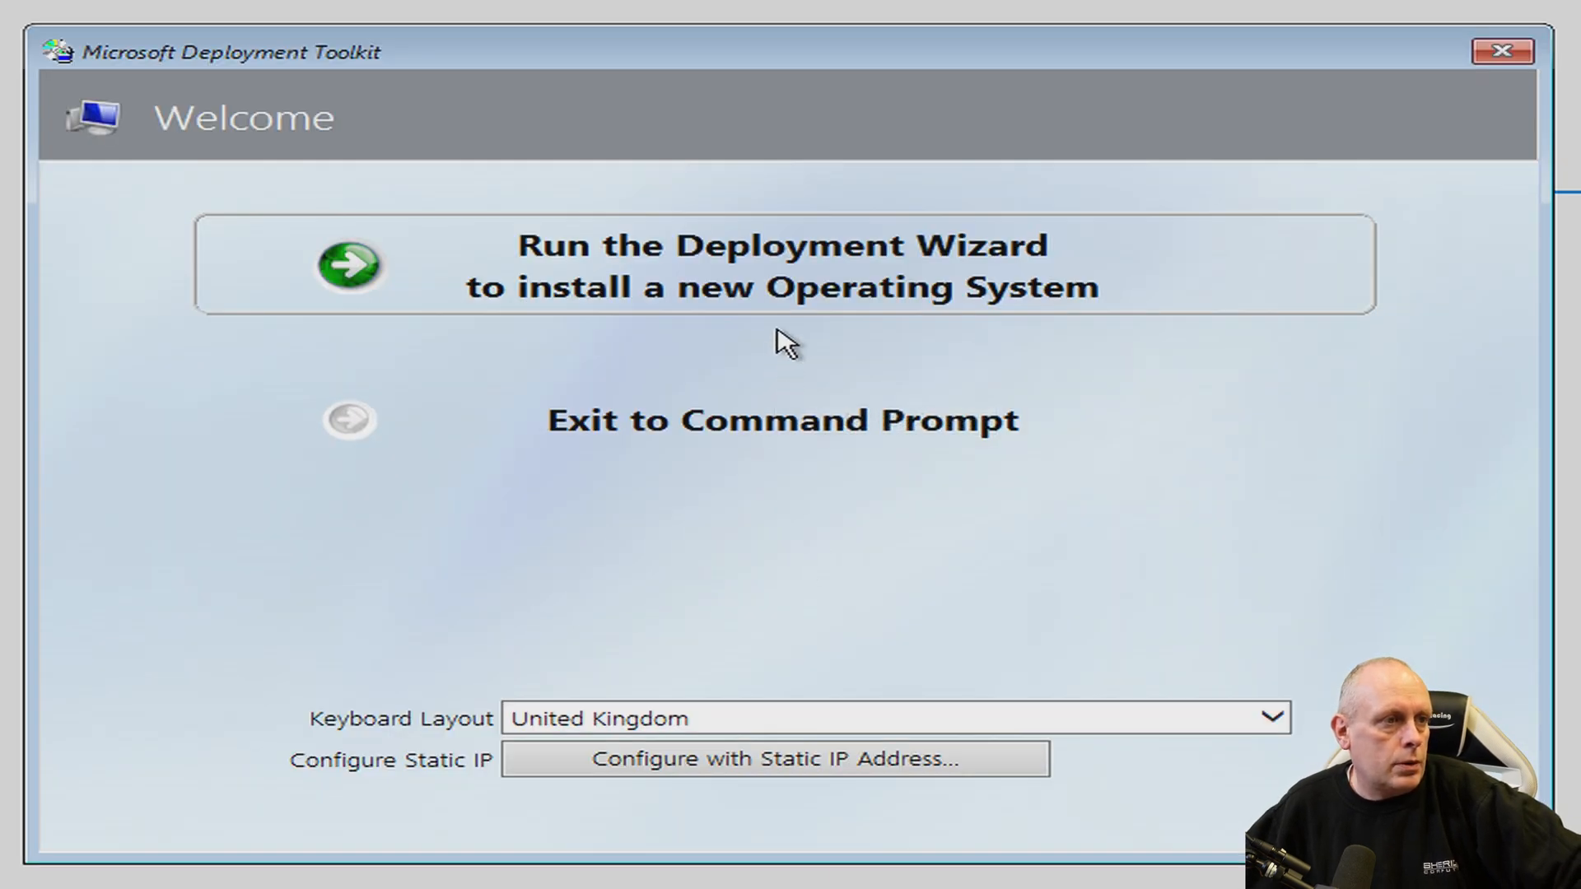
Run the Deployment Wizard, which fails to reach the deployment share.
{"action": "left_click", "coordinate": [347, 265]}
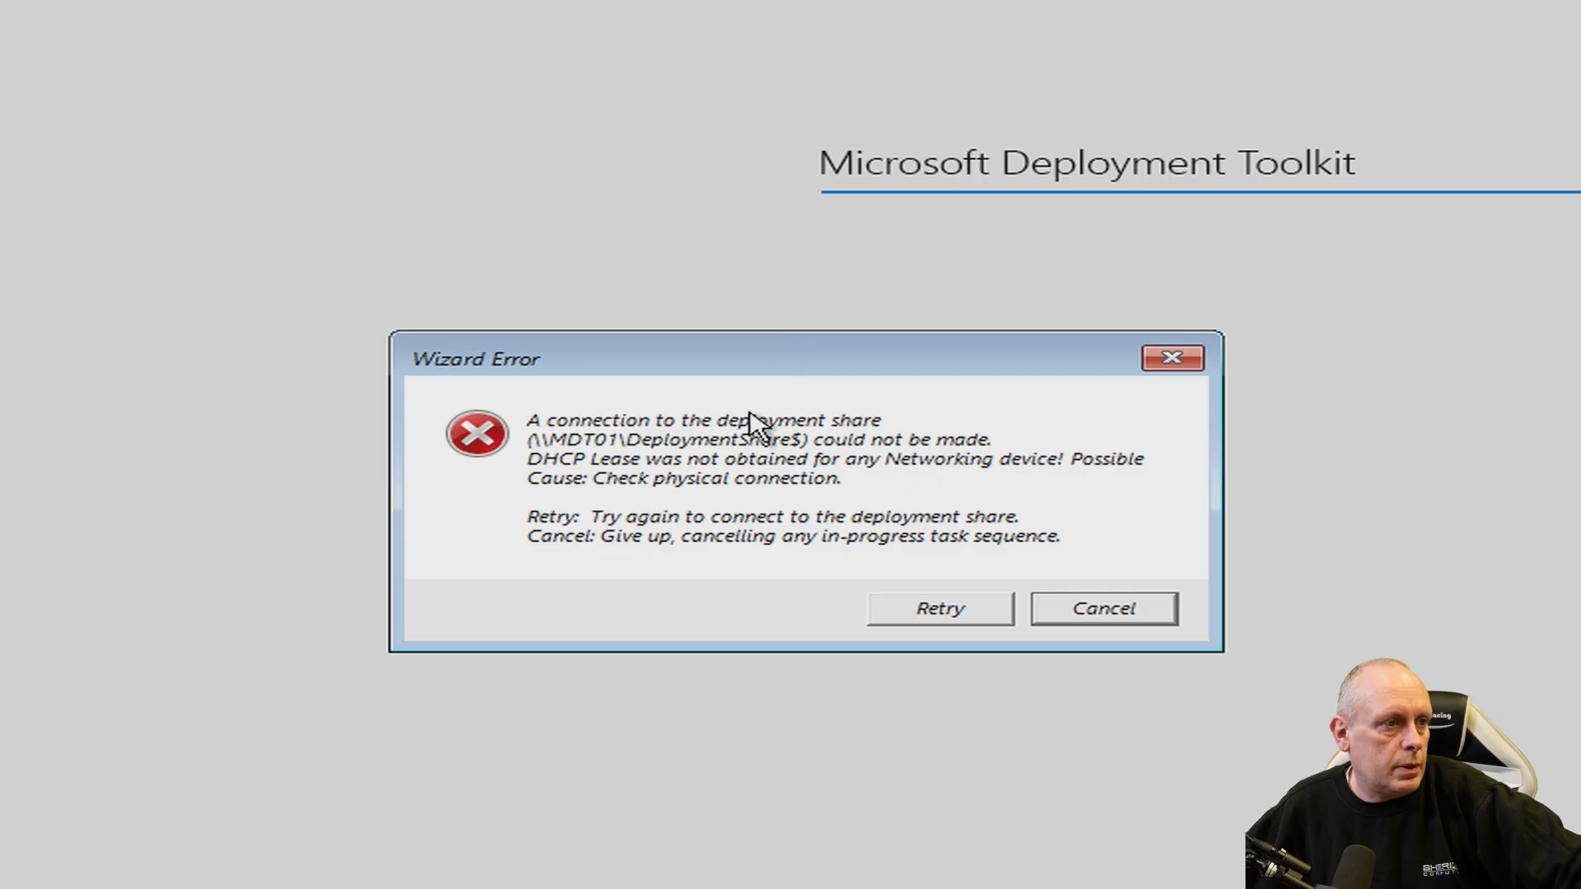
{"action": "mouse_move", "coordinate": [929, 693]}
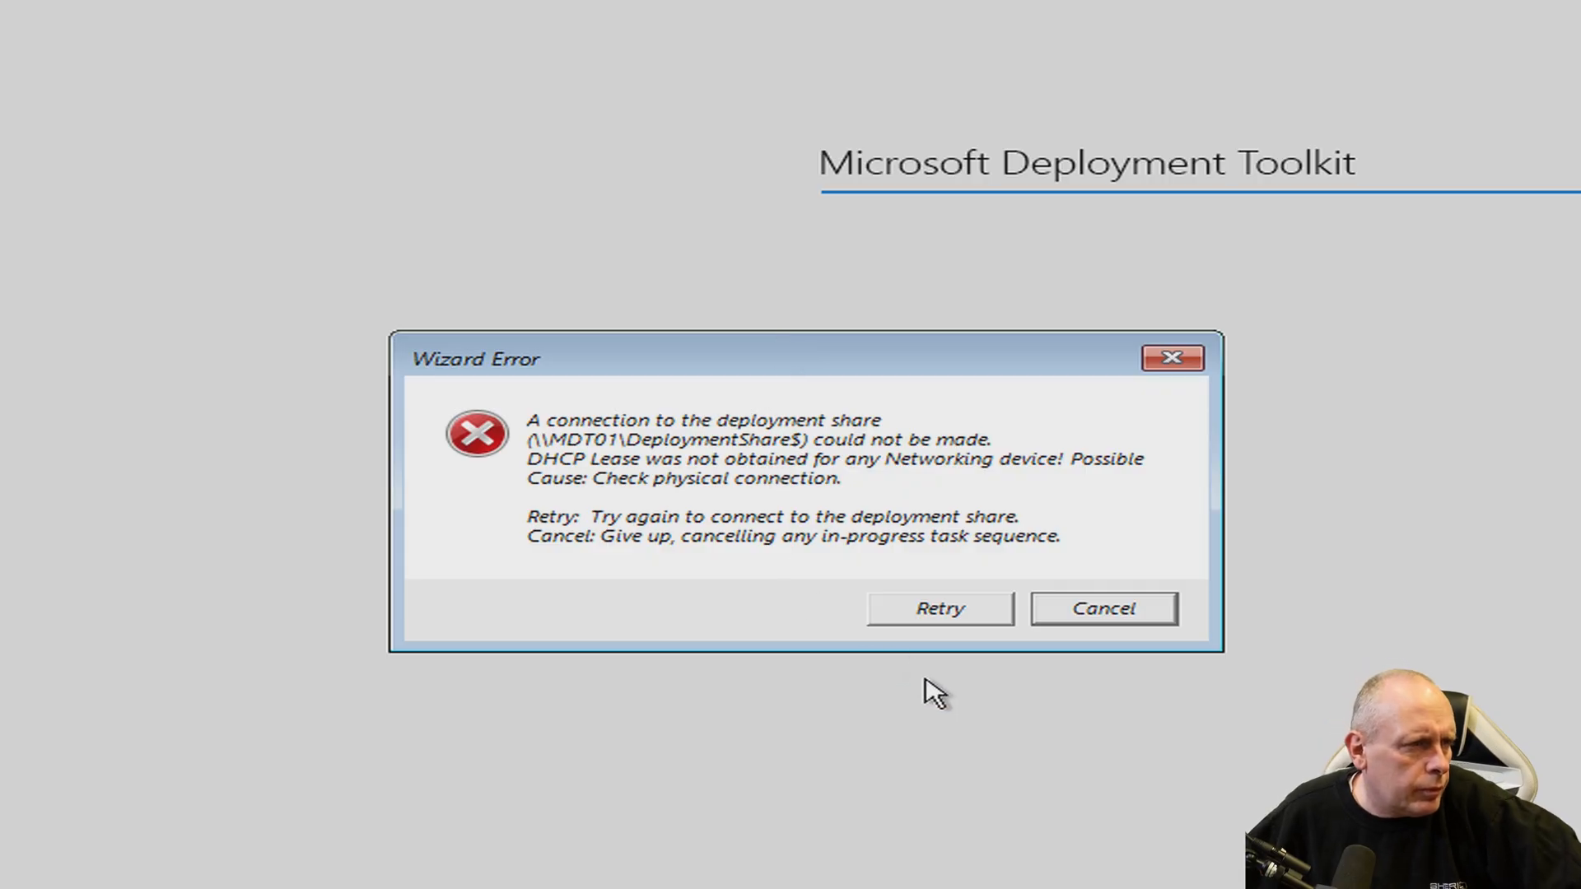
{"action": "mouse_move", "coordinate": [797, 685]}
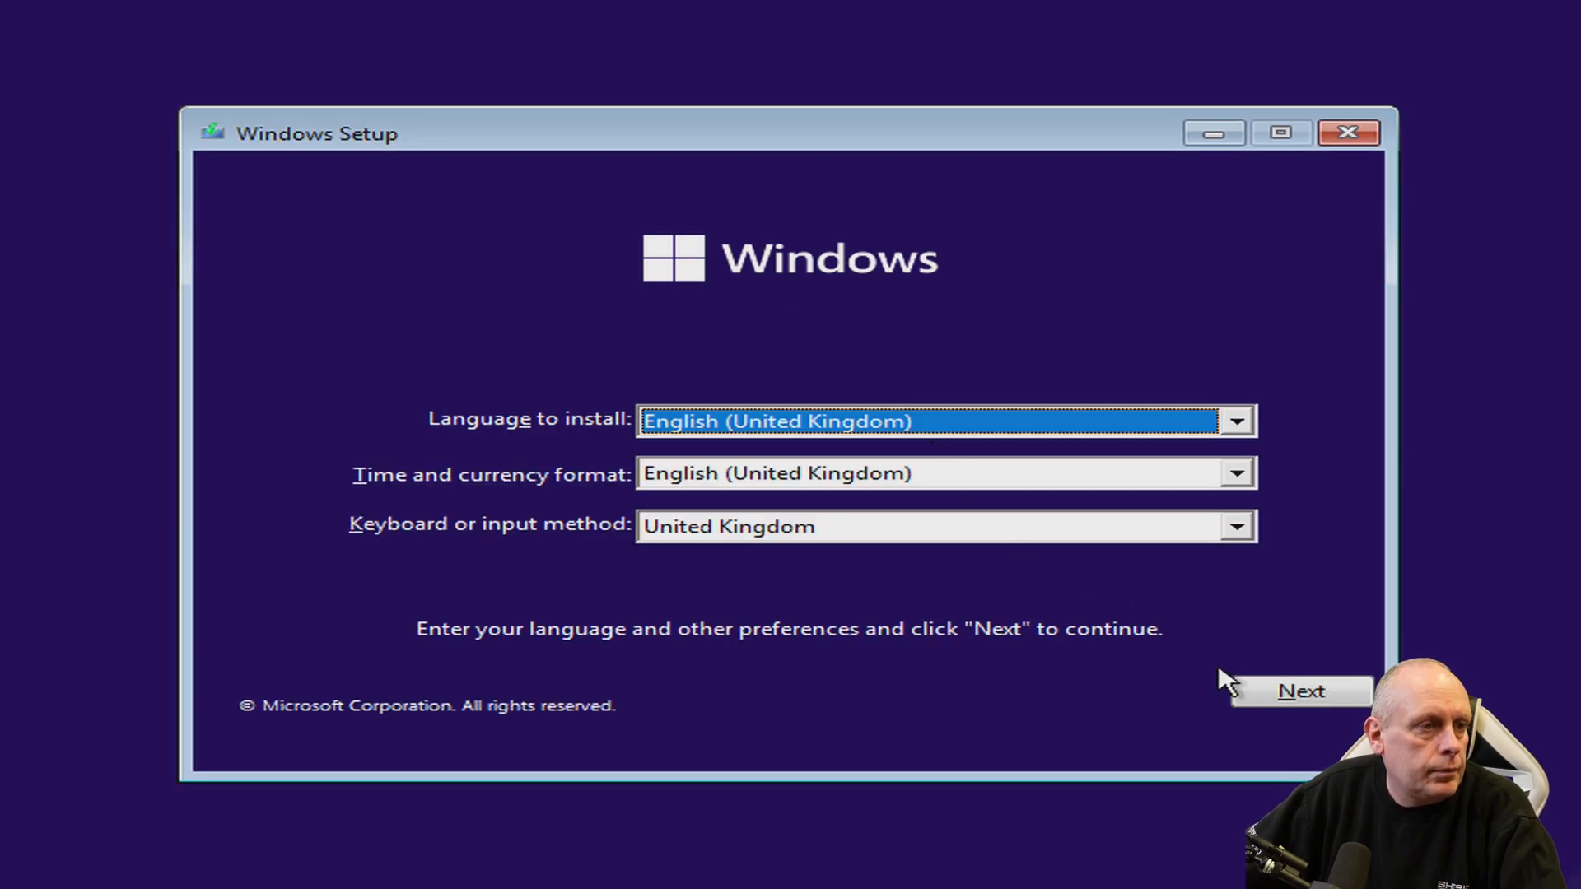
Install Windows with UK settings and continue OOBE with limited setup, no internet.
{"action": "left_click", "coordinate": [1301, 690]}
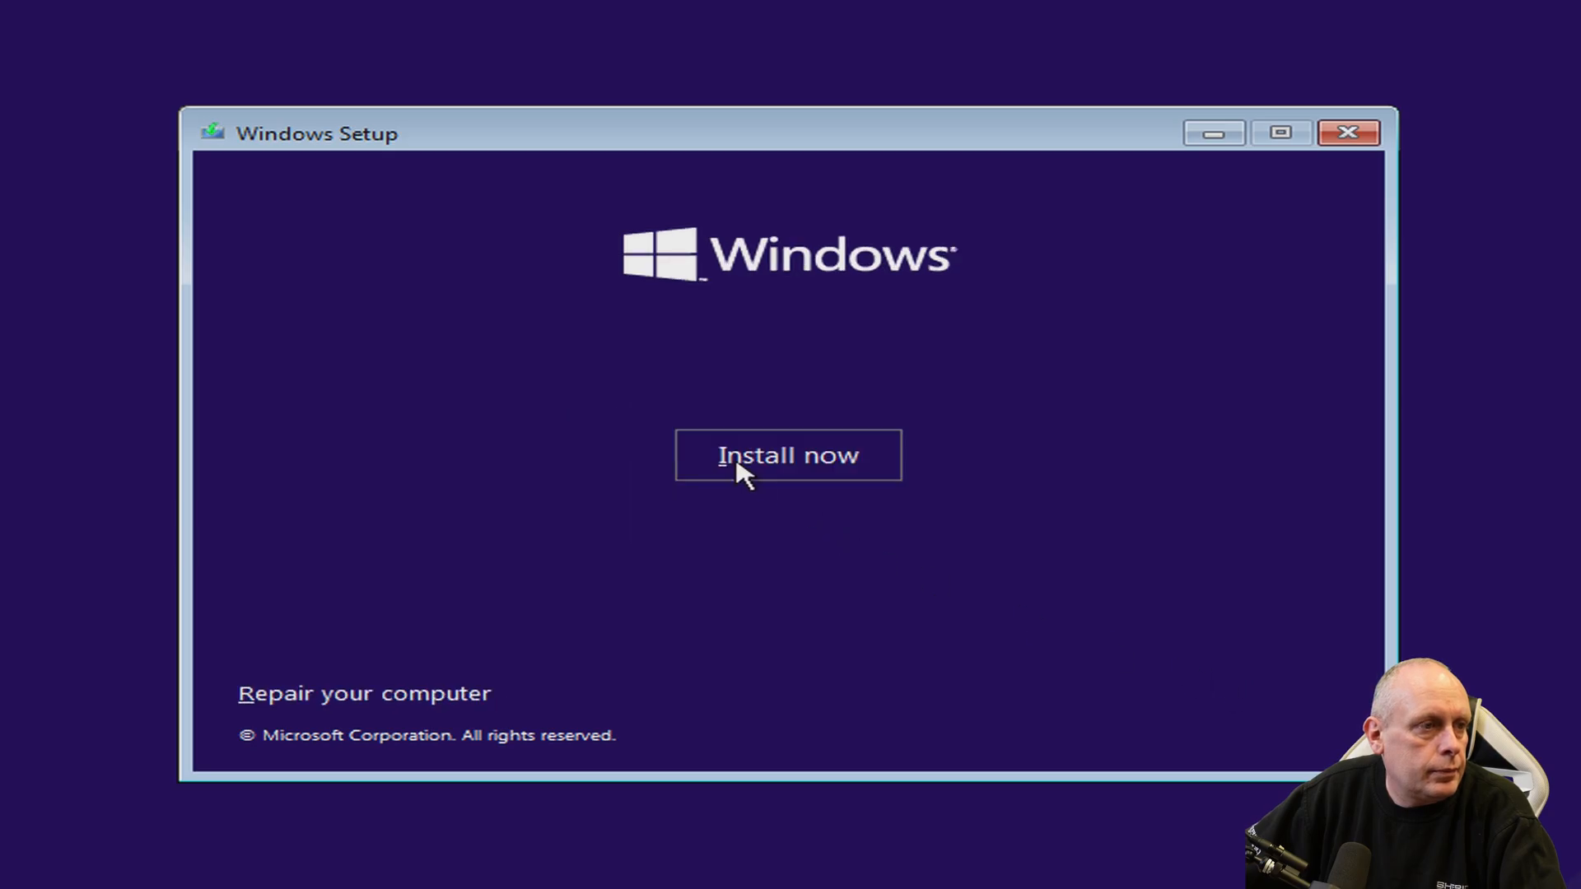
{"action": "left_click", "coordinate": [788, 455]}
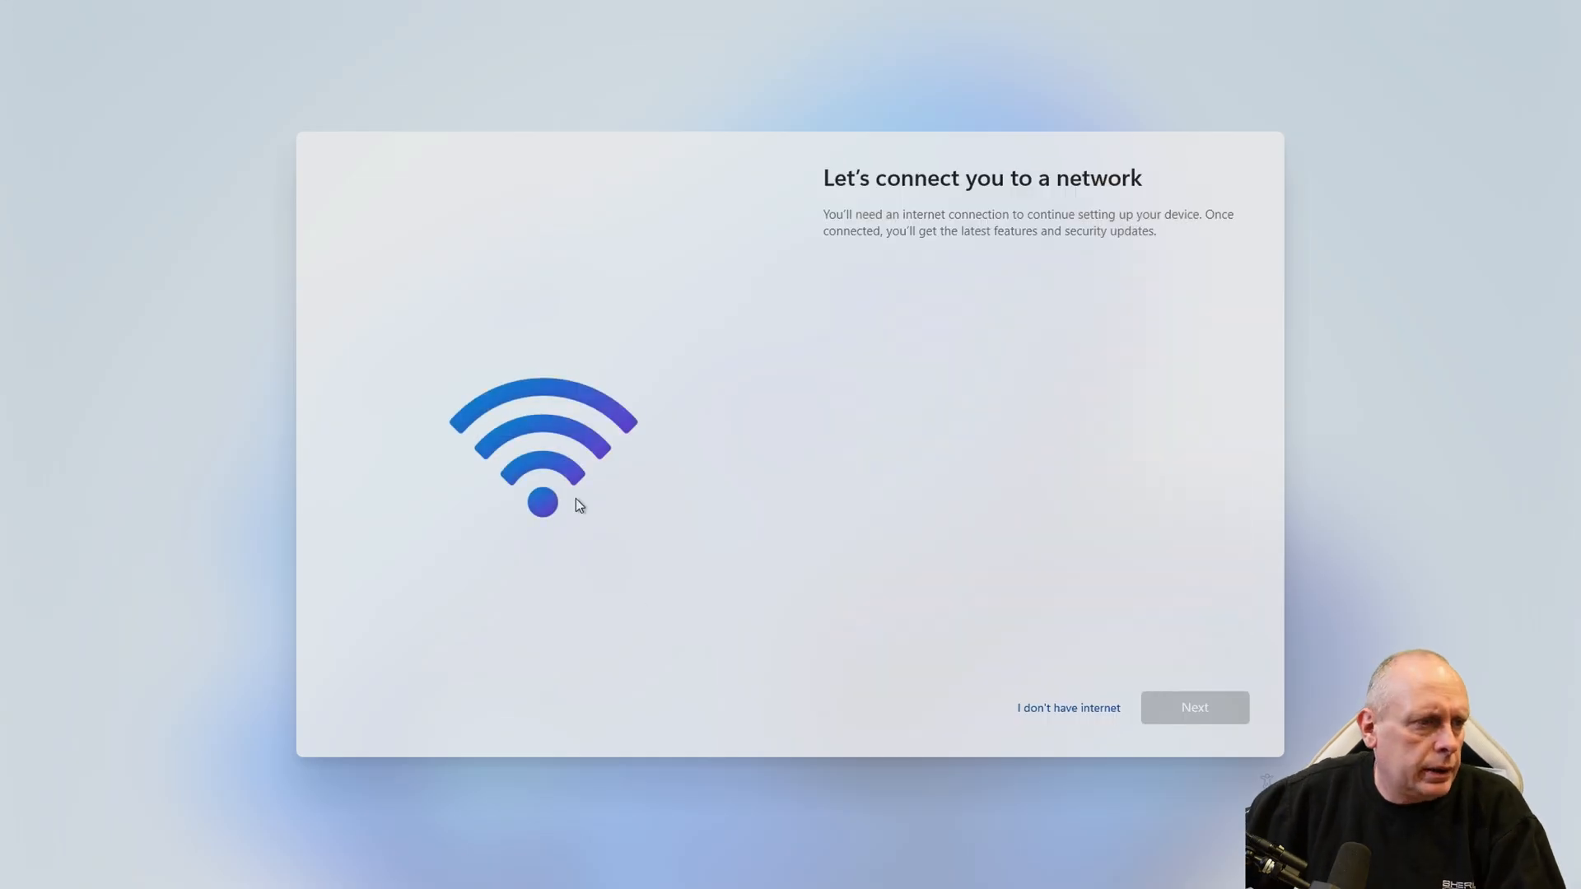
{"action": "mouse_move", "coordinate": [965, 726]}
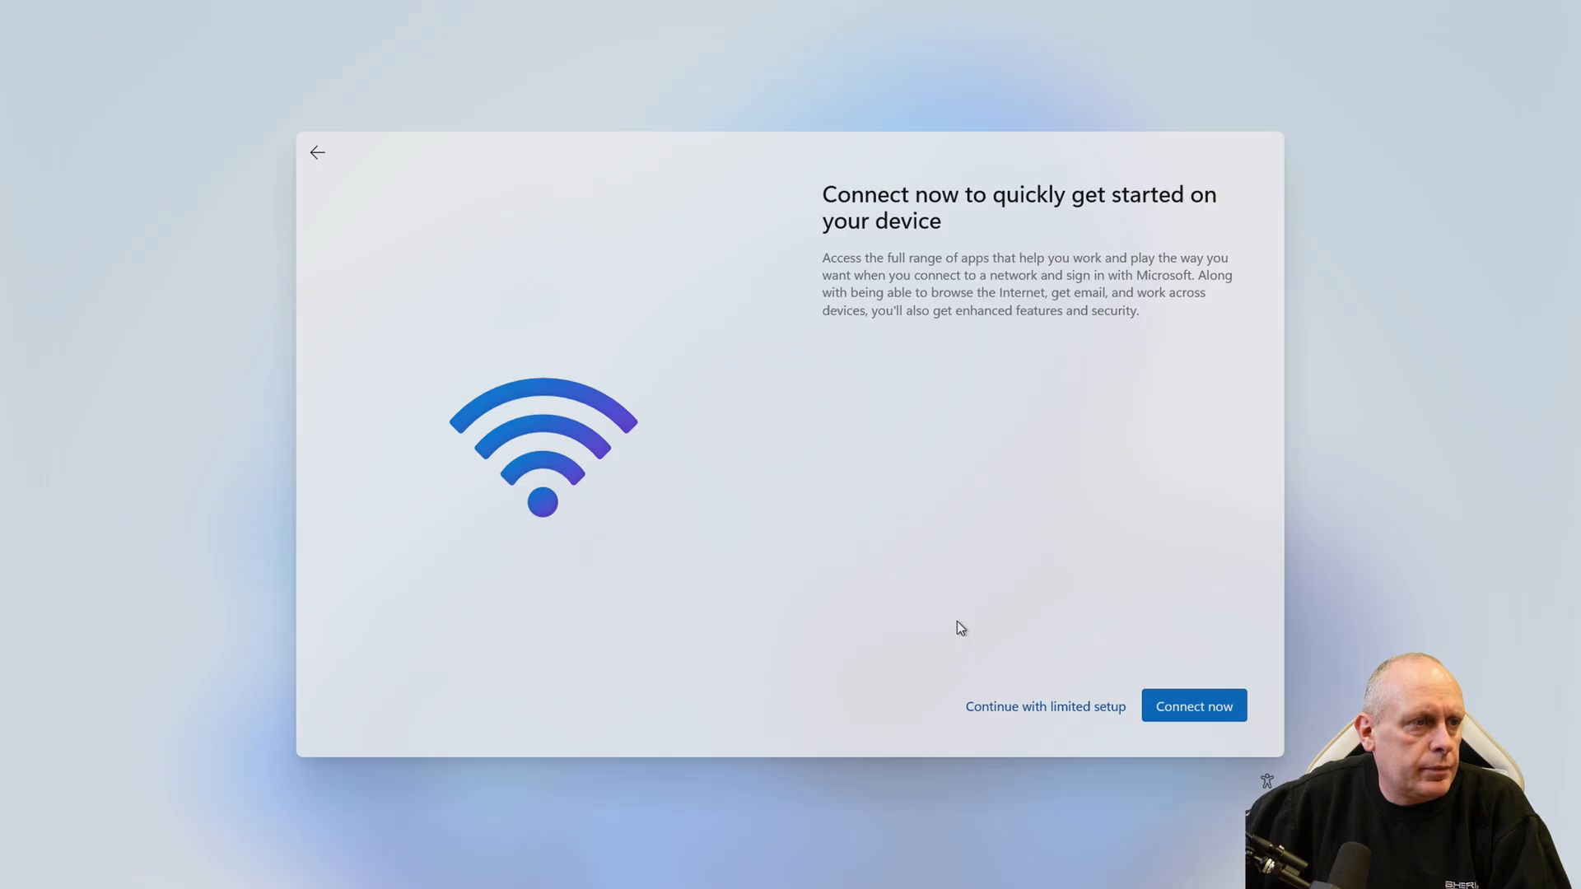
{"action": "left_click", "coordinate": [1044, 706]}
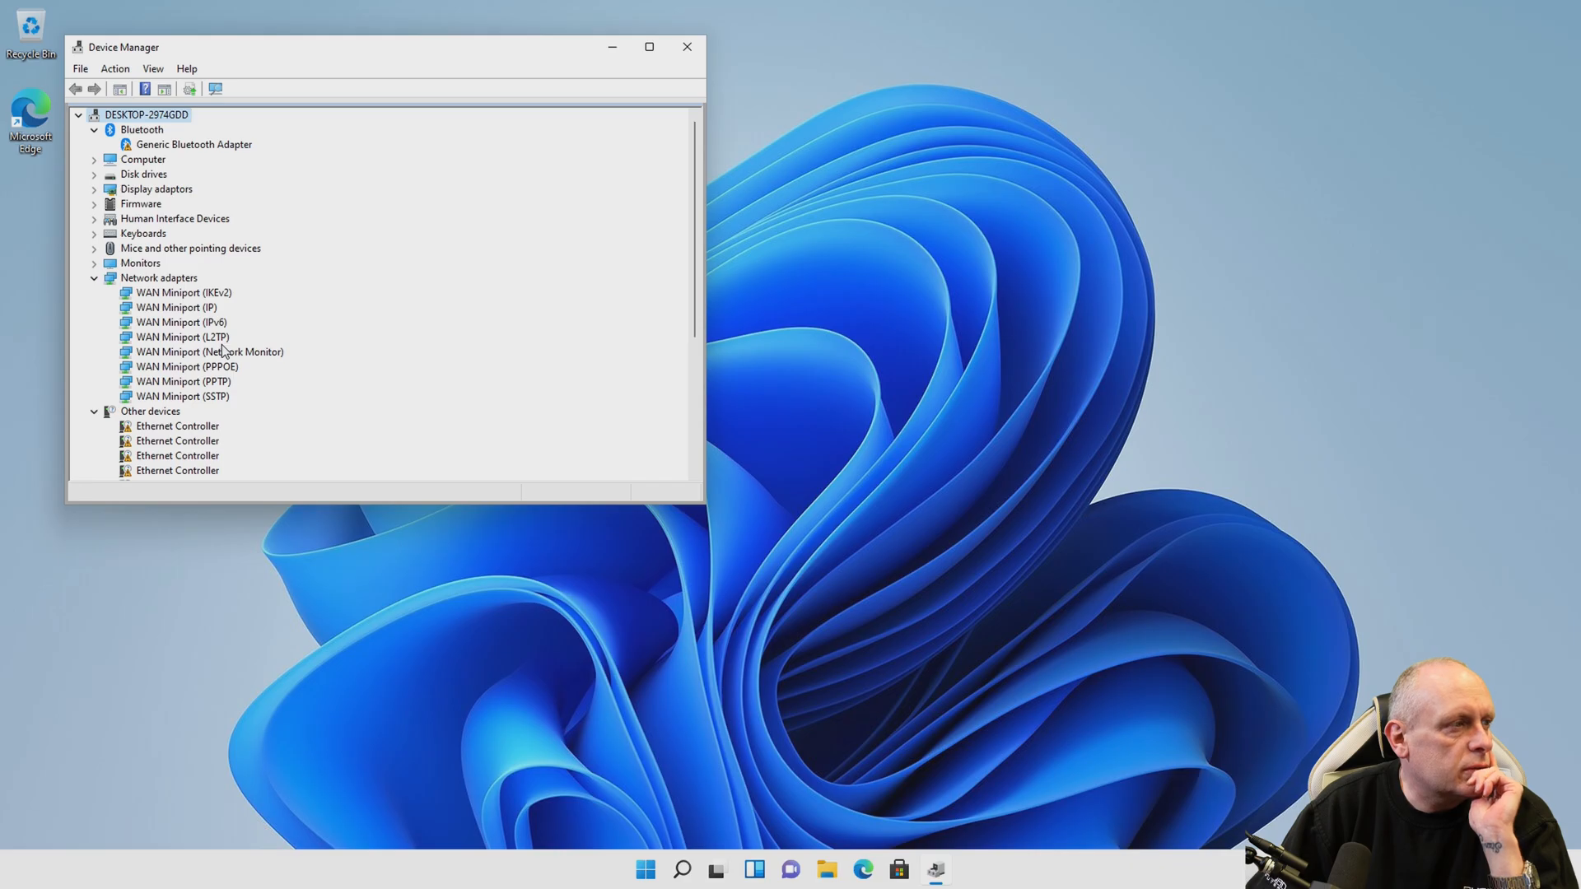
{"action": "mouse_move", "coordinate": [246, 358]}
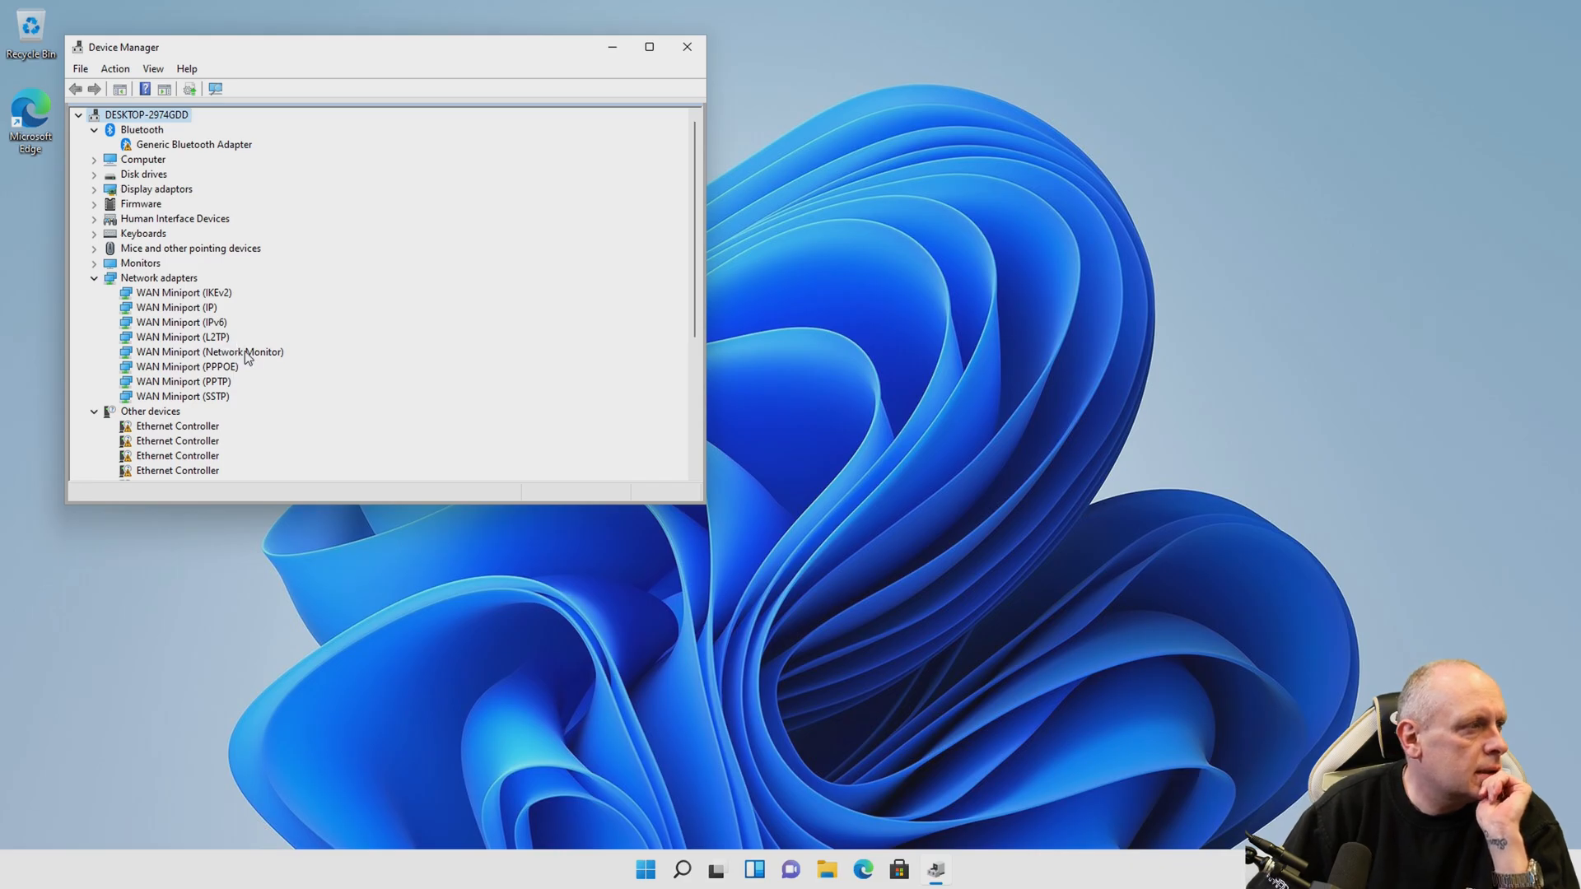
{"action": "scroll", "scroll_direction": "down", "scroll_amount": 3}
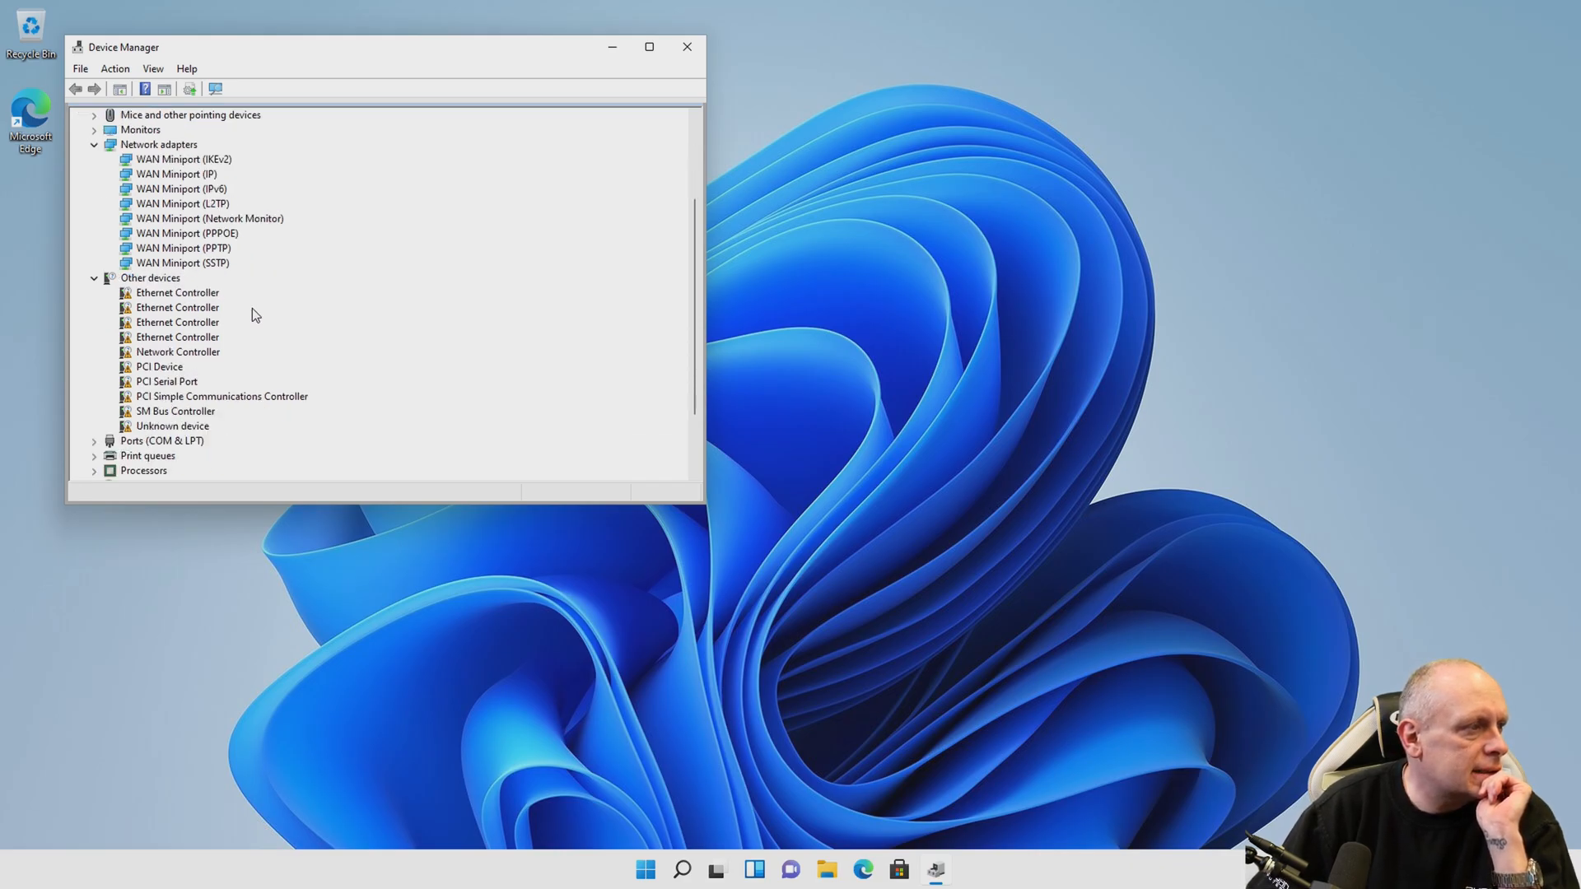
{"action": "scroll", "scroll_direction": "down", "scroll_amount": 3}
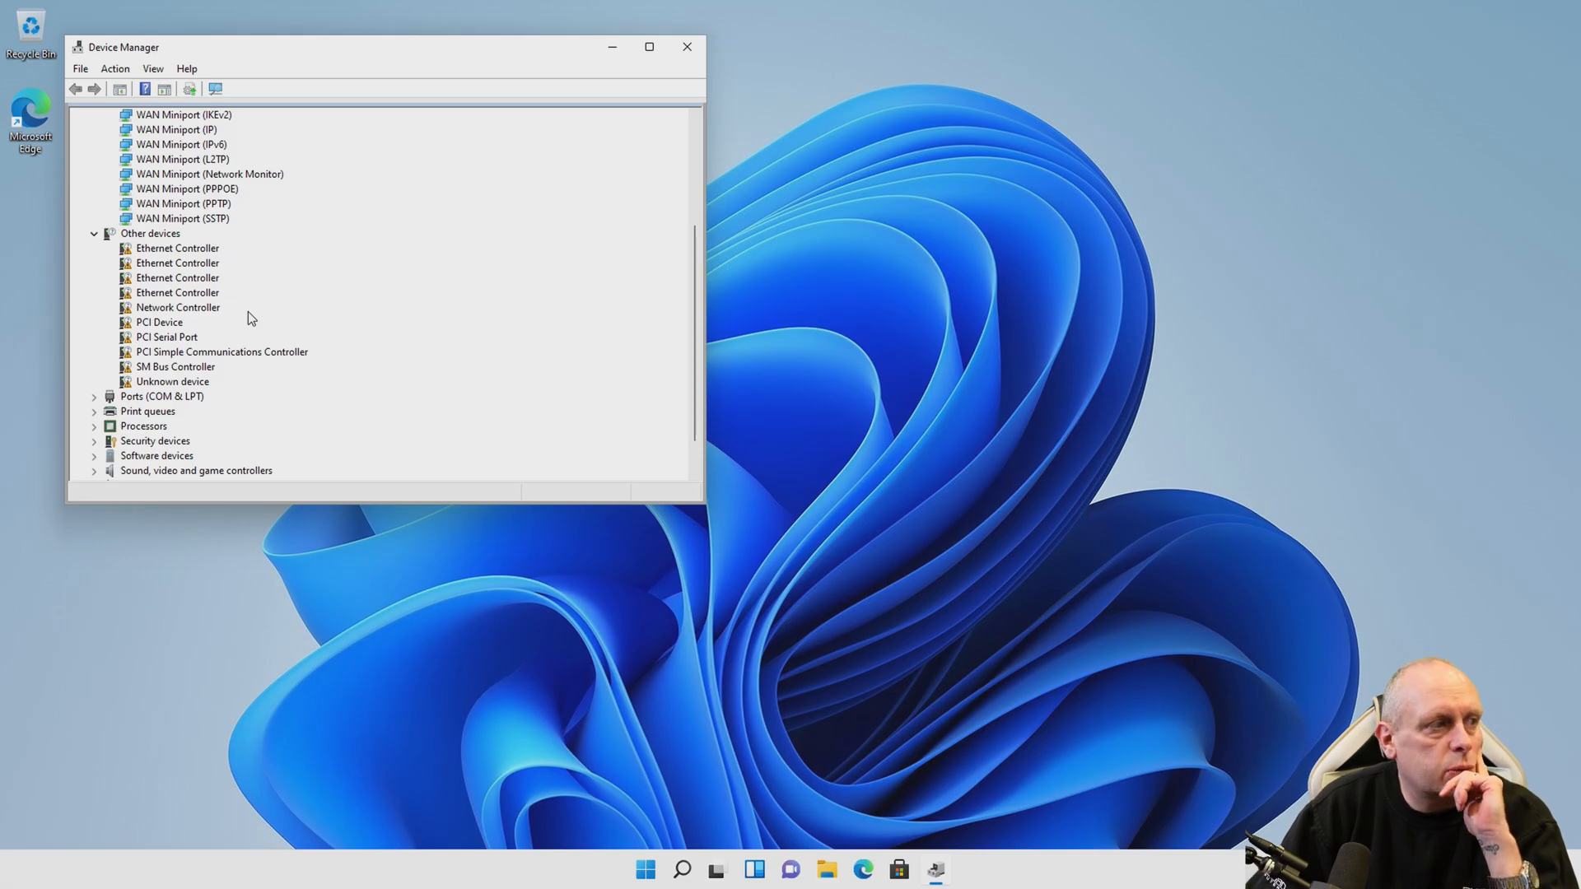
{"action": "scroll", "scroll_direction": "up", "scroll_amount": 3}
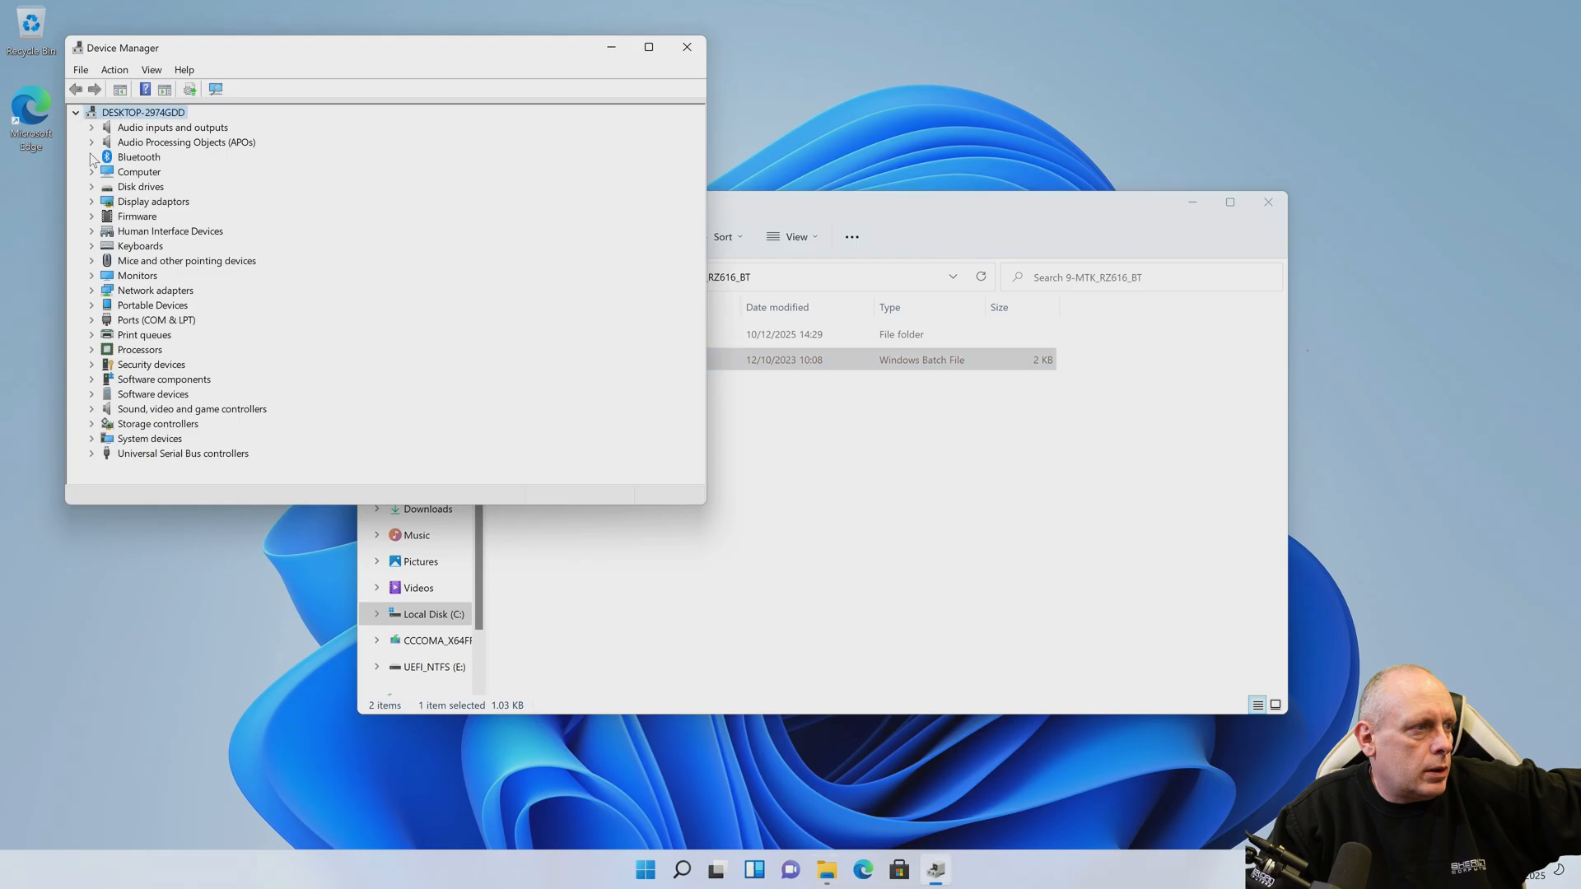
{"action": "mouse_move", "coordinate": [1145, 593]}
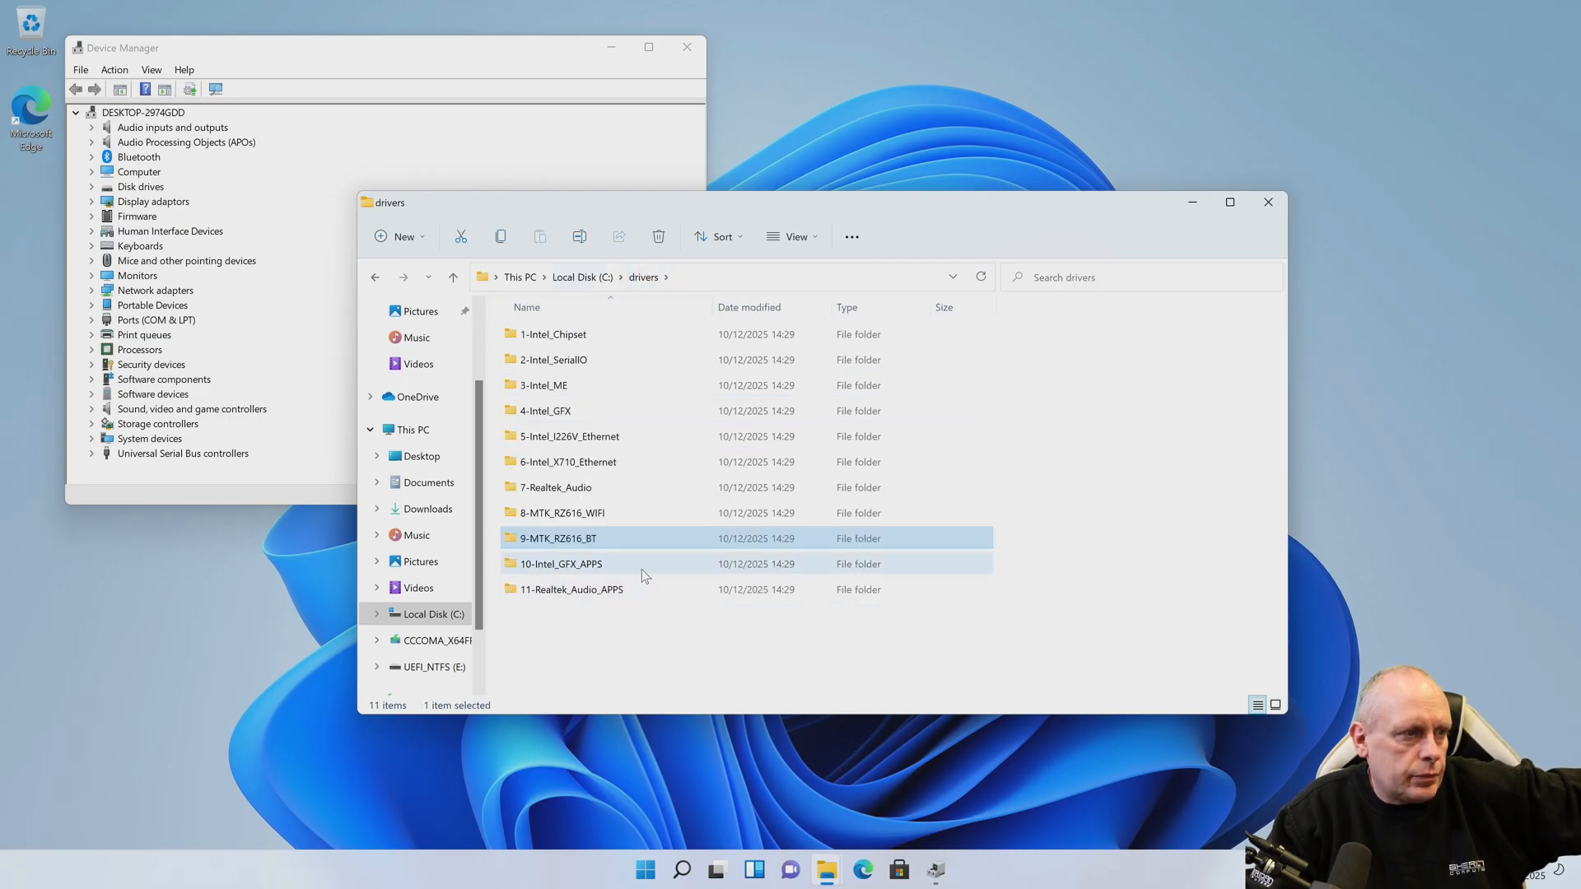
Run Install_Apps in C:\drivers\10-Intel_GFX_APPS and allow it through UAC.
{"action": "double_click", "coordinate": [560, 563]}
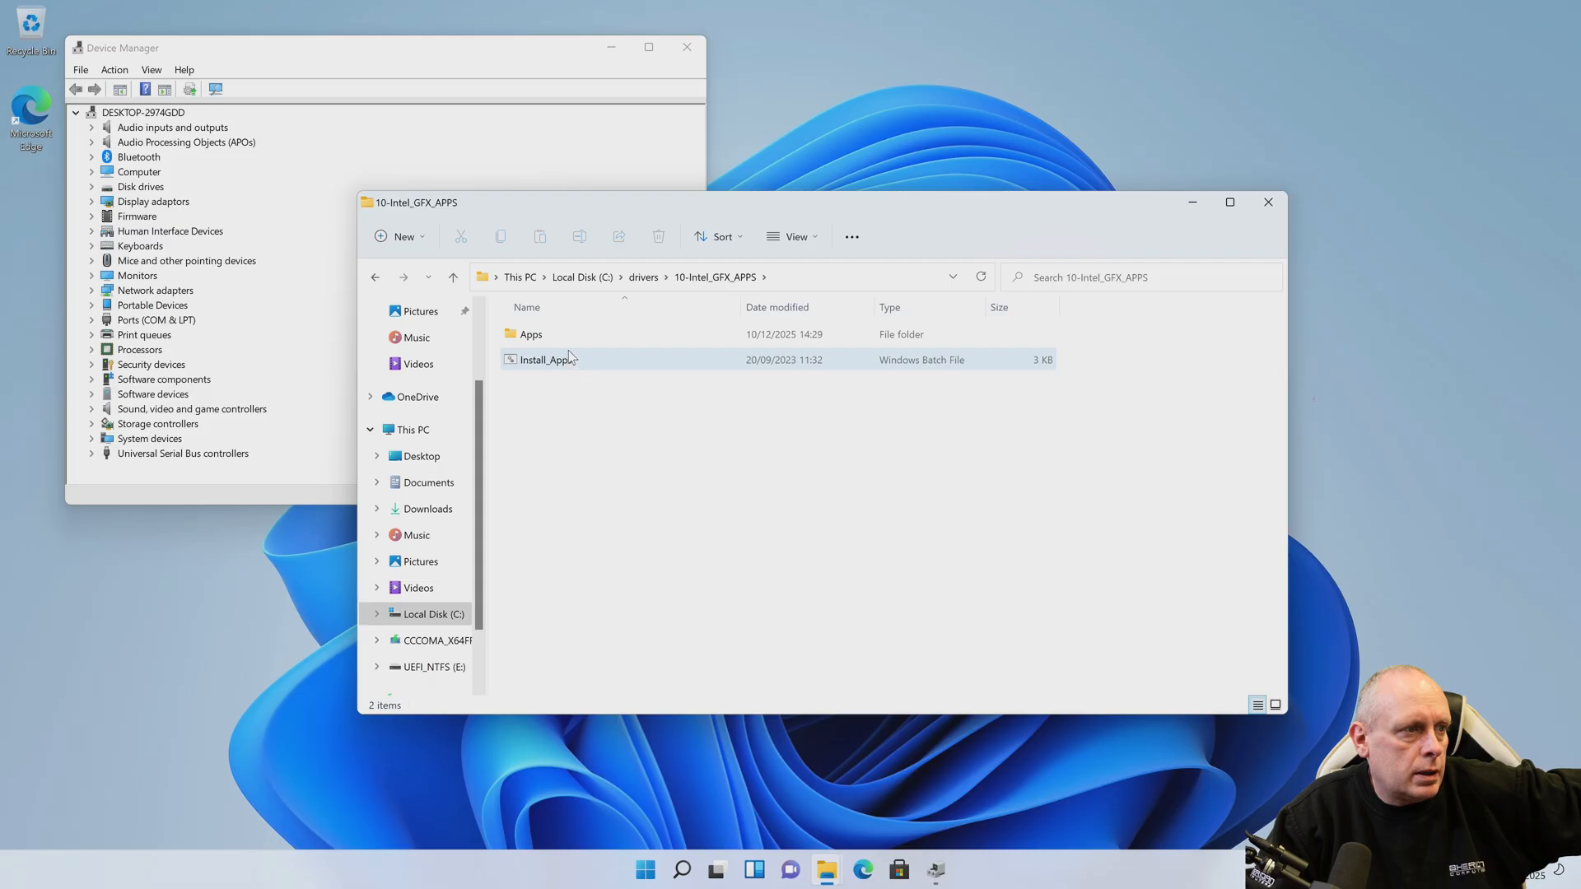
{"action": "double_click", "coordinate": [545, 359]}
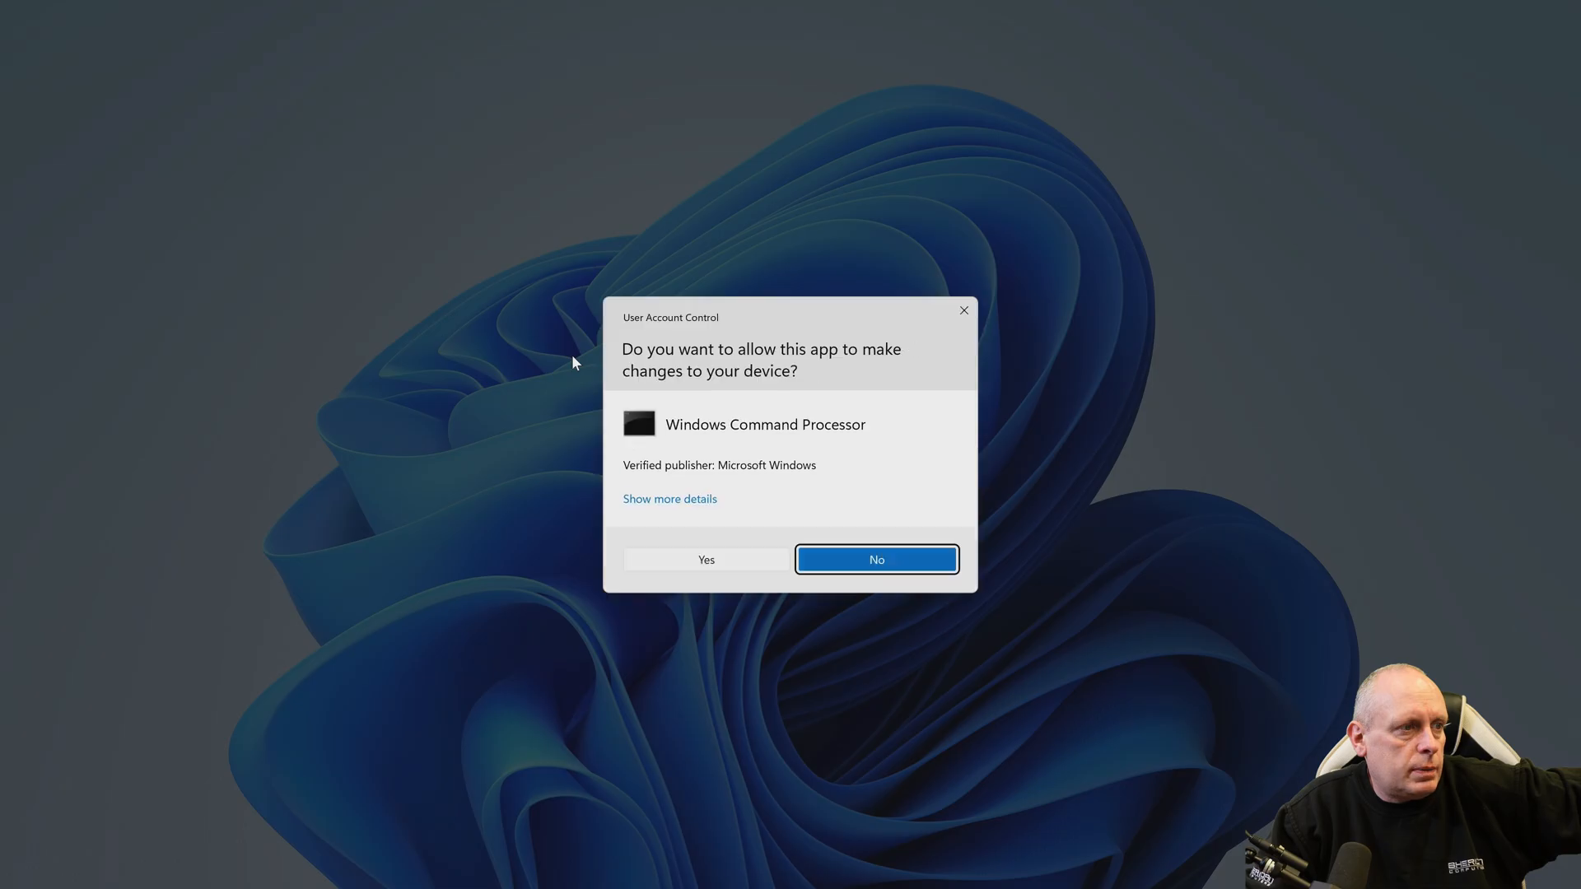
{"action": "mouse_move", "coordinate": [751, 568]}
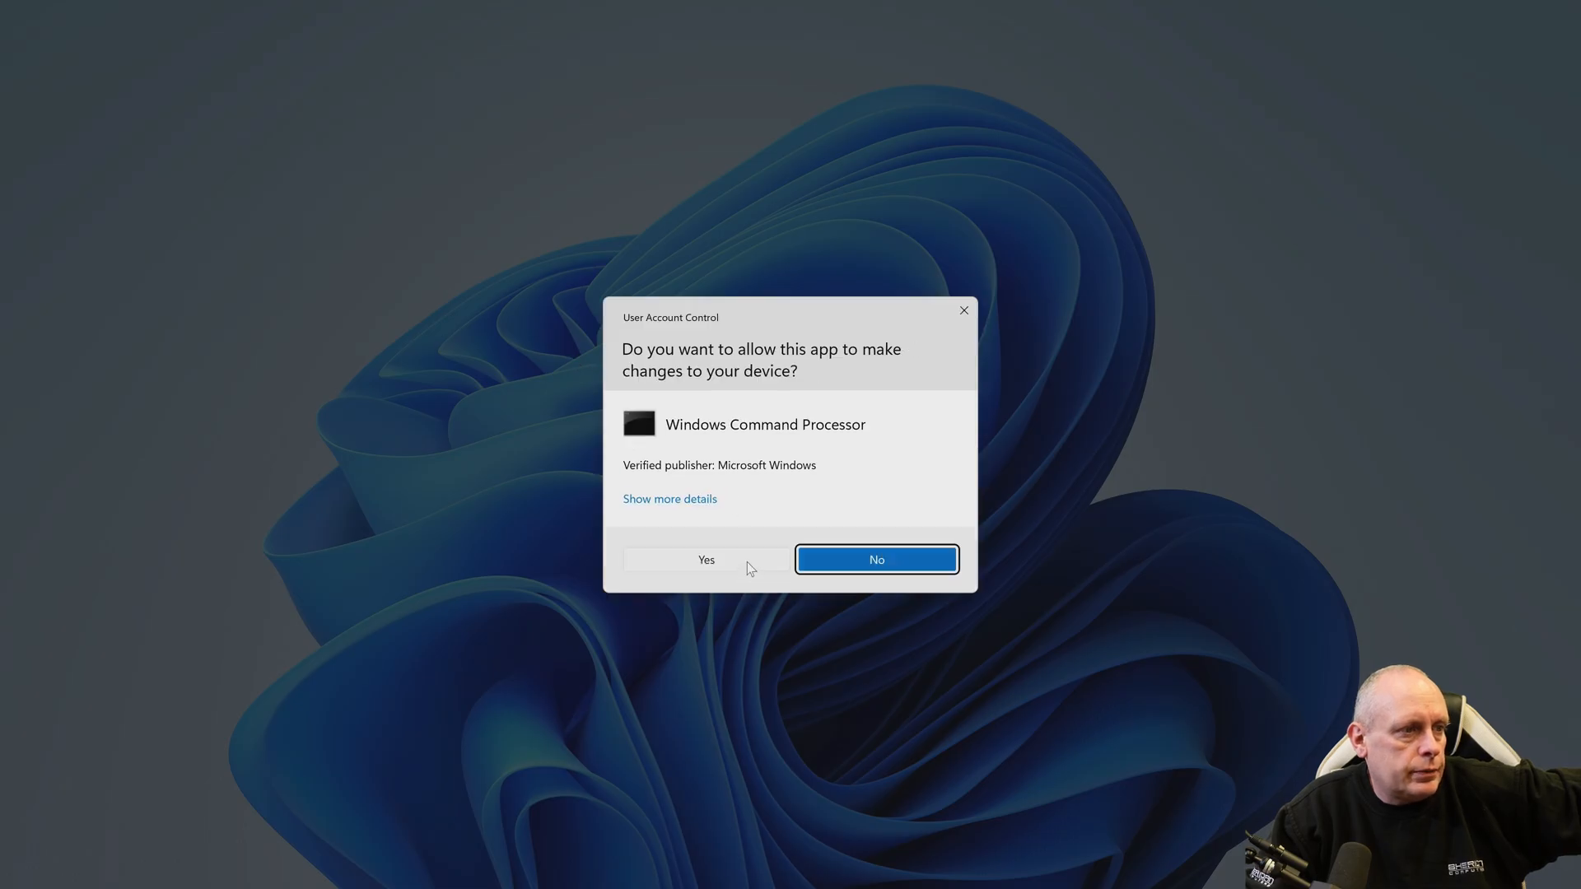
{"action": "left_click", "coordinate": [875, 560]}
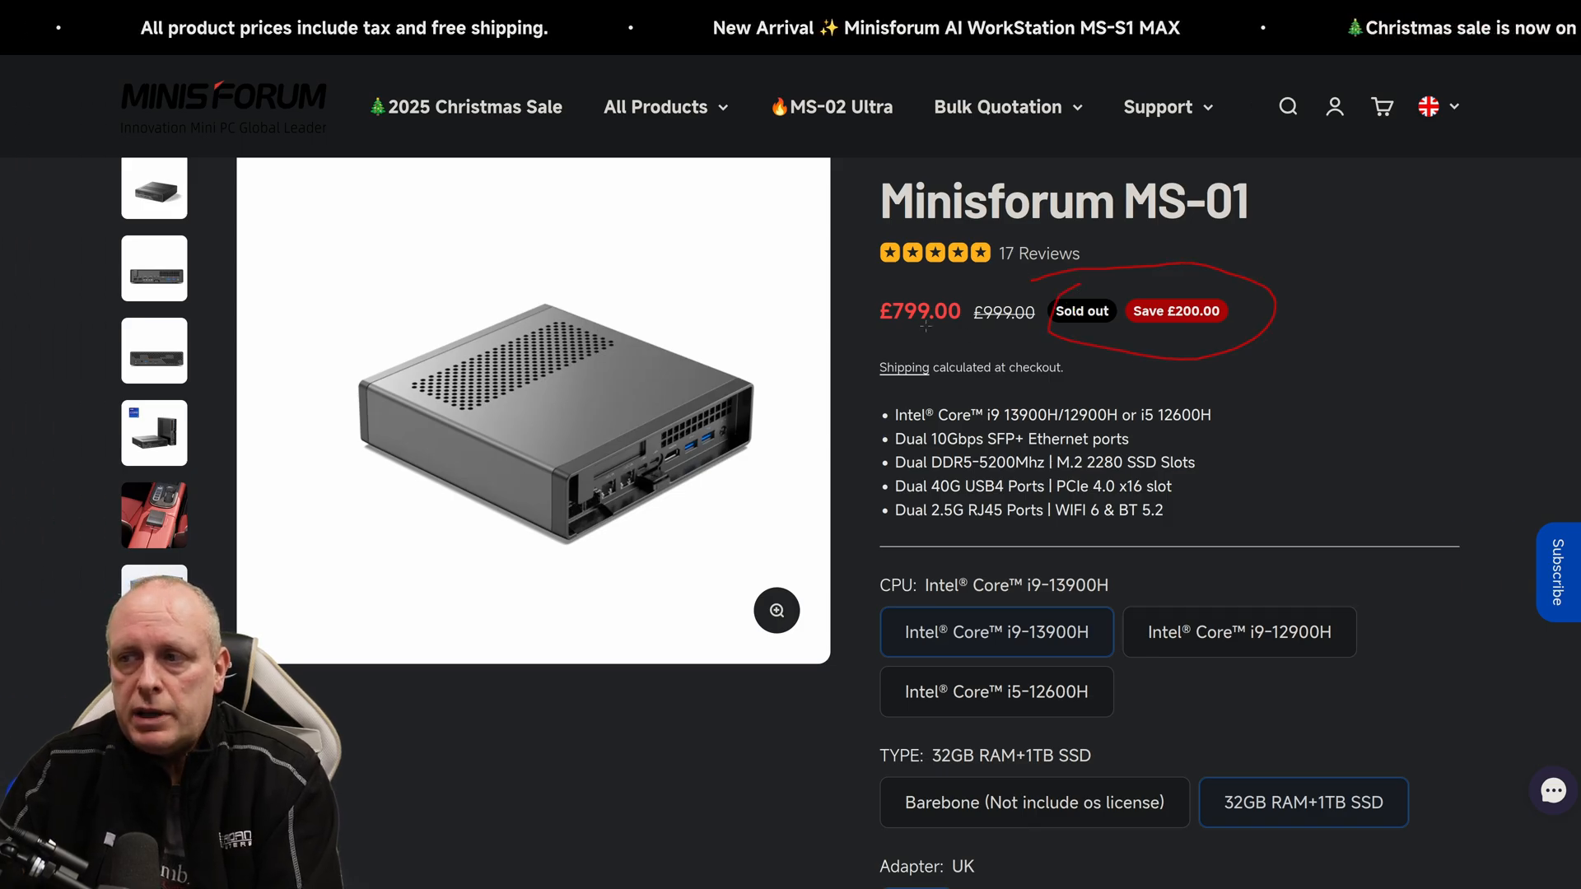
Choose the Barebone (no OS license) MS-01 option, showing £615 down from £769.
{"action": "left_click", "coordinate": [1033, 802]}
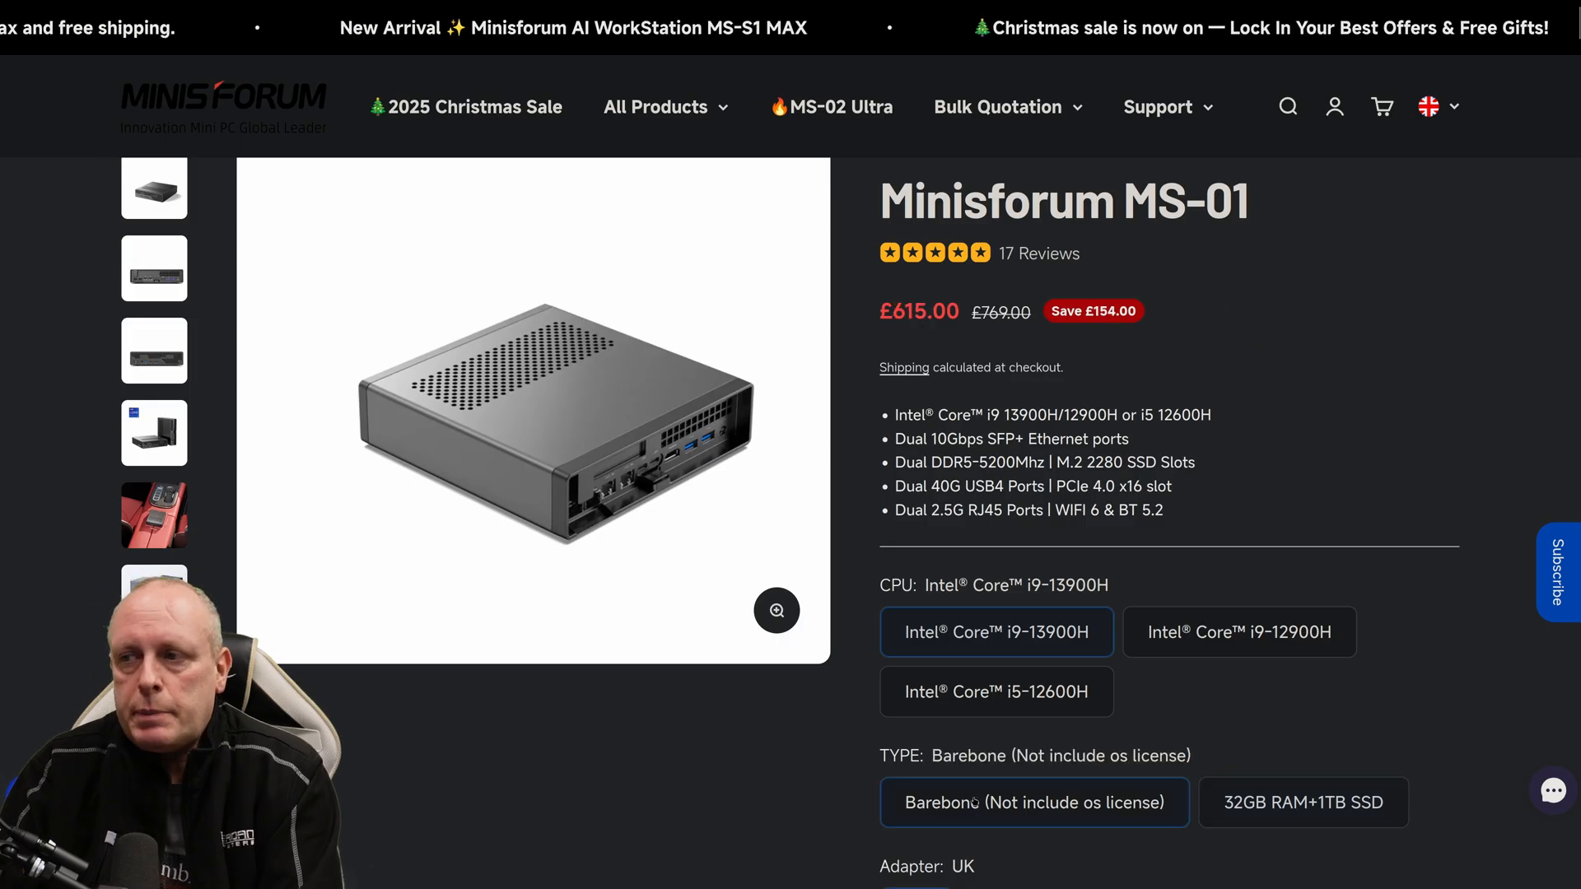